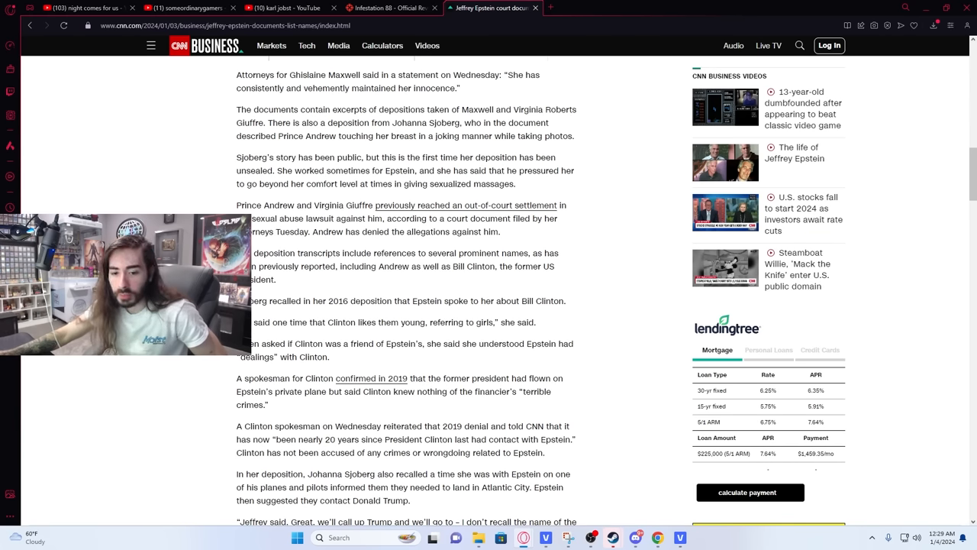
- Show only News results for the epstein search and scroll through them
scroll("down", 3)
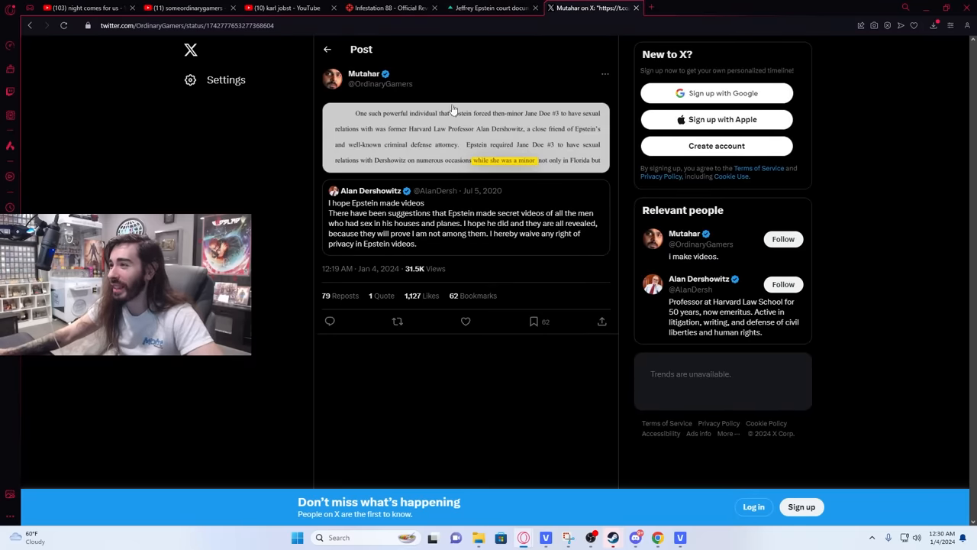
mouse_move(439, 126)
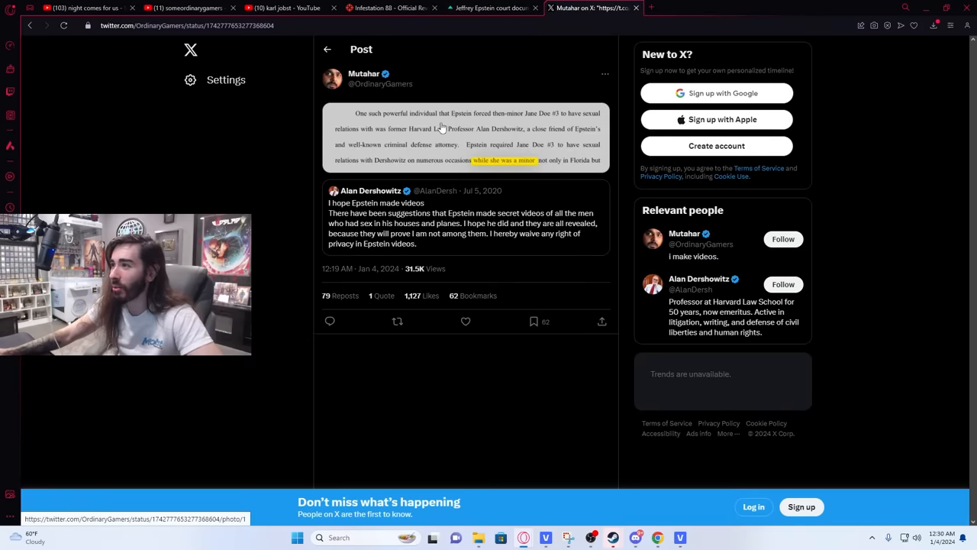
mouse_move(534, 128)
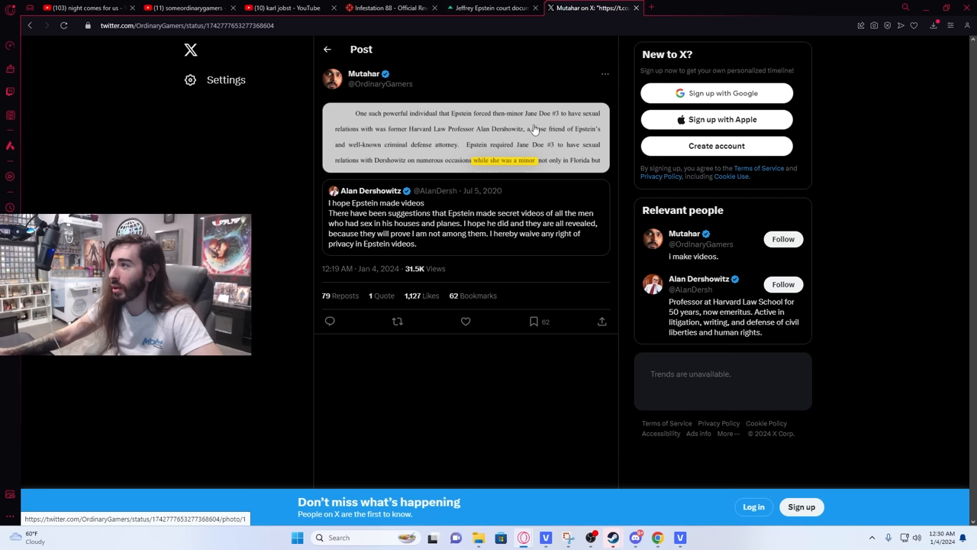
mouse_move(450, 157)
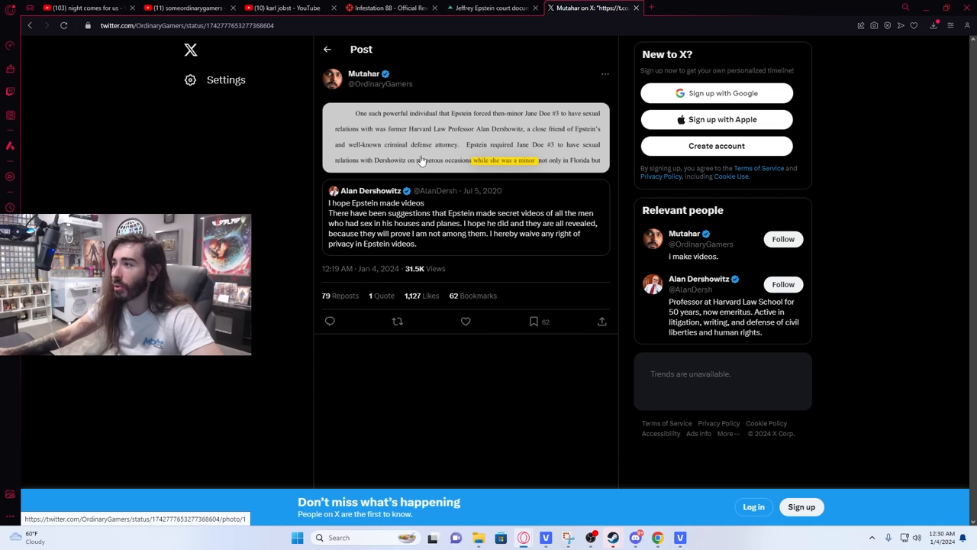
mouse_move(296, 158)
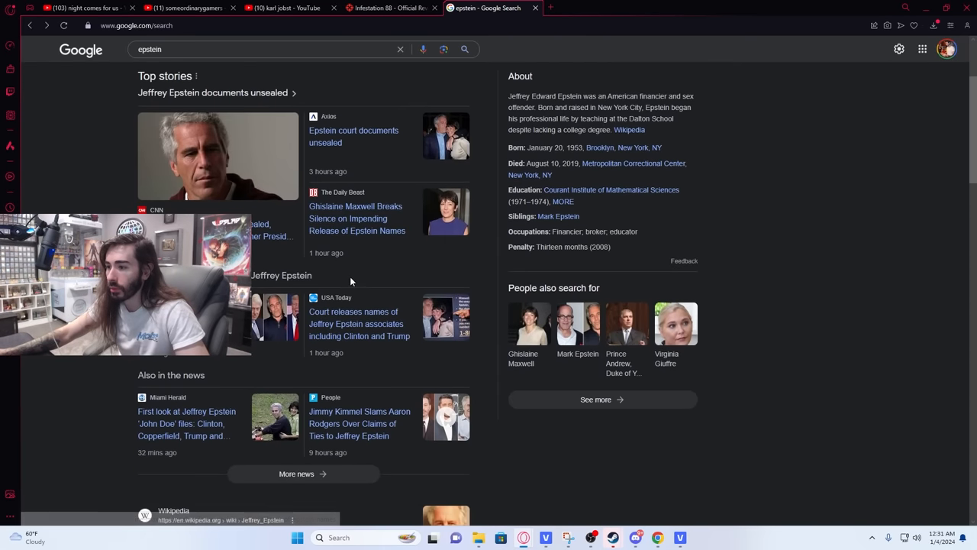
left_click(176, 90)
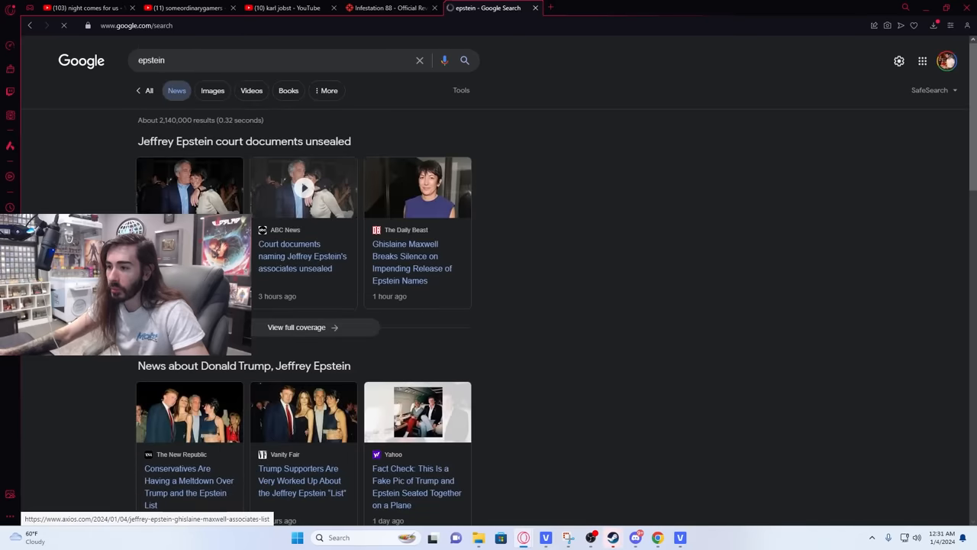
scroll("down", 3)
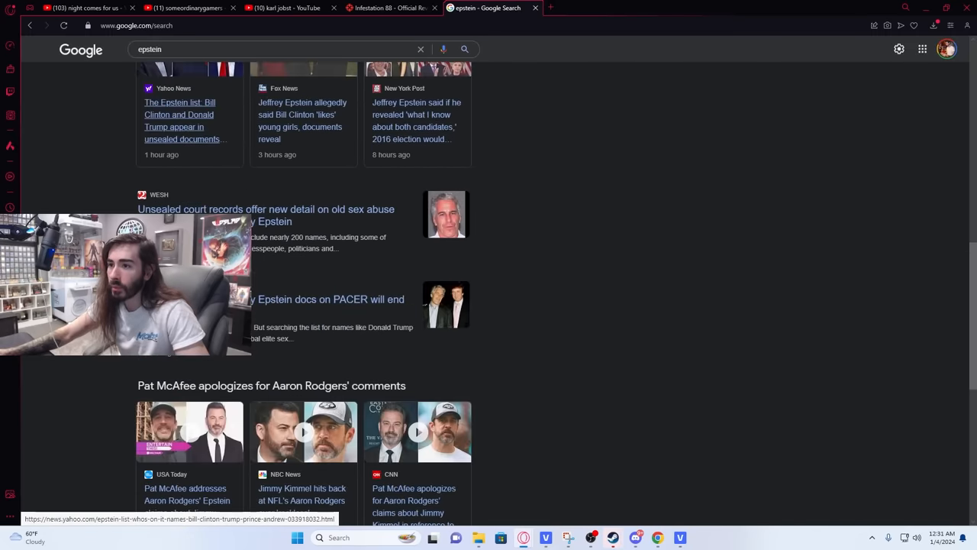
scroll("down", 3)
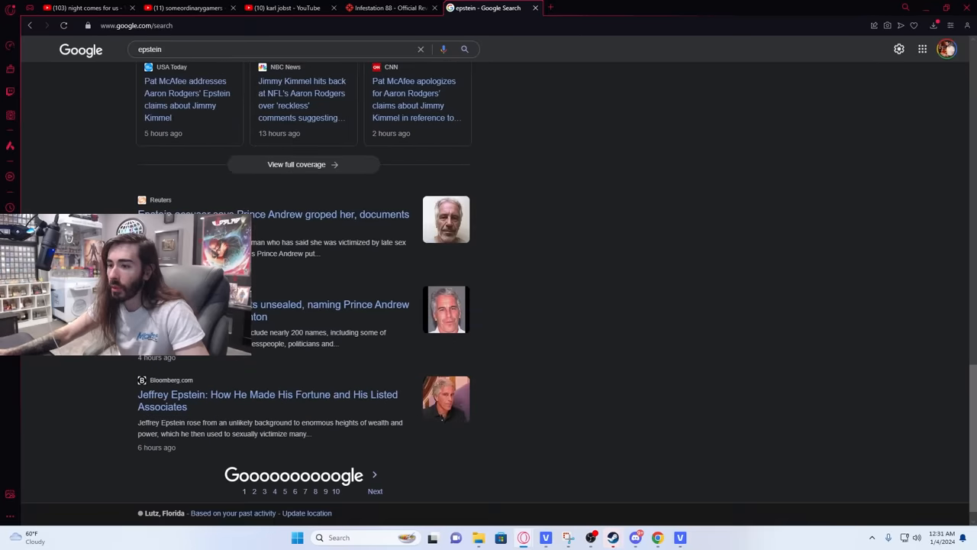
scroll("down", 3)
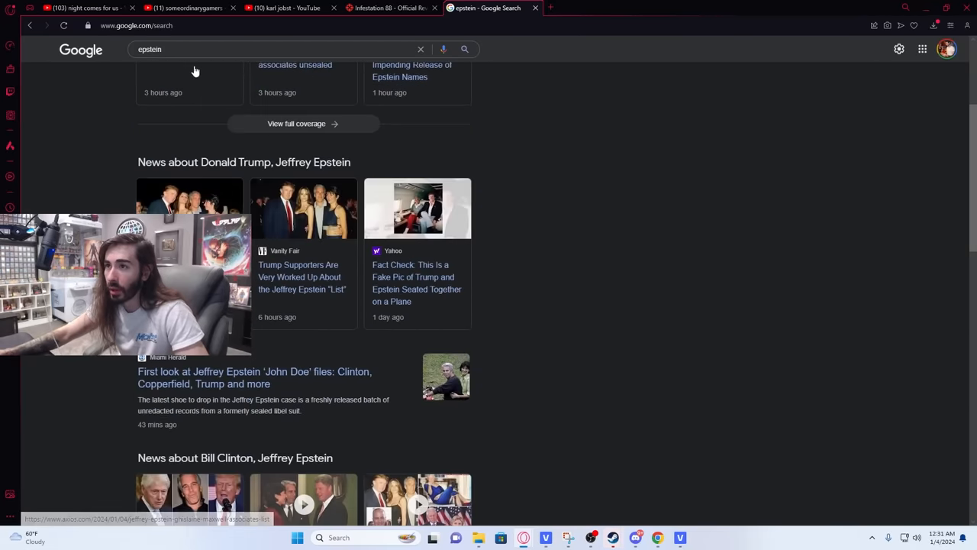
scroll("up", 3)
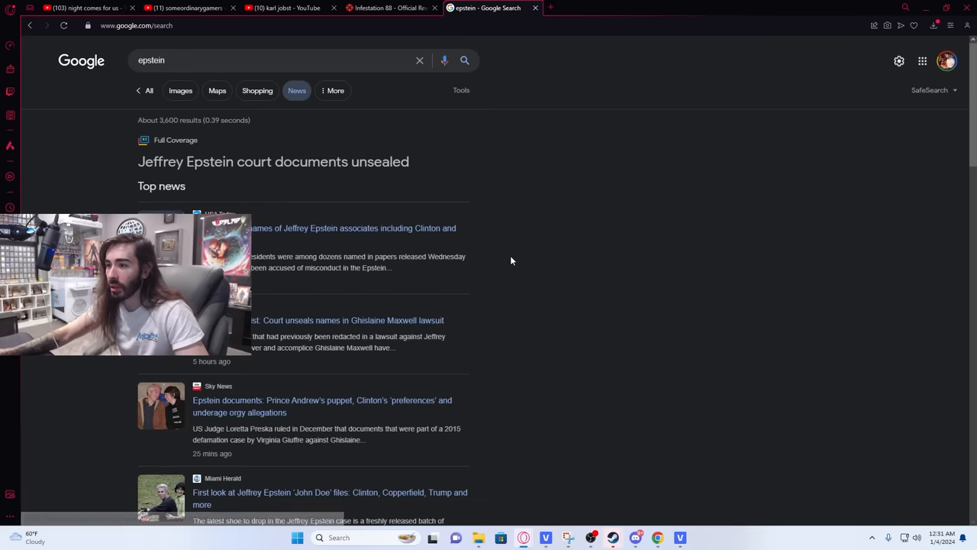
- Scroll further through the news results and begin revising the search to find AP coverage
scroll("down", 3)
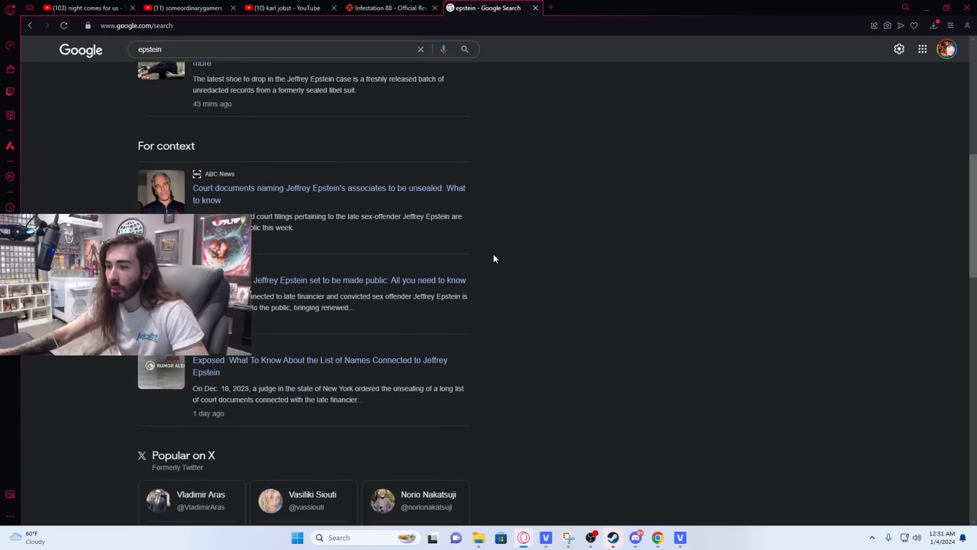
scroll("down", 3)
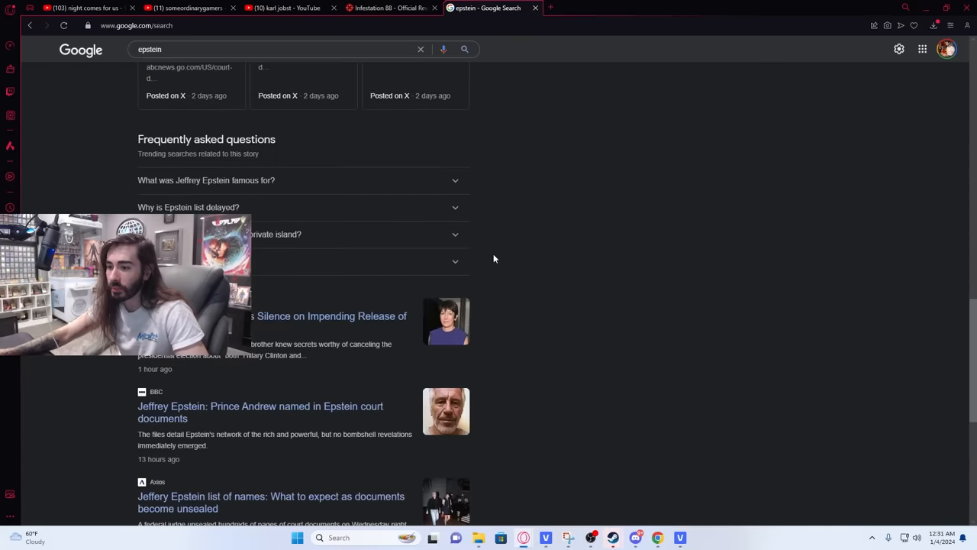
scroll("down", 3)
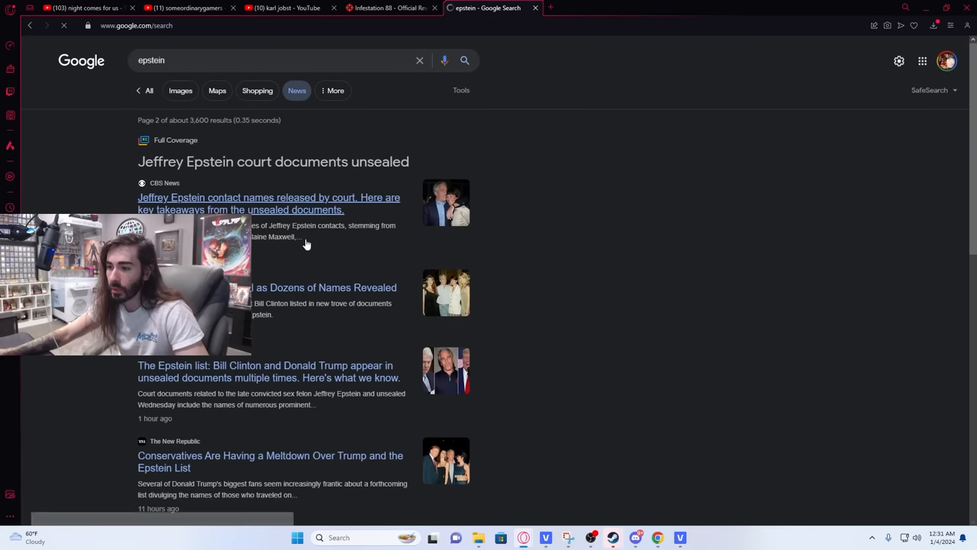
left_click(229, 60)
type(" associated press")
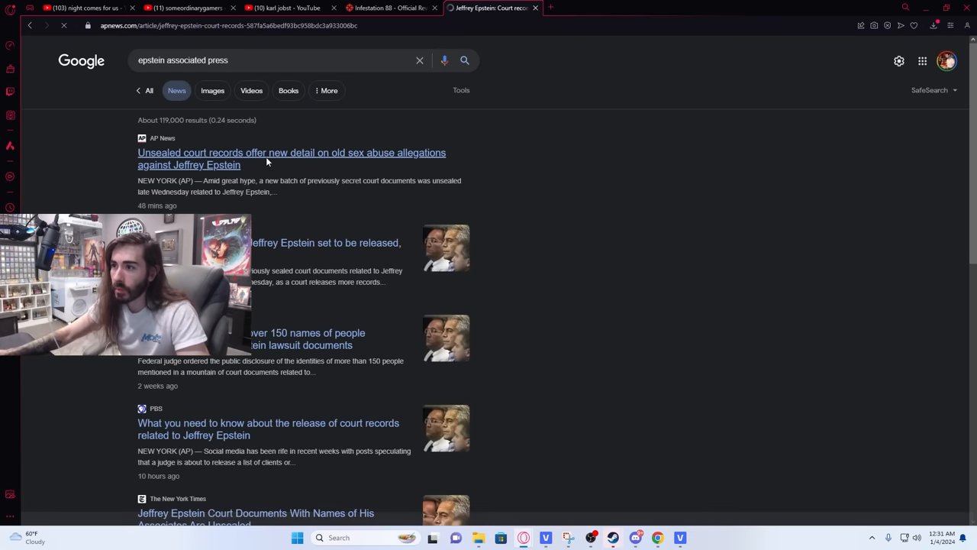
- Read the AP story on unsealed records and highlight 'who is not accused of any wrongdoing'
left_click(292, 158)
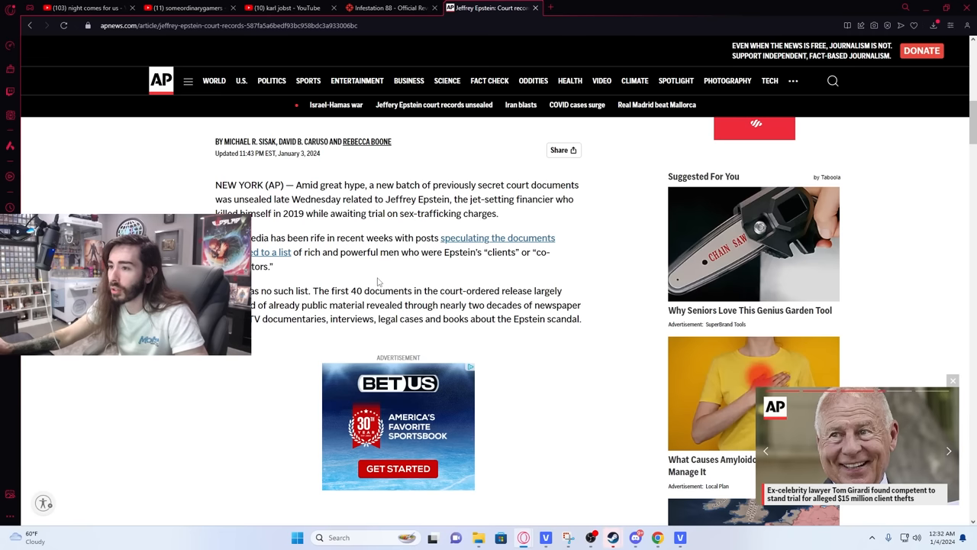
mouse_move(378, 277)
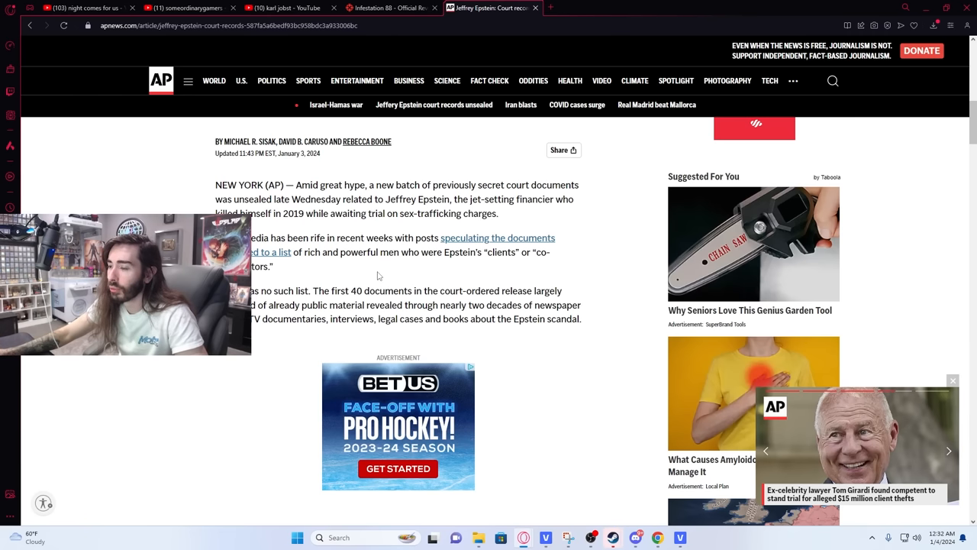
mouse_move(568, 283)
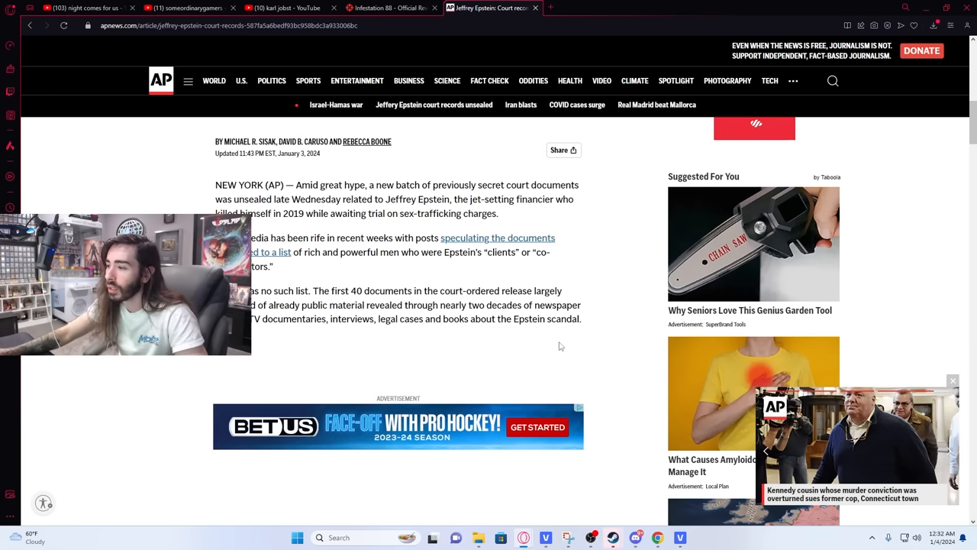
scroll("down", 3)
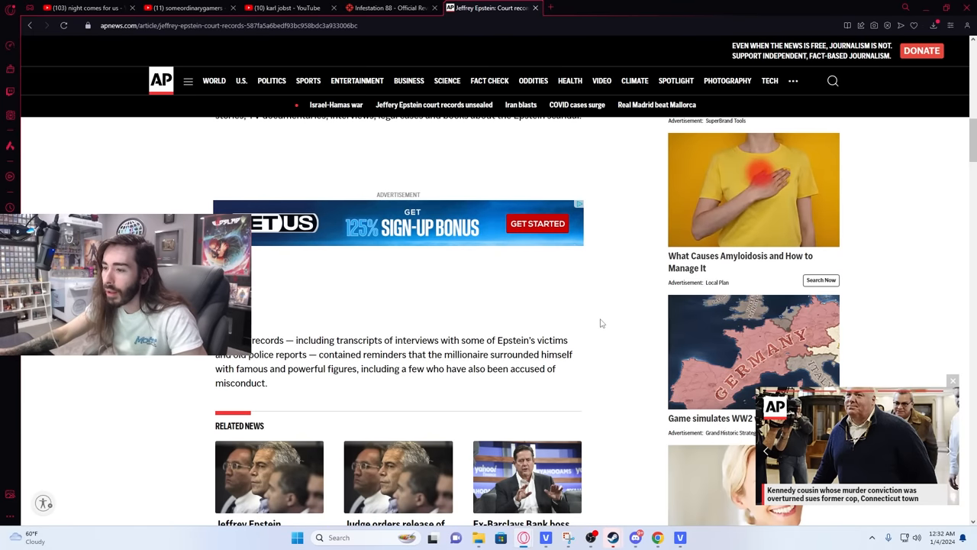
mouse_move(583, 322)
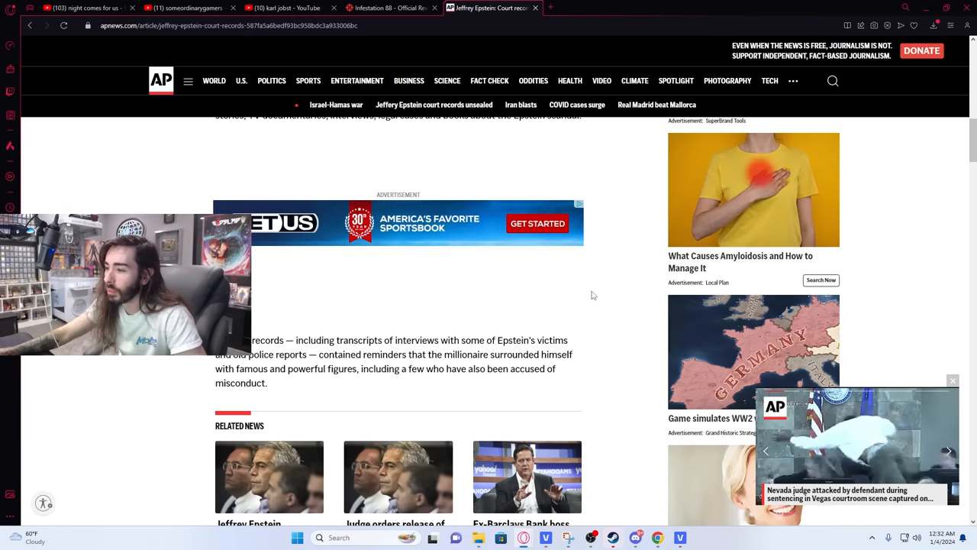
mouse_move(586, 340)
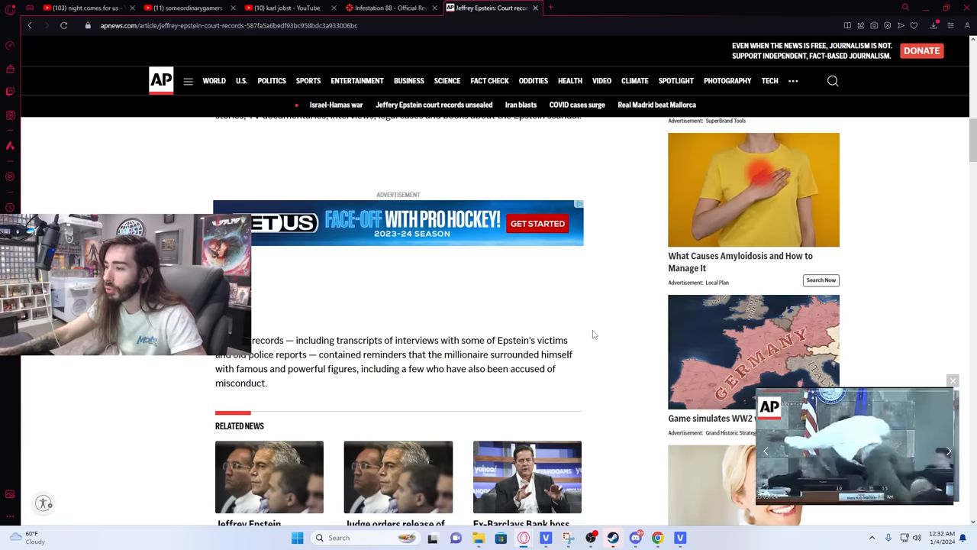
scroll("down", 3)
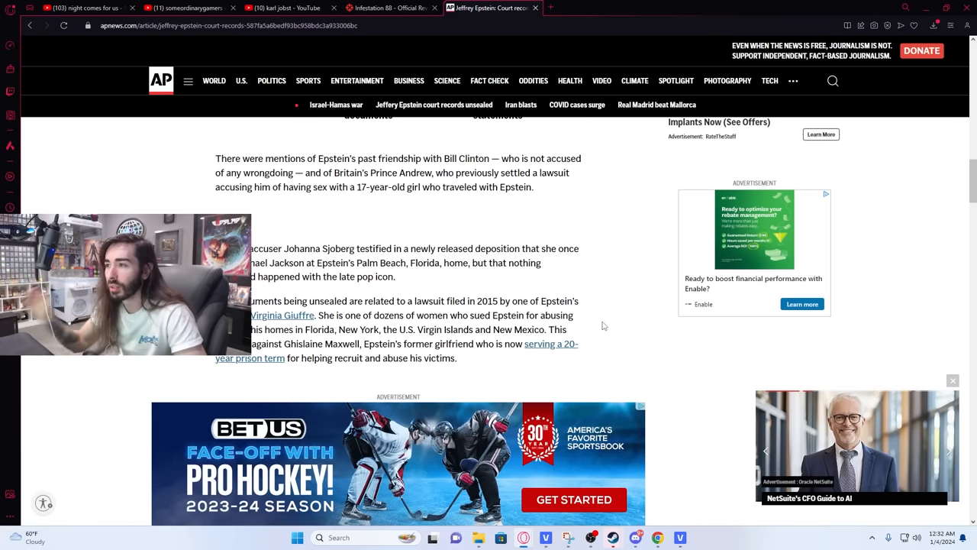
mouse_move(477, 204)
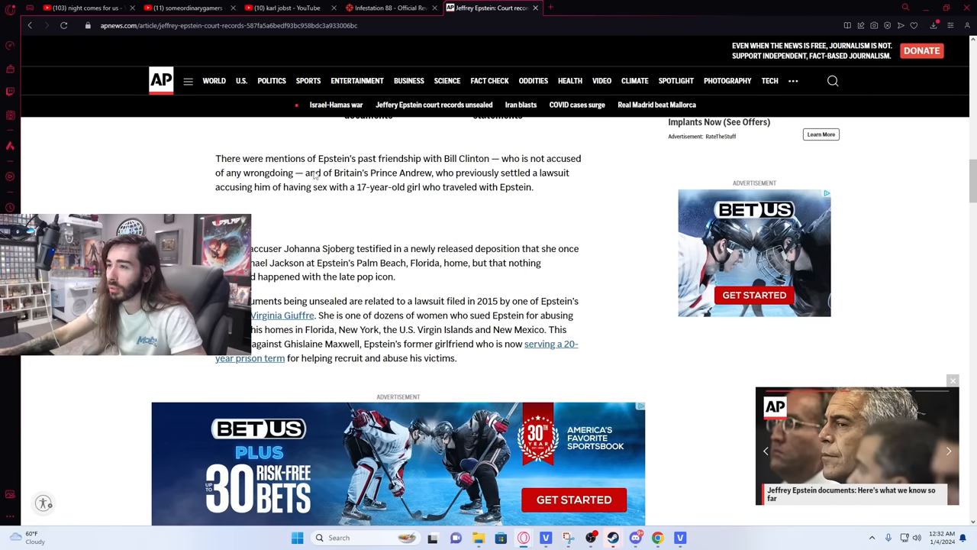
left_click_drag(502, 158, 293, 172)
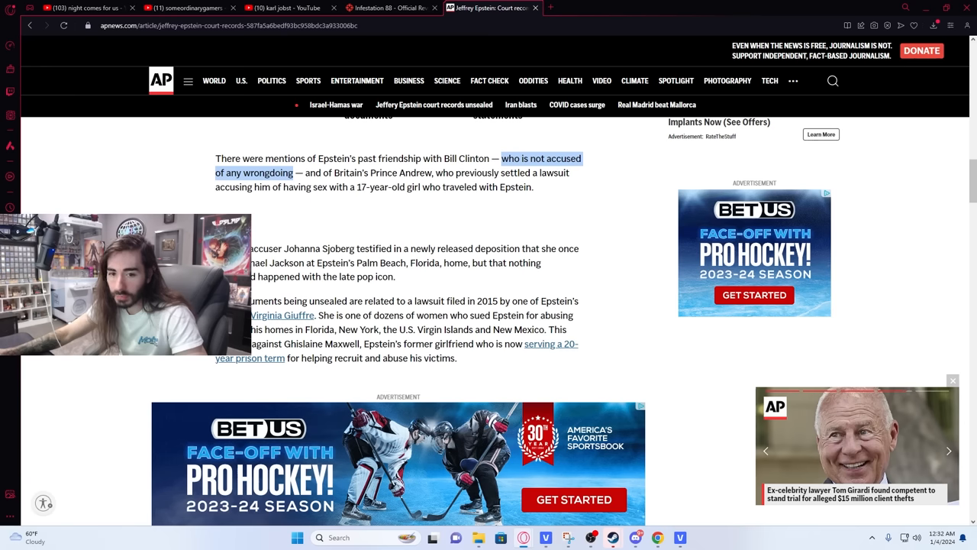
scroll("down", 3)
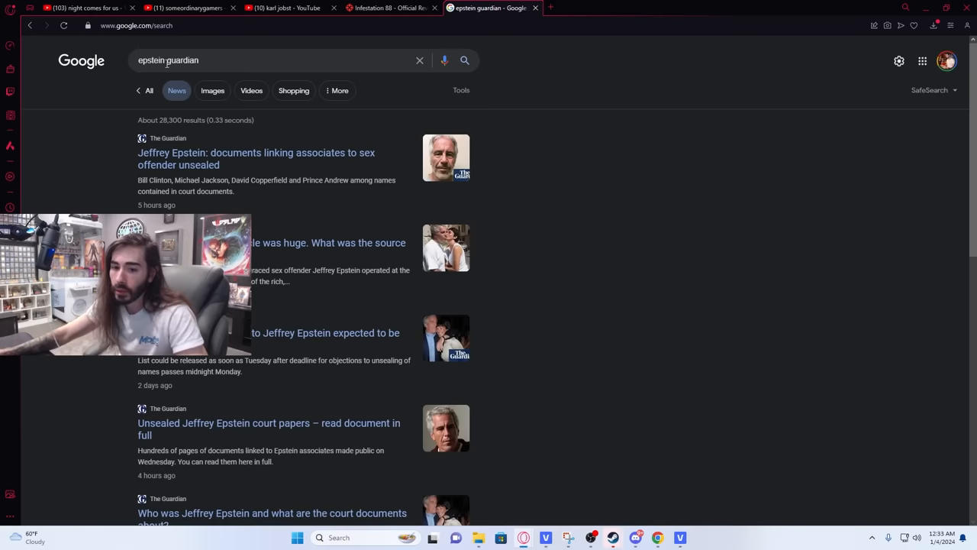
mouse_move(256, 158)
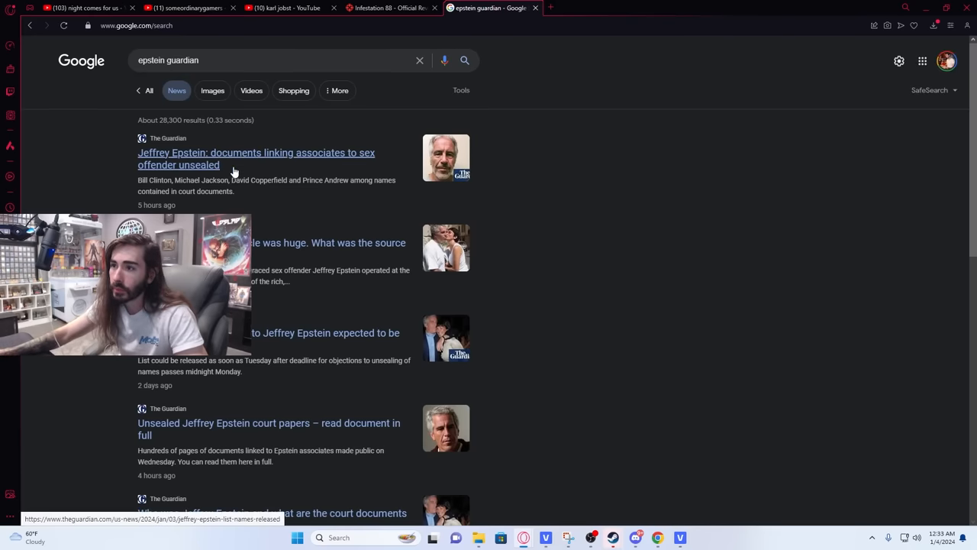
left_click(255, 158)
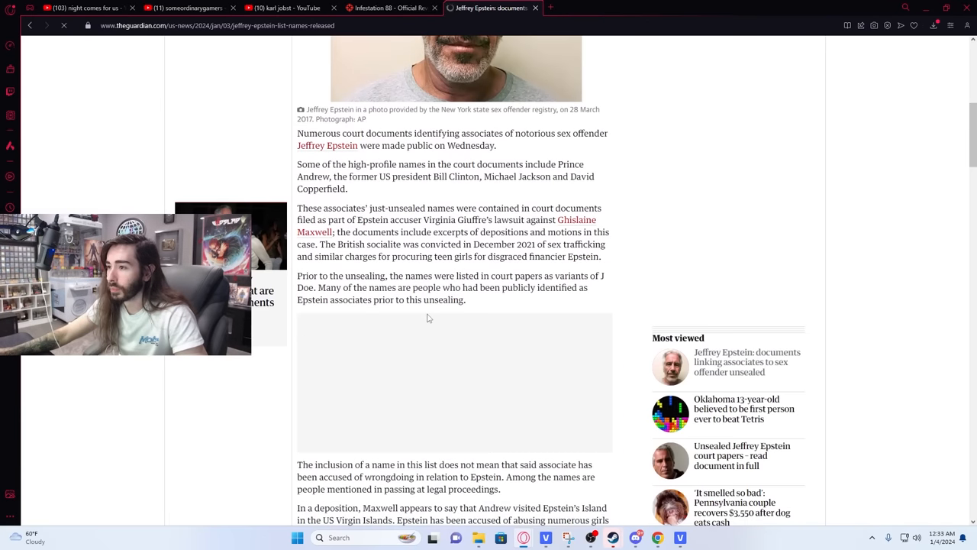
scroll("down", 3)
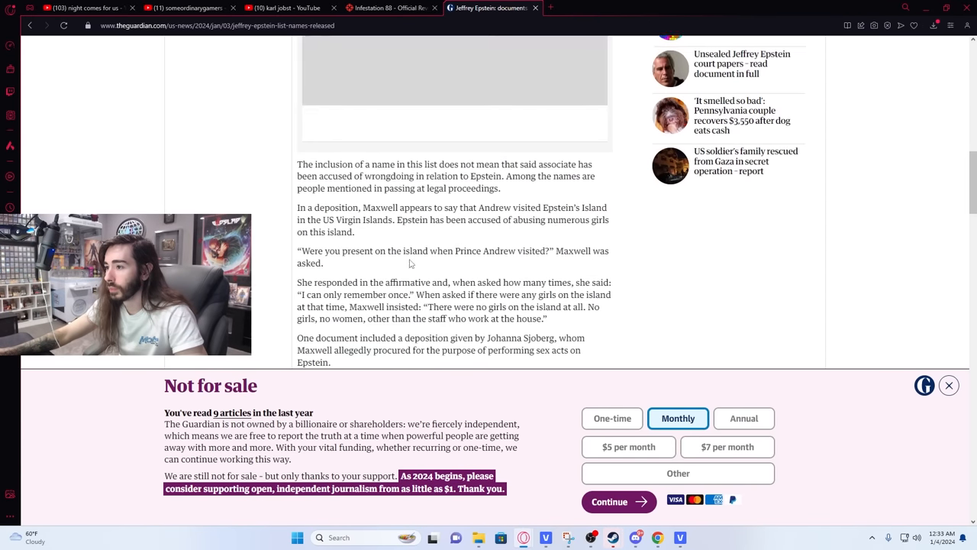
scroll("down", 3)
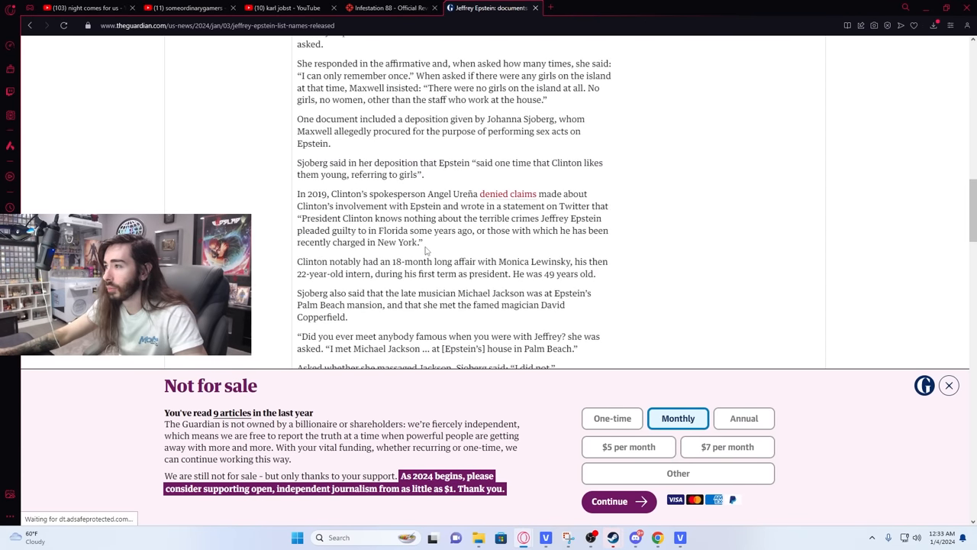
scroll("down", 3)
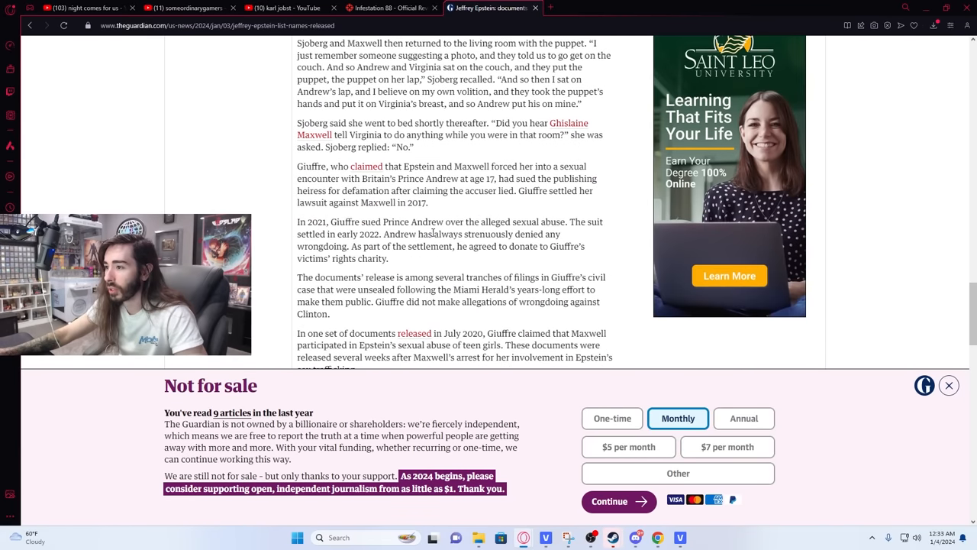
scroll("down", 3)
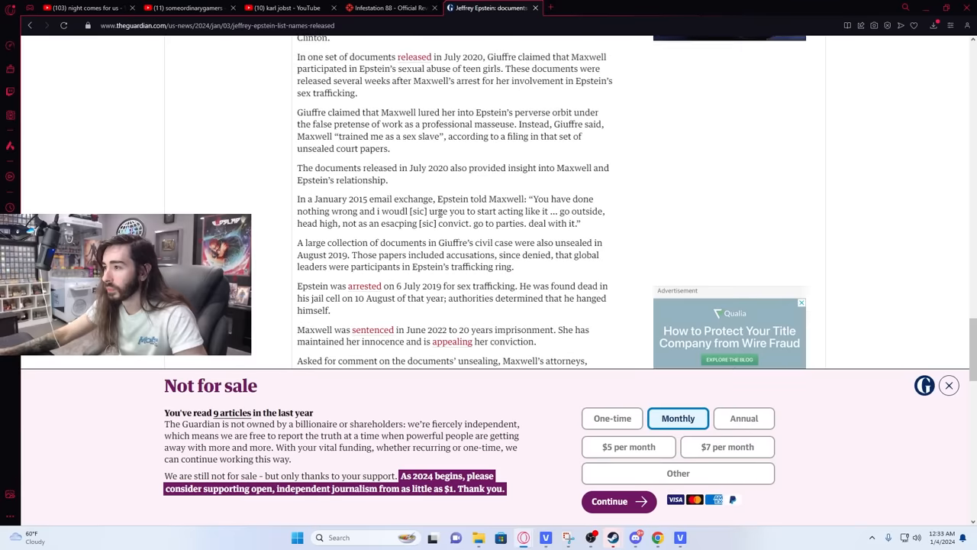
scroll("down", 3)
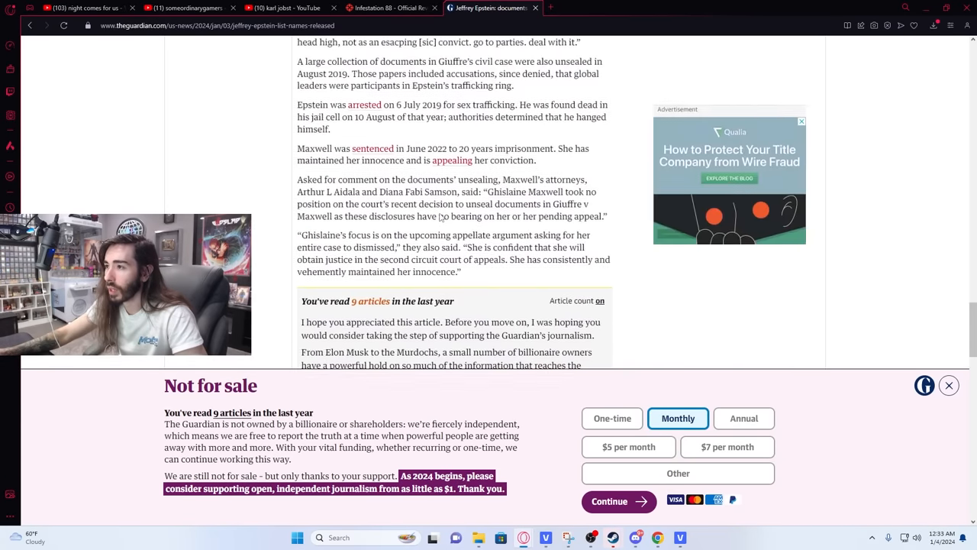
scroll("up", 3)
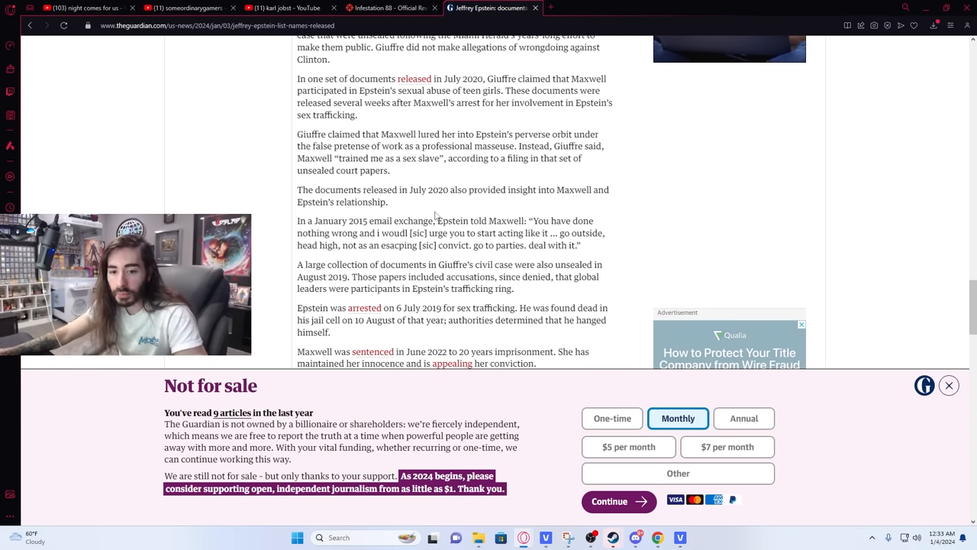
scroll("up", 3)
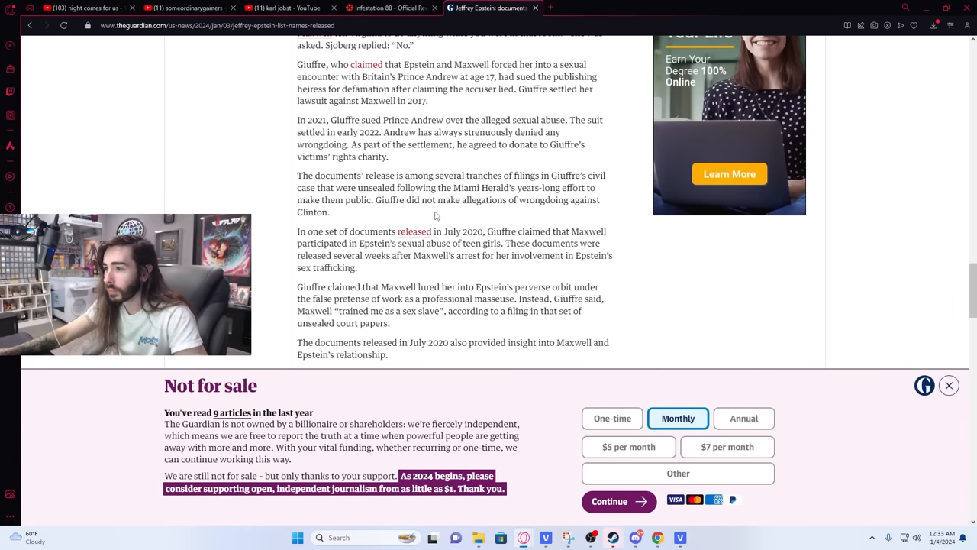
scroll("up", 3)
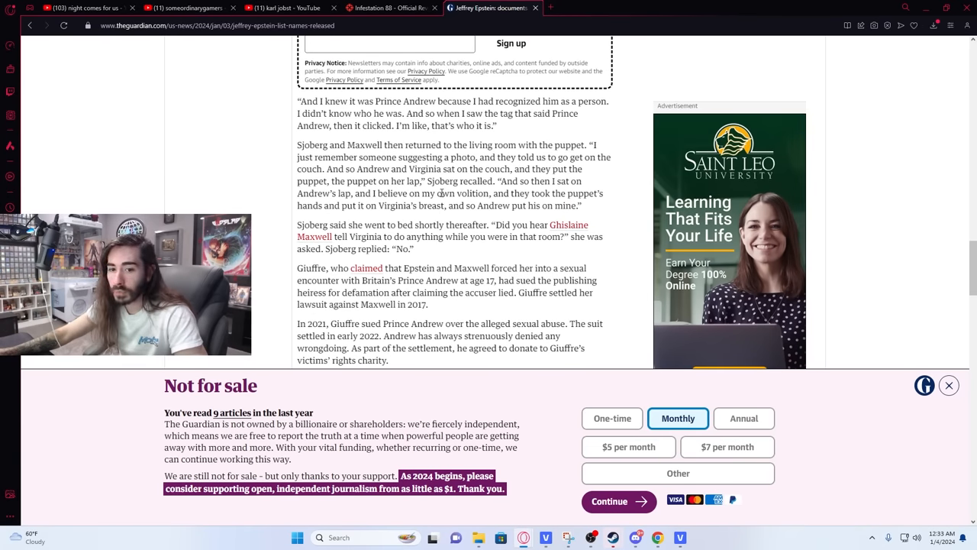
scroll("up", 3)
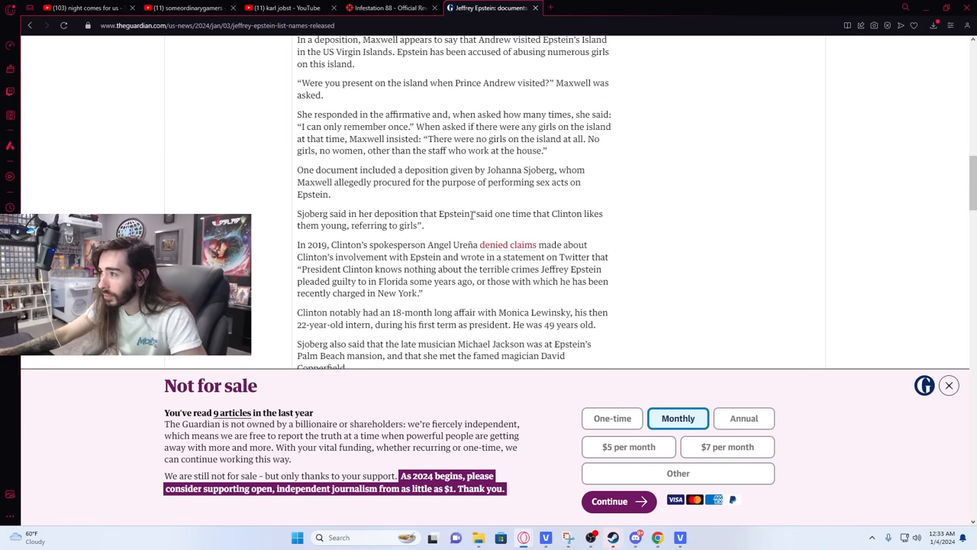
scroll("up", 3)
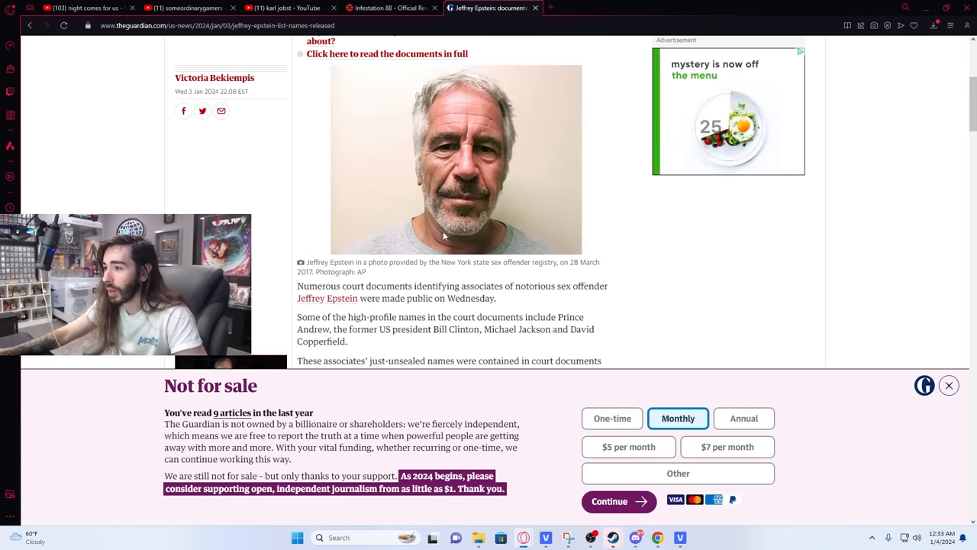
scroll("down", 3)
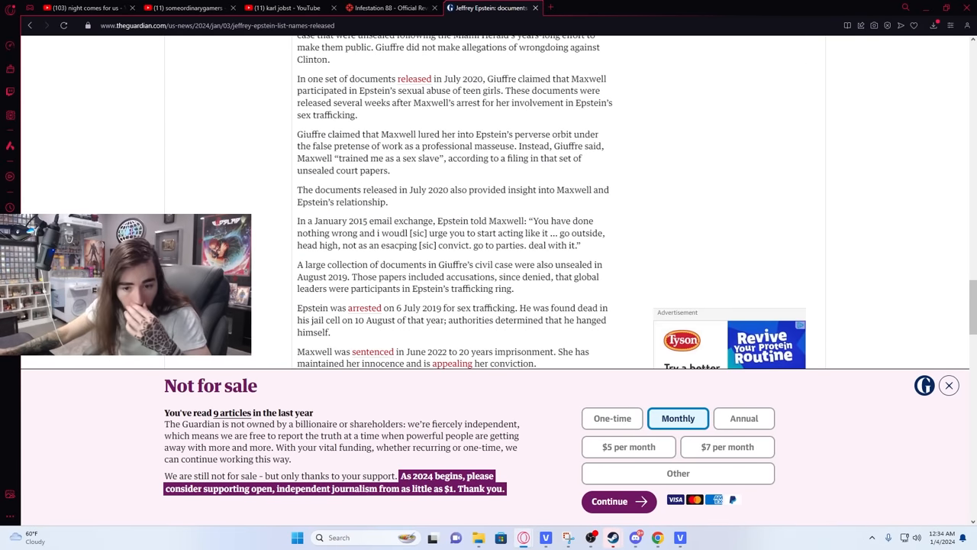
scroll("up", 3)
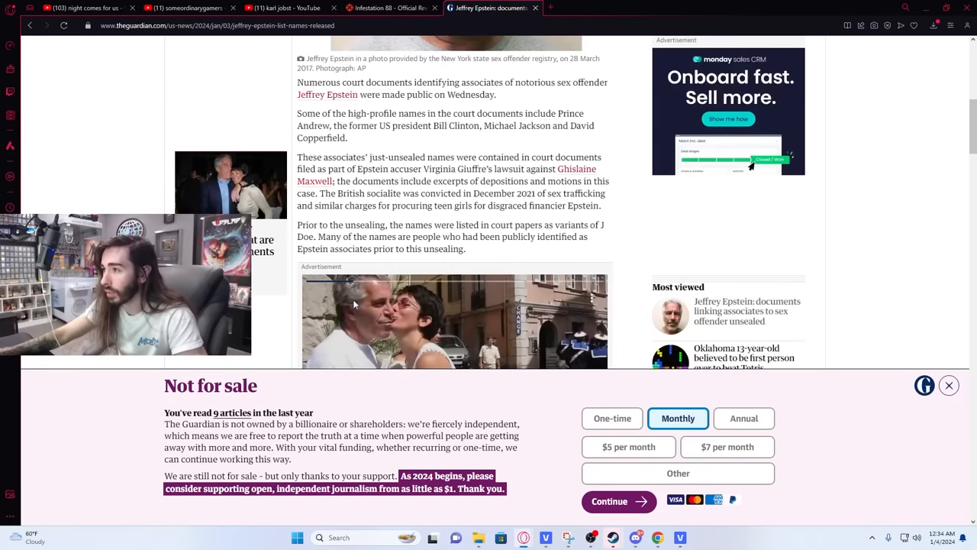
scroll("up", 3)
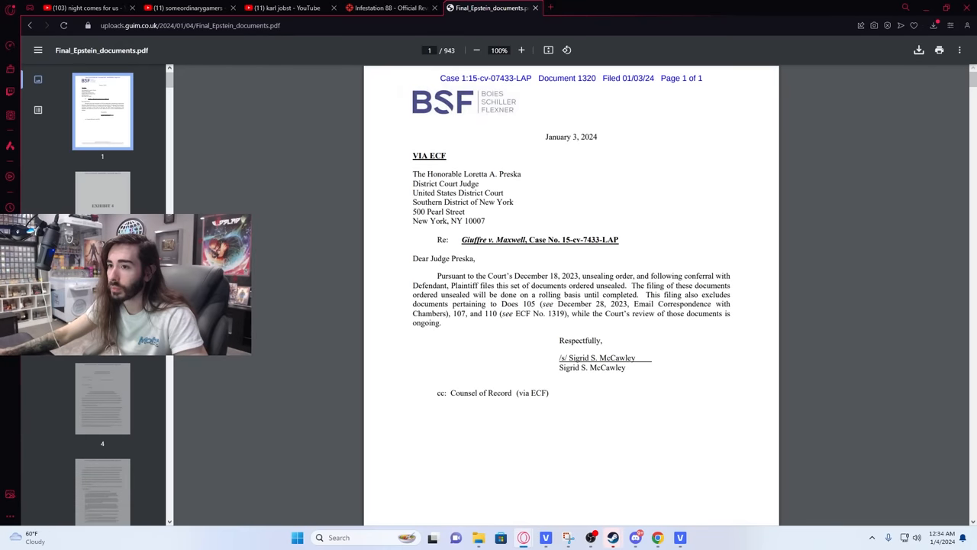
- Scroll the thumbnail sidebar and jump to page 4 of the documents
scroll("down", 3)
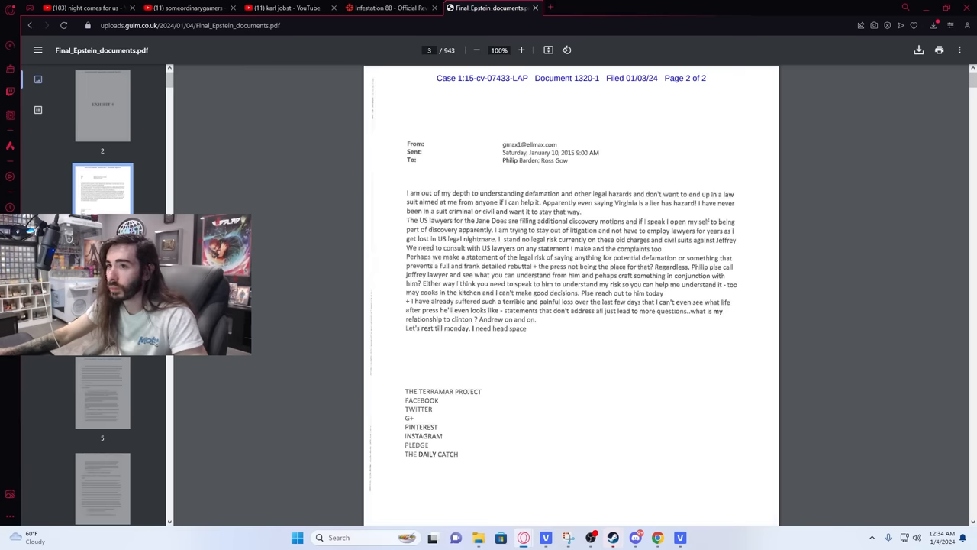
scroll("down", 3)
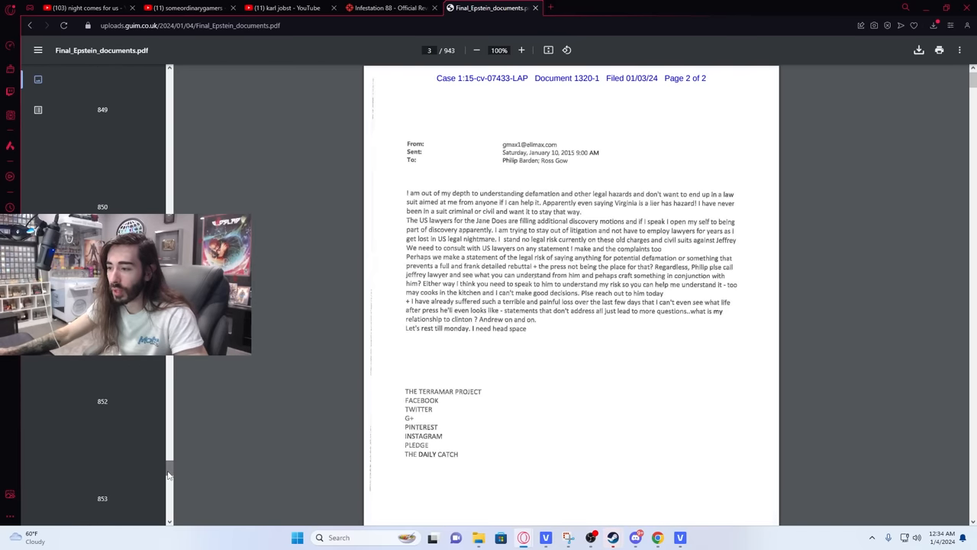
scroll("up", 3)
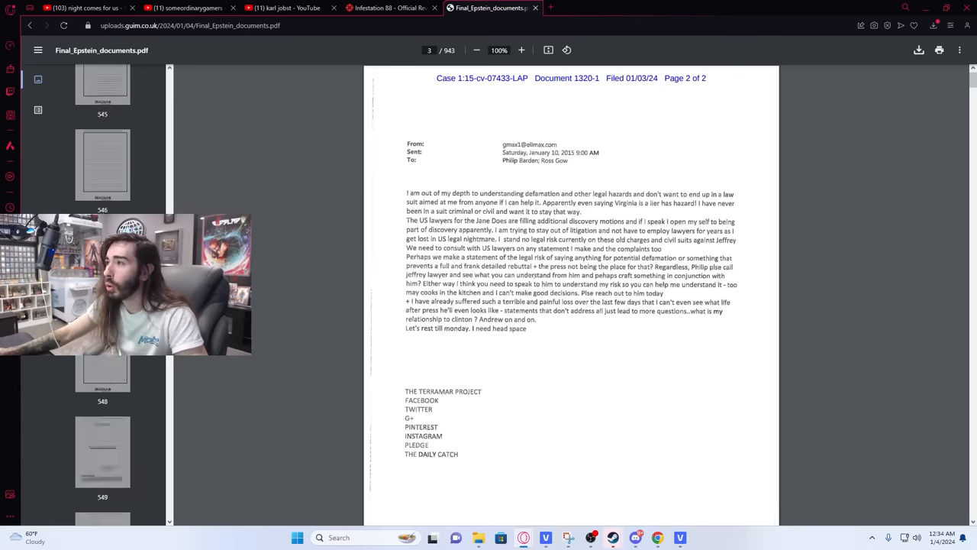
left_click(103, 398)
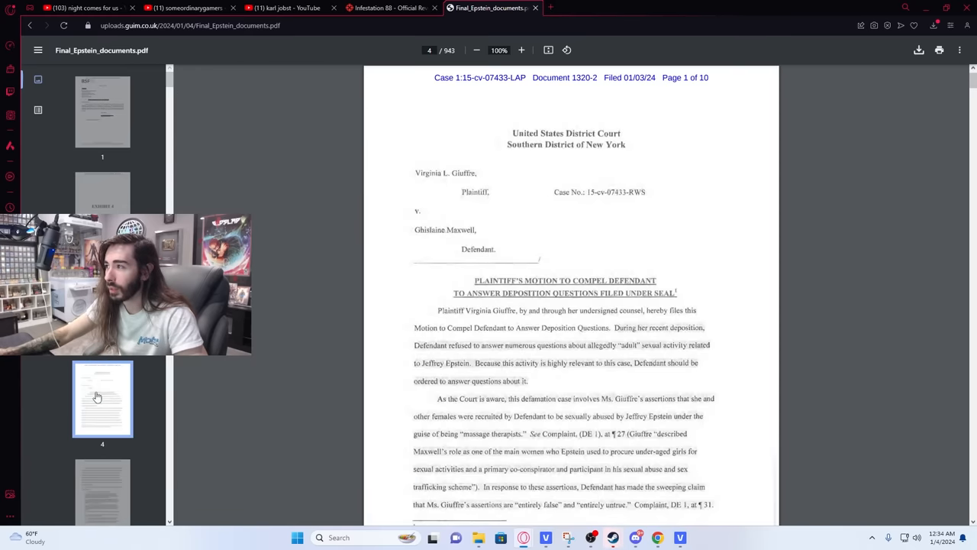
- Return to the first page, then scroll toward the Exhibit 4 cover page
scroll("down", 3)
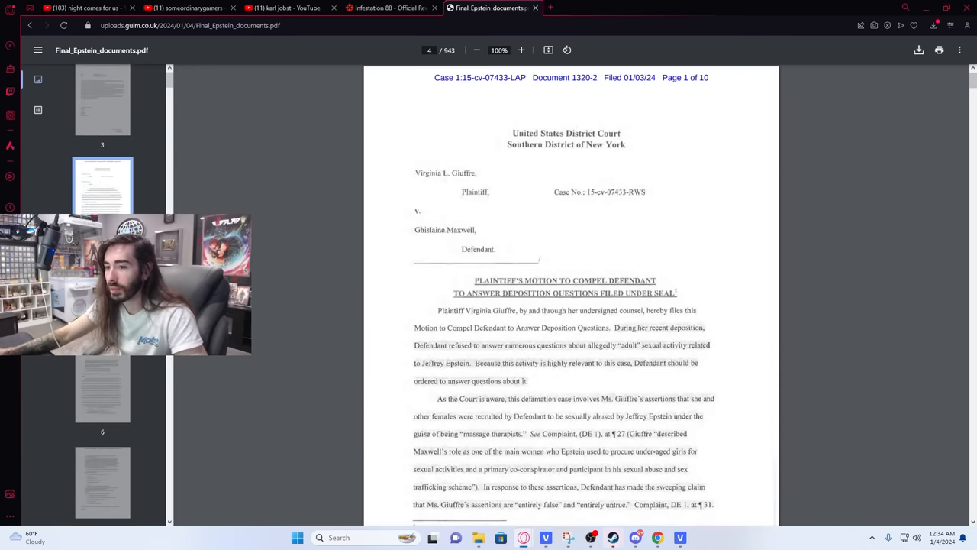
scroll("down", 3)
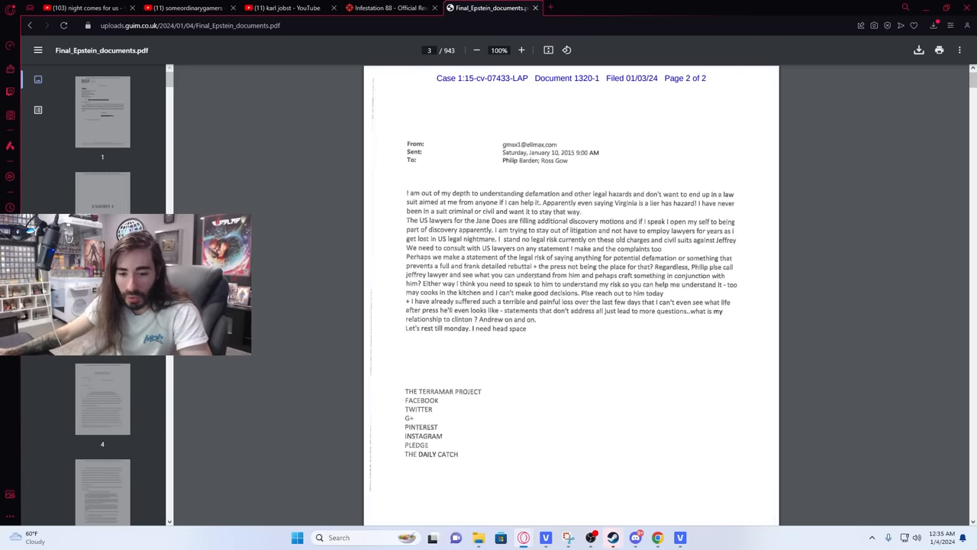
left_click(103, 112)
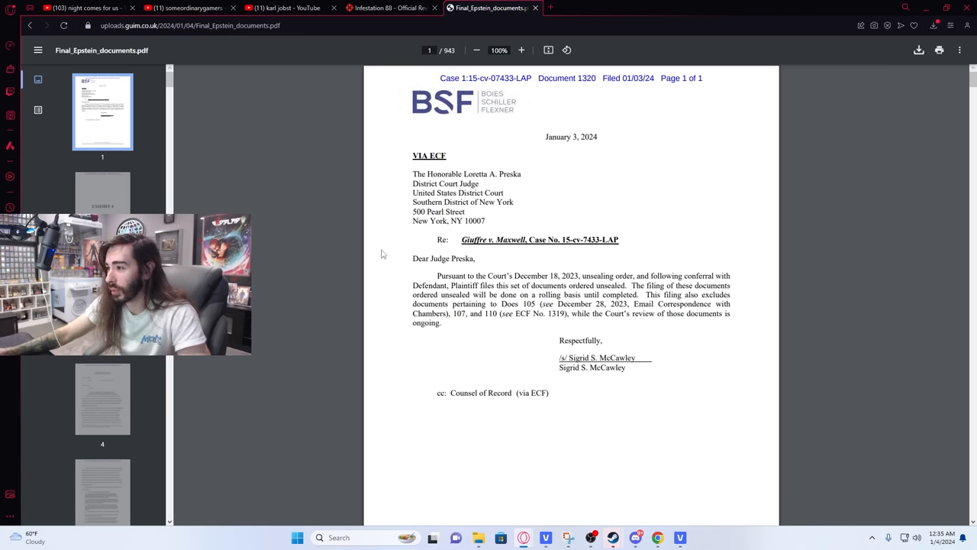
mouse_move(299, 284)
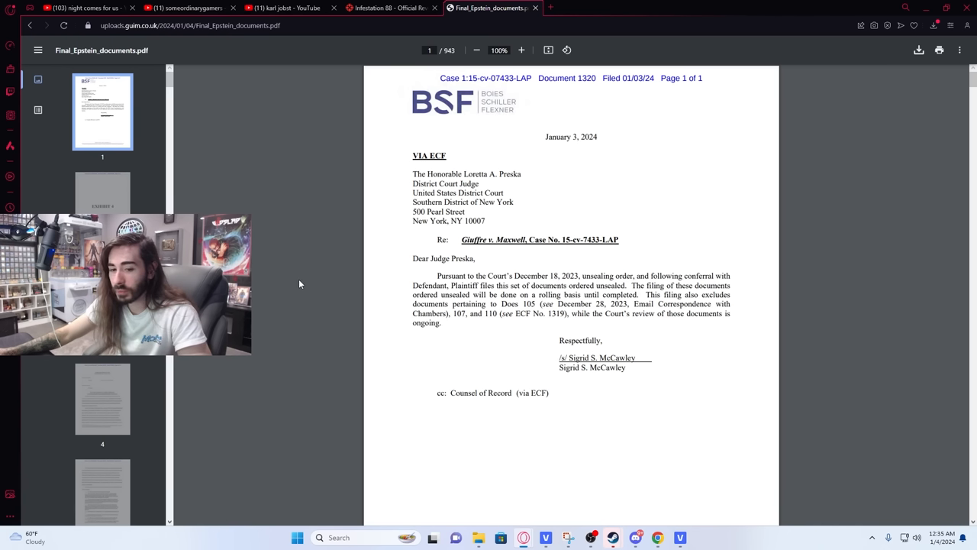
mouse_move(284, 294)
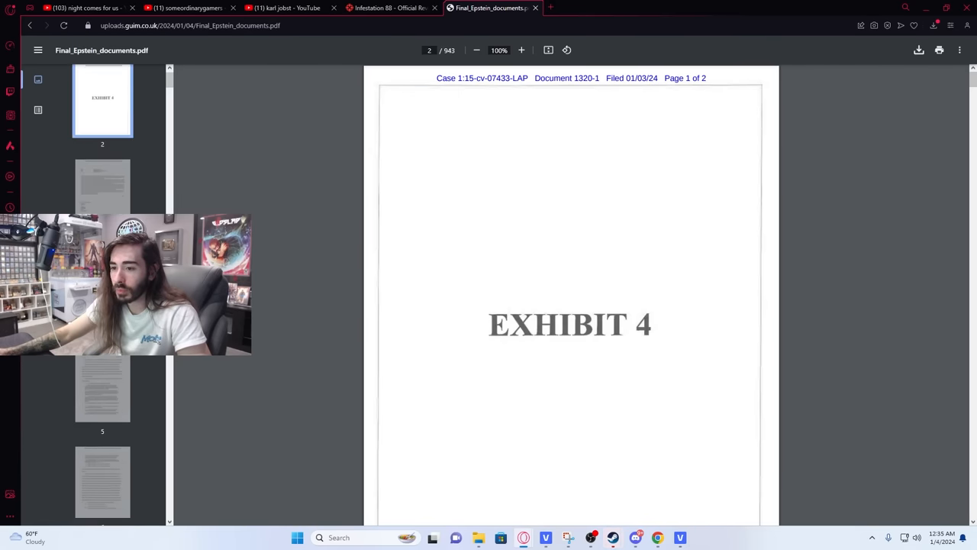
scroll("down", 3)
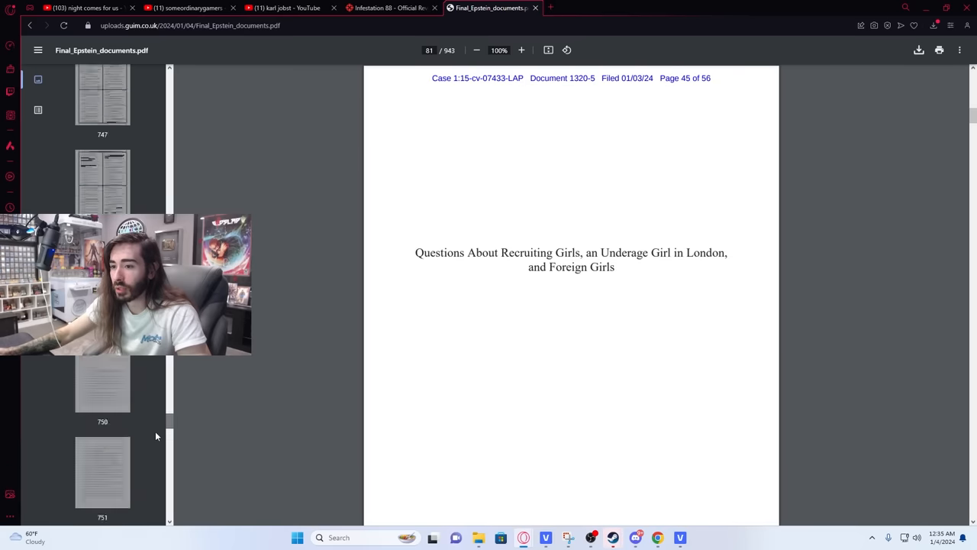
- Scroll the thumbnails to the PDF's end and open page 940, the Prince Andrew press list
left_click(102, 383)
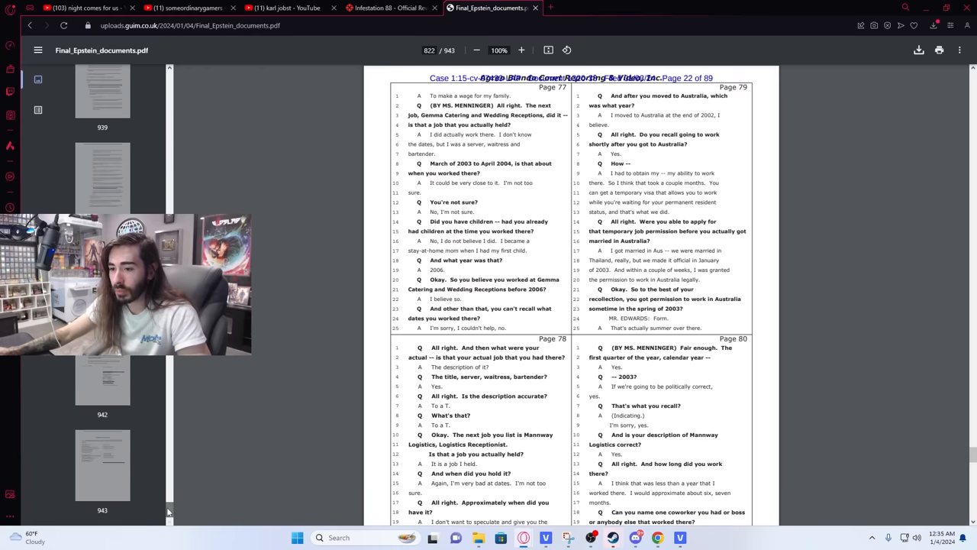
scroll("up", 3)
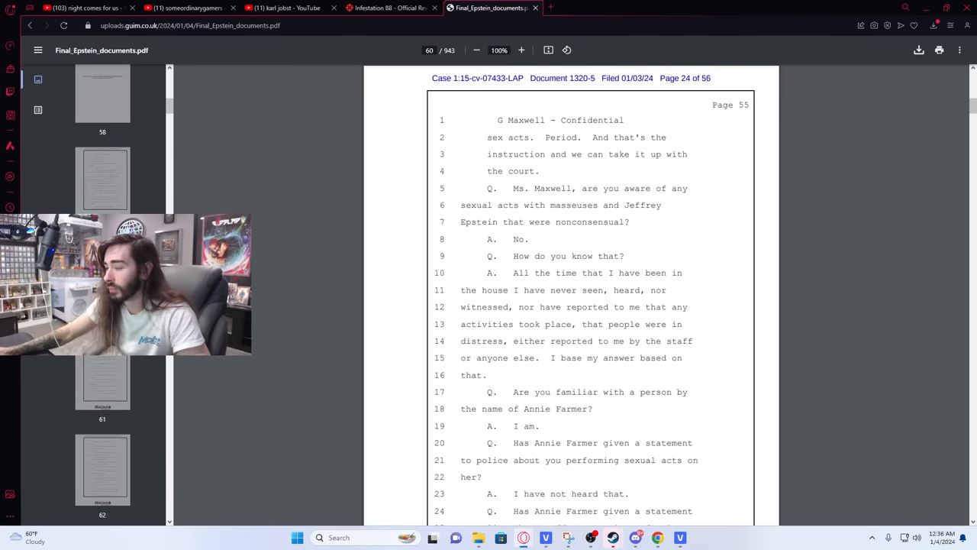
scroll("down", 3)
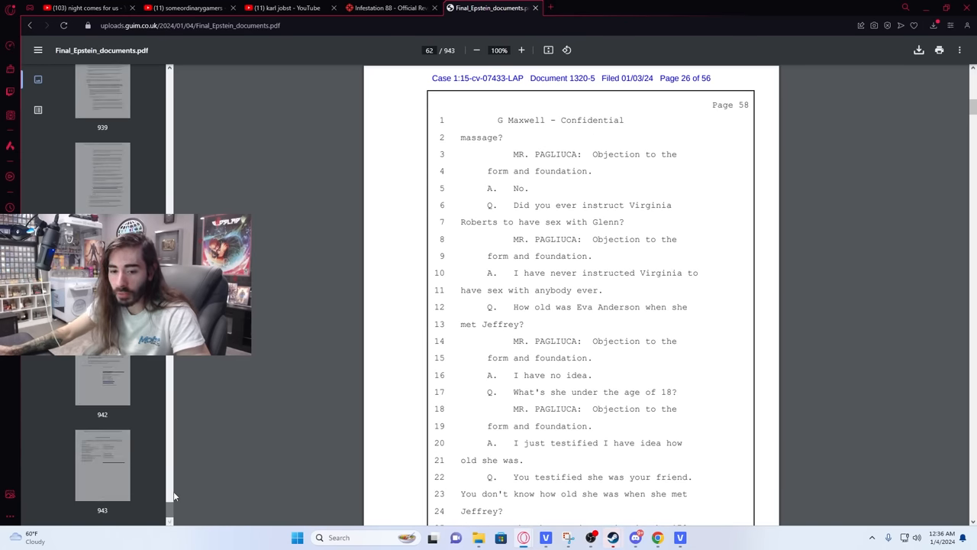
mouse_move(168, 437)
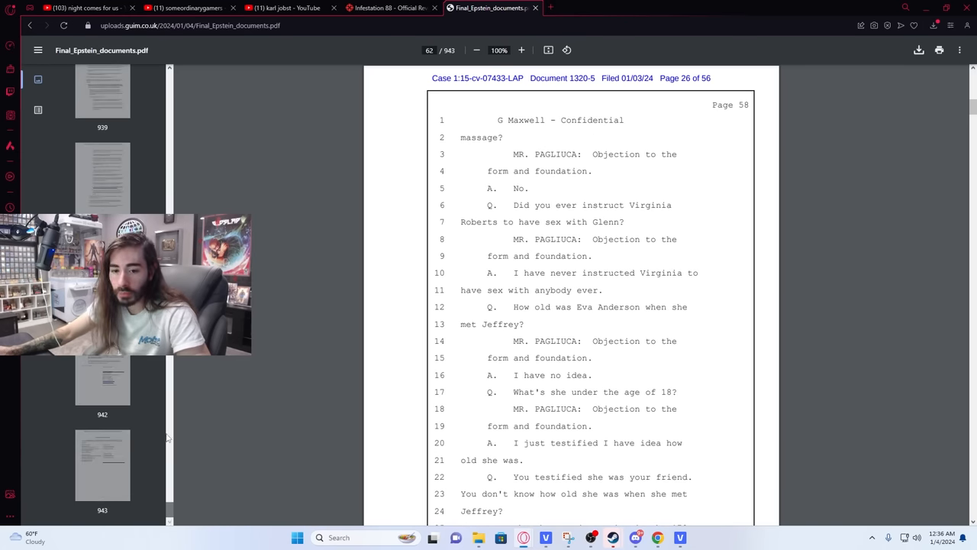
left_click(102, 384)
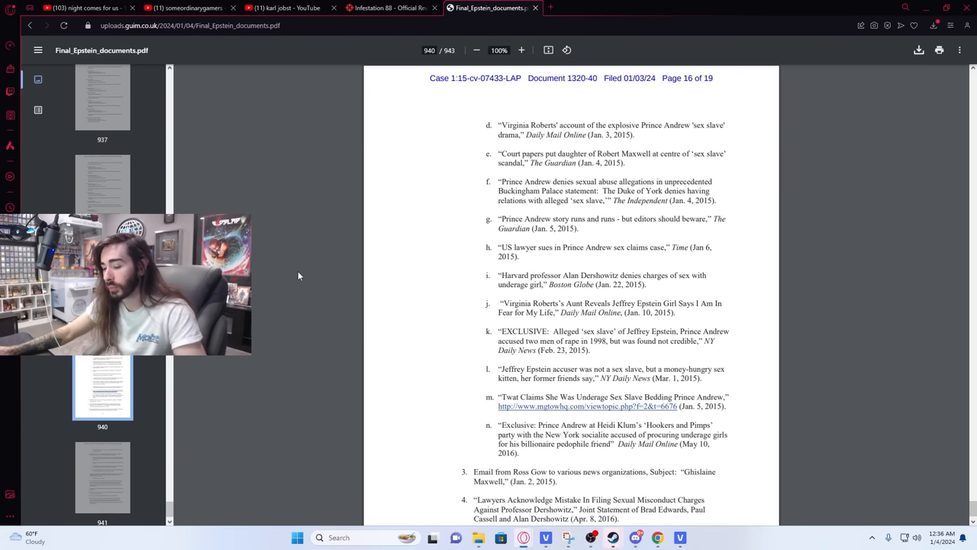
- Search the PDF for 'ste', then 'ha', then 'bill clint'
type("ste")
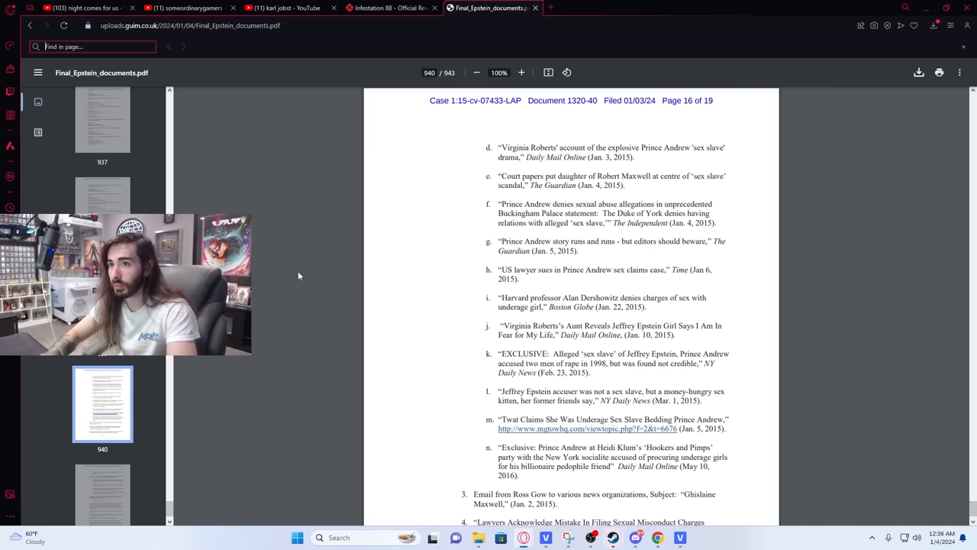
type("ha")
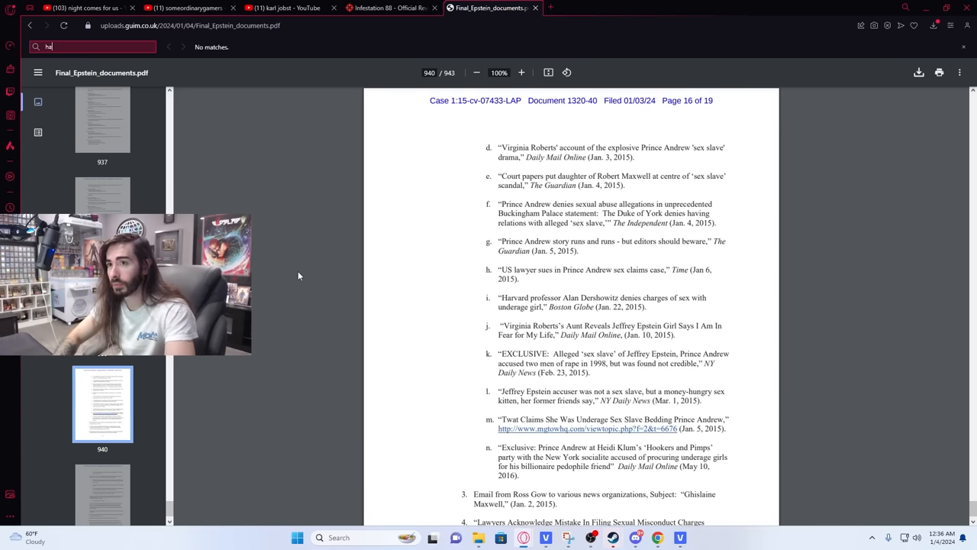
type("bill clint")
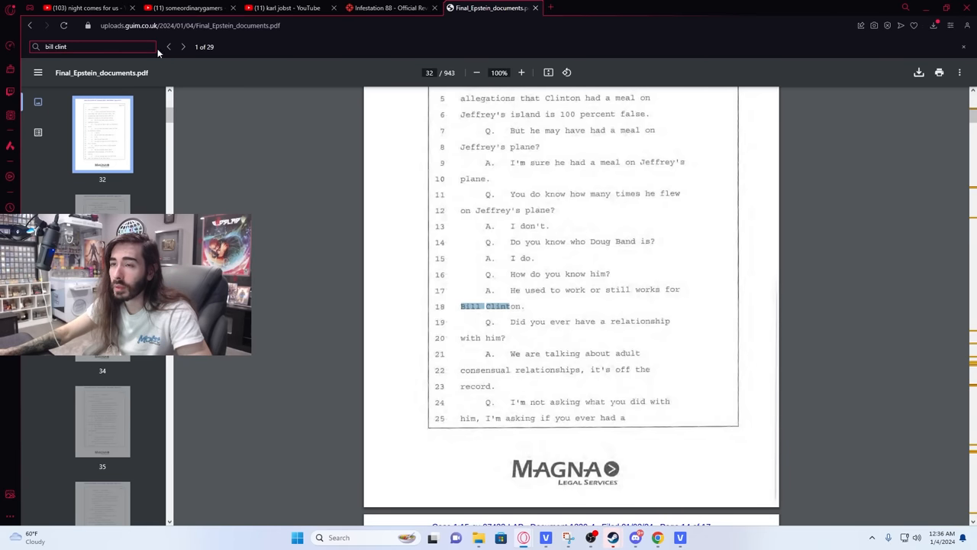
- Advance to Clinton match 5 and scroll to page 275's island and helicopter testimony
left_click(183, 47)
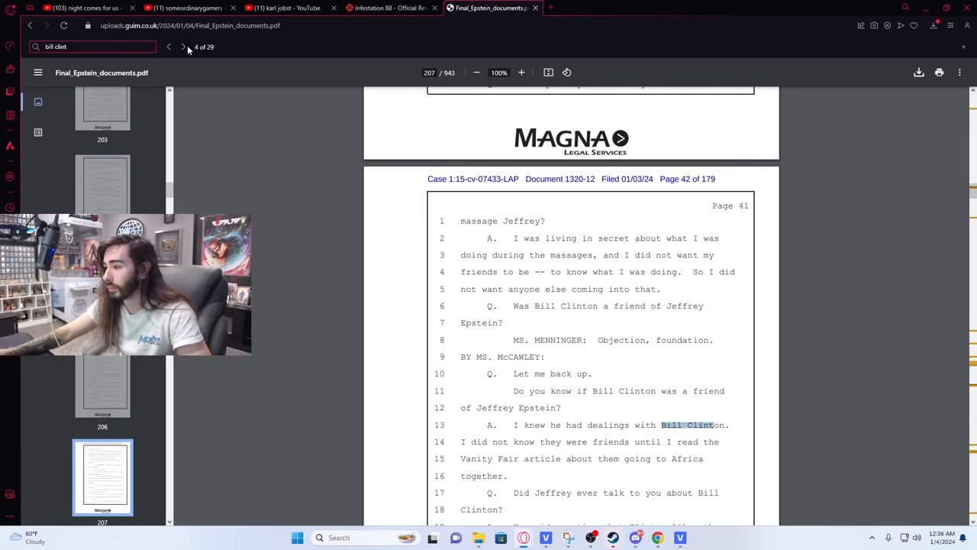
left_click(182, 47)
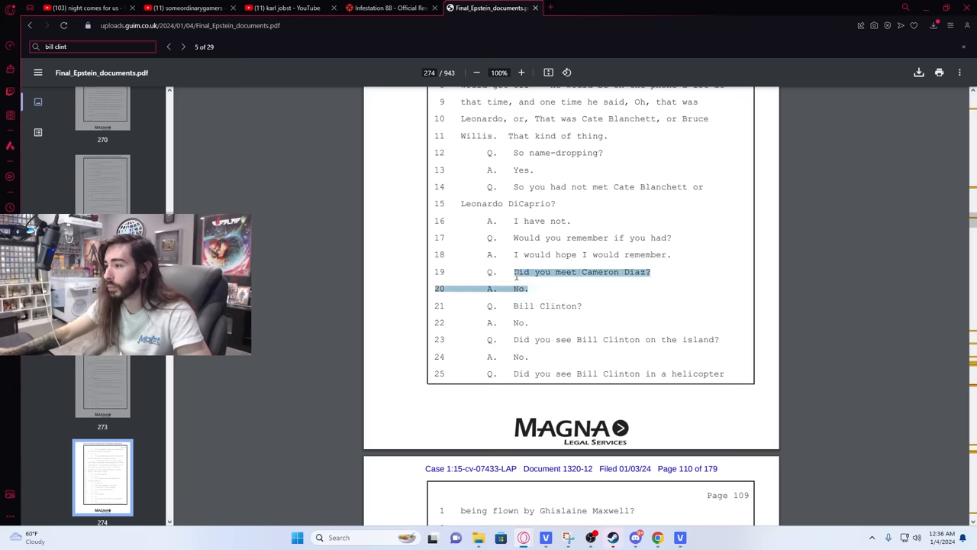
left_click(597, 280)
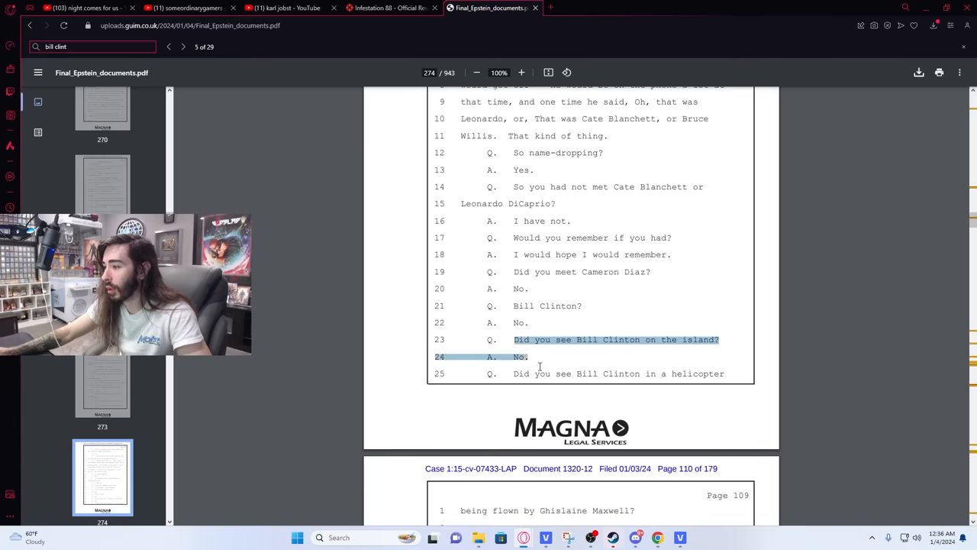
scroll("down", 3)
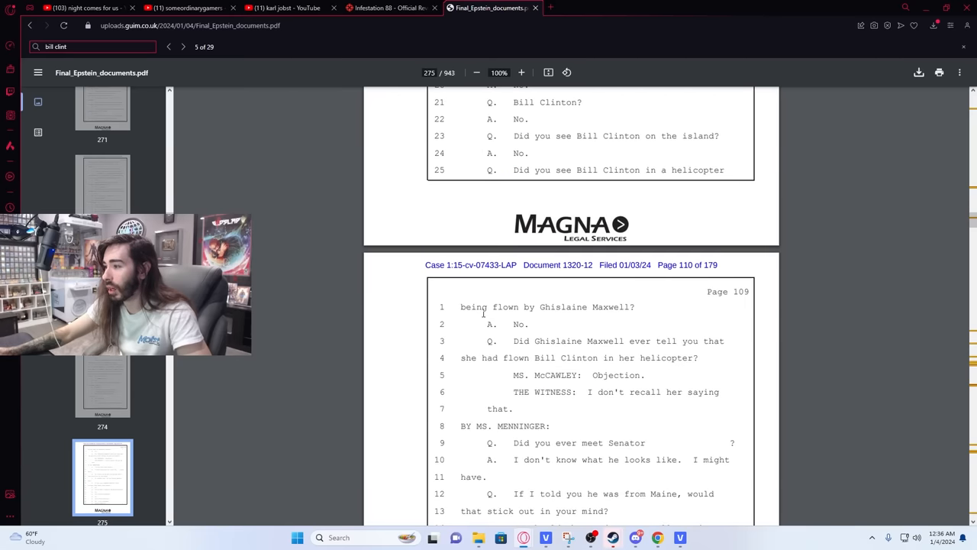
scroll("down", 3)
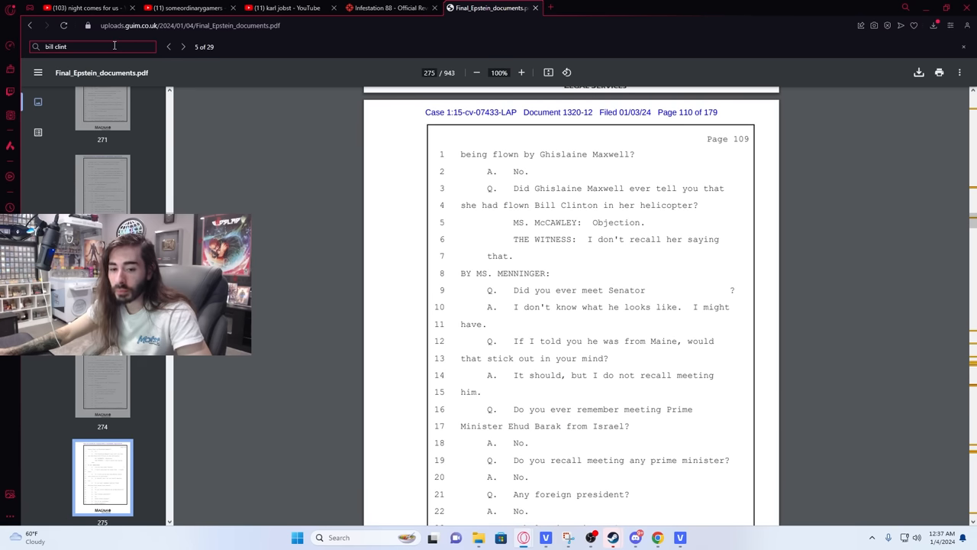
- Jump to page 926, Maxwell's third supplemental disclosures document
scroll("down", 3)
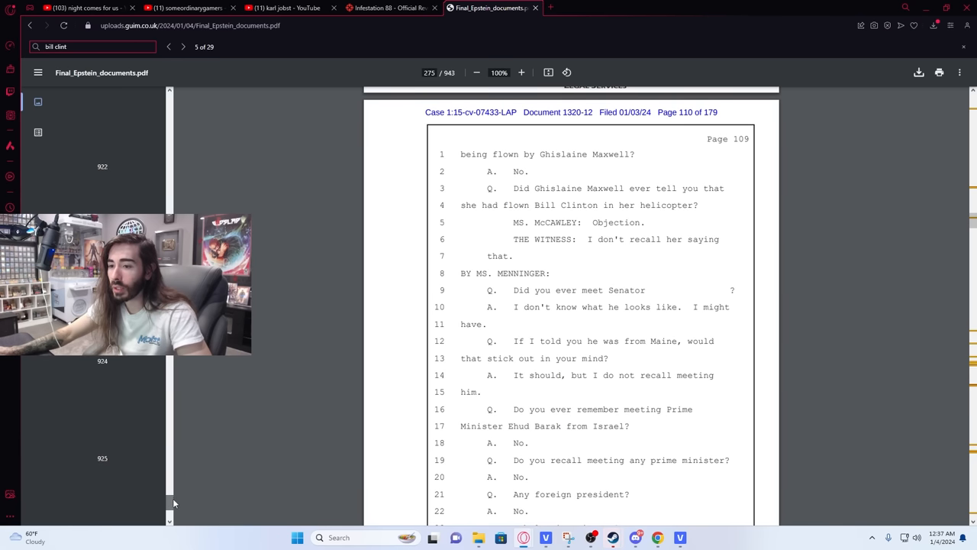
left_click(102, 364)
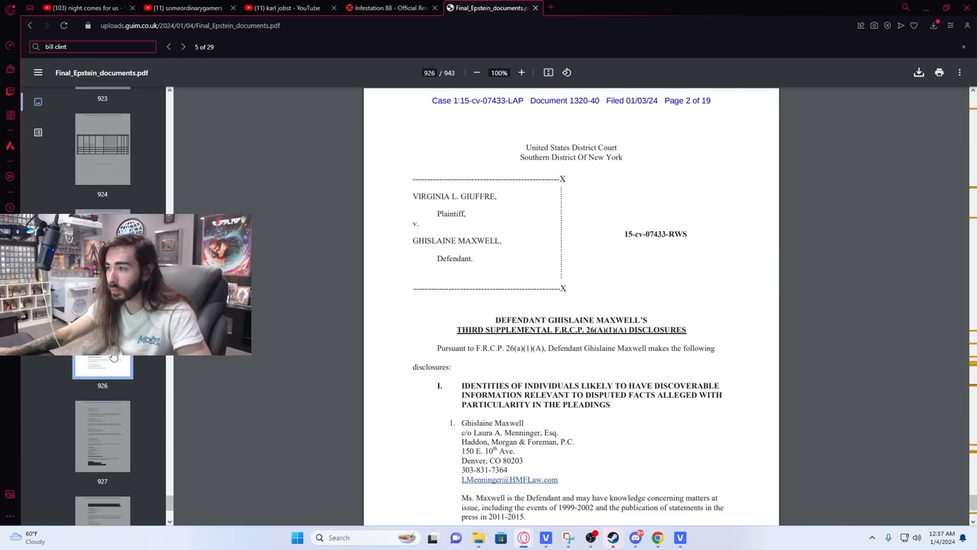
scroll("down", 3)
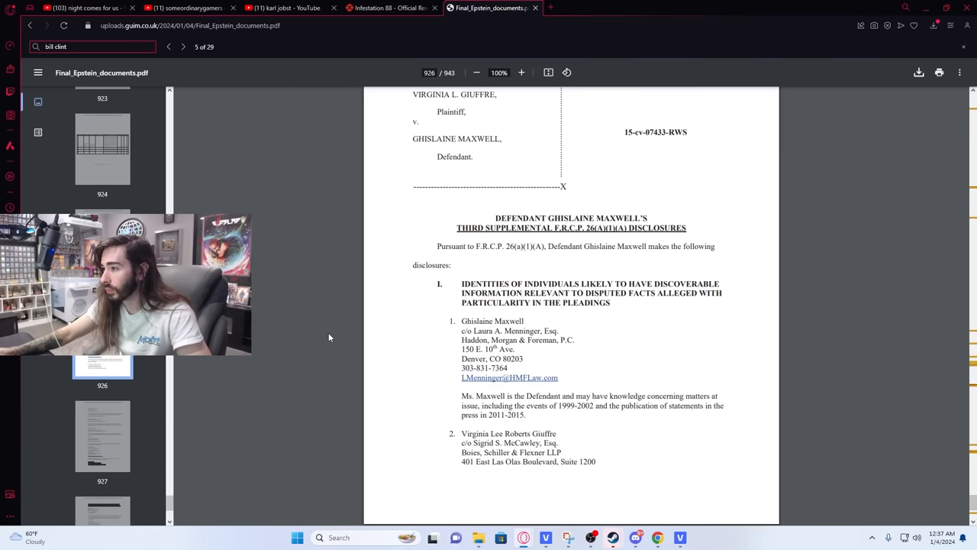
scroll("down", 3)
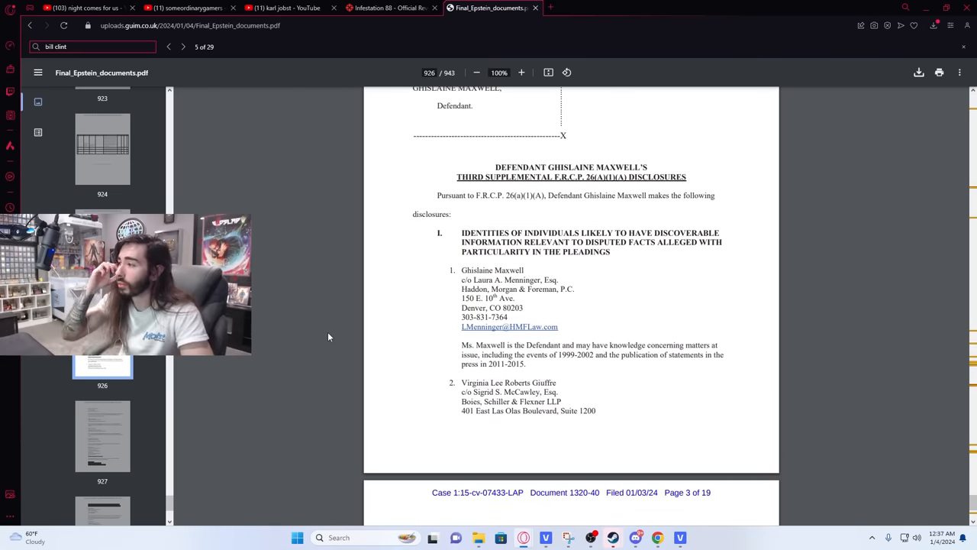
mouse_move(385, 285)
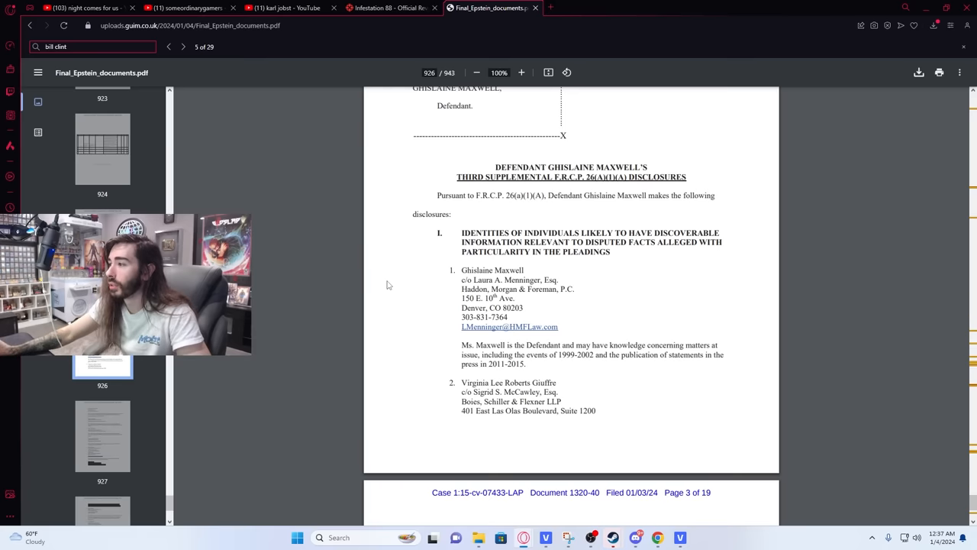
mouse_move(587, 277)
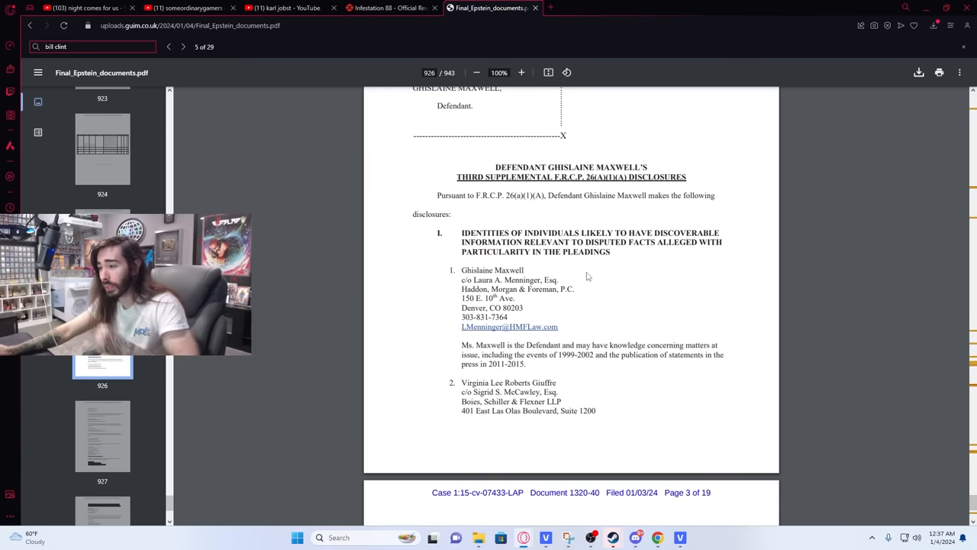
mouse_move(519, 260)
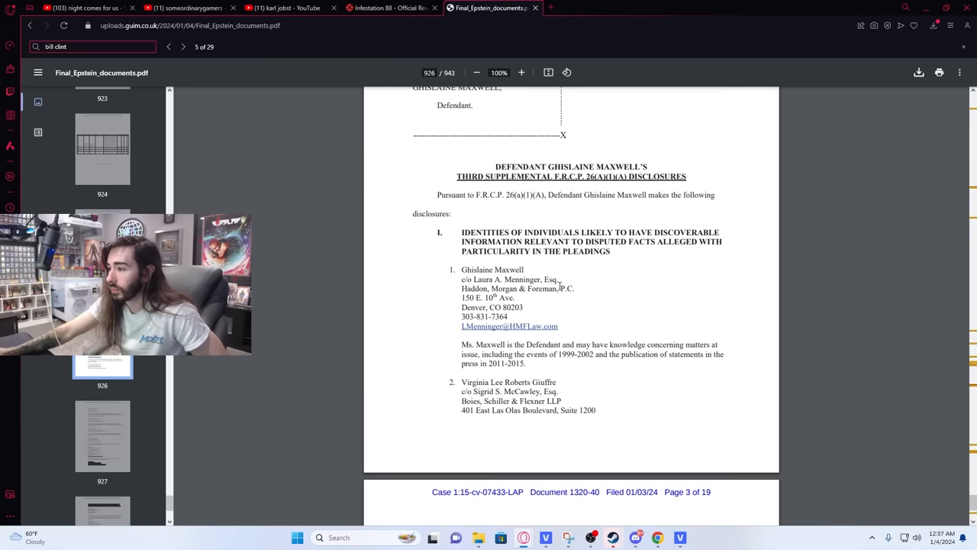
- Scroll to page 929 and clear the selection over the Alan Dershowitz entry
scroll("down", 3)
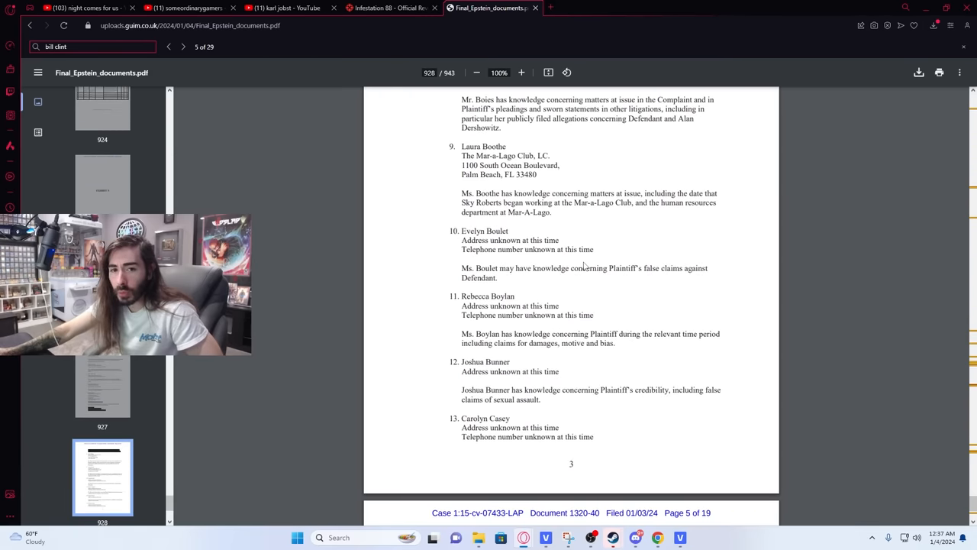
scroll("down", 3)
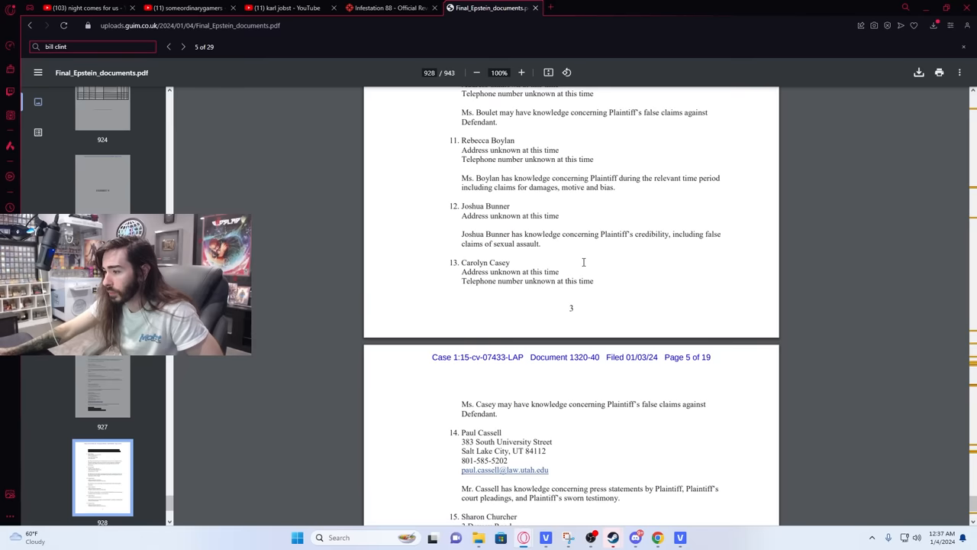
scroll("down", 3)
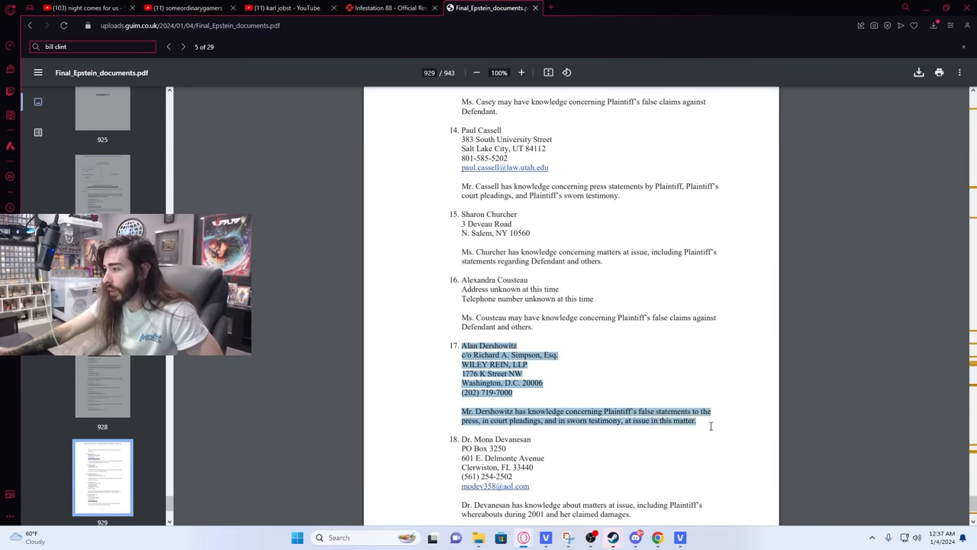
left_click(674, 372)
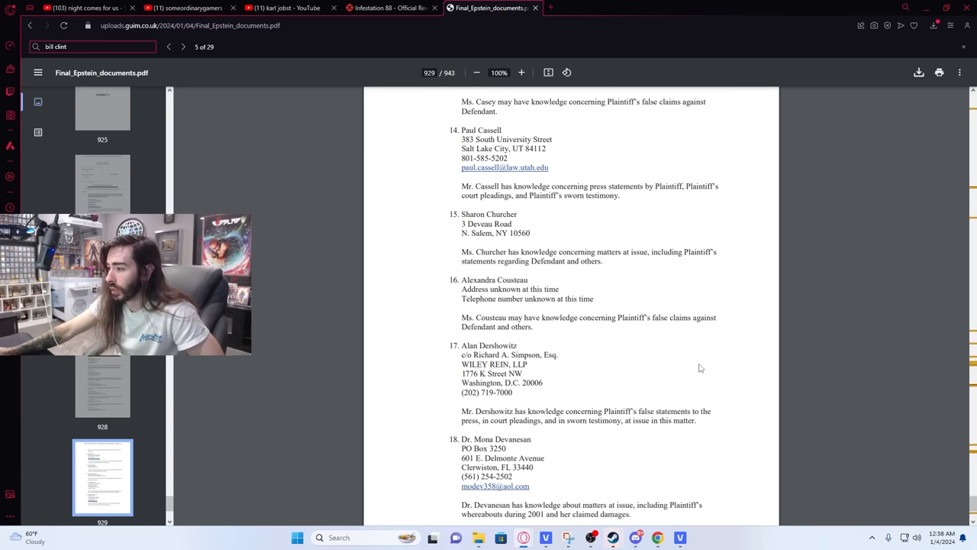
mouse_move(616, 353)
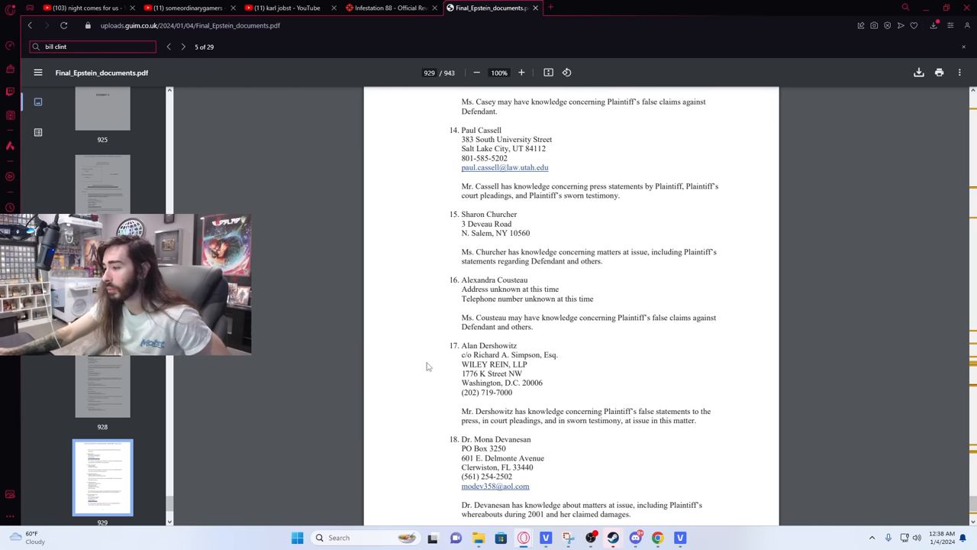
- Scroll from page 930 past the Jeffrey Epstein and Duke of York entries to page 939
scroll("down", 3)
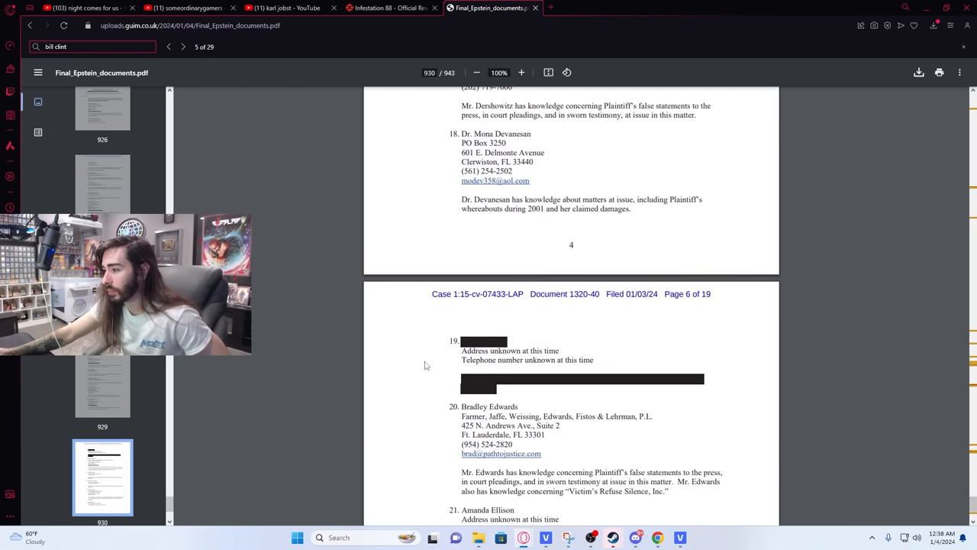
scroll("down", 3)
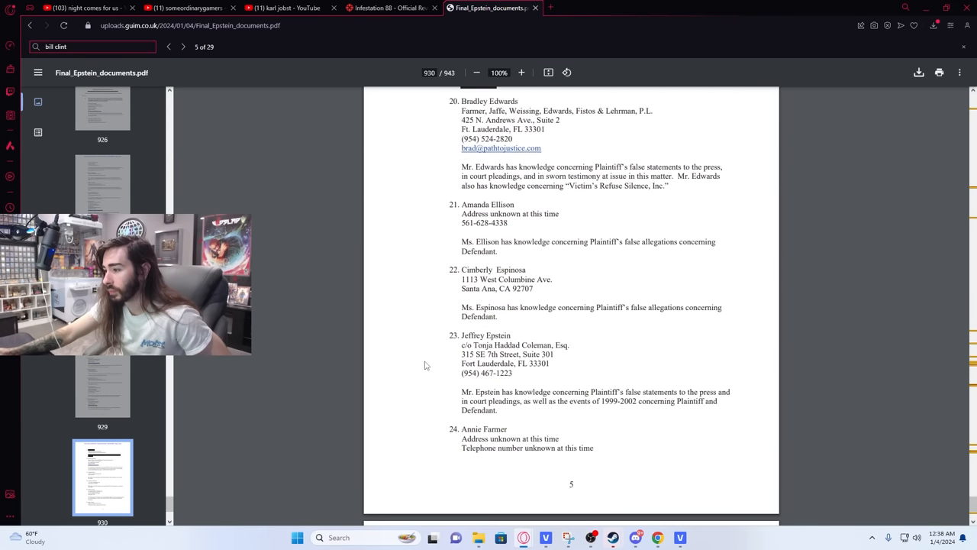
mouse_move(463, 334)
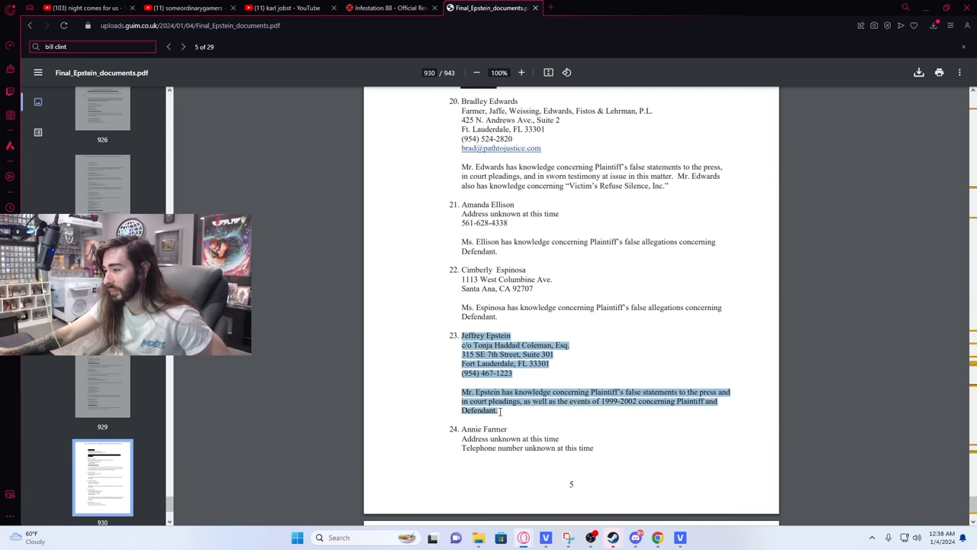
scroll("down", 3)
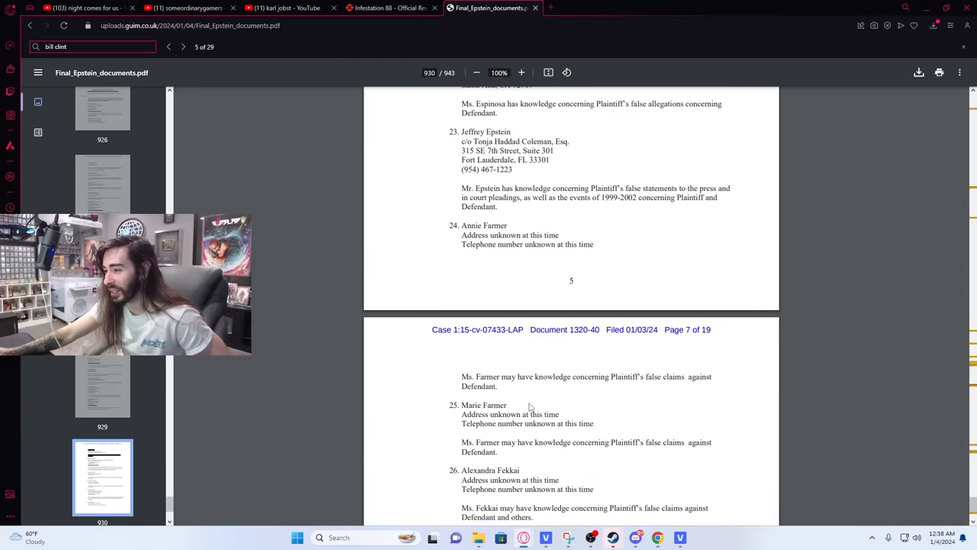
scroll("down", 3)
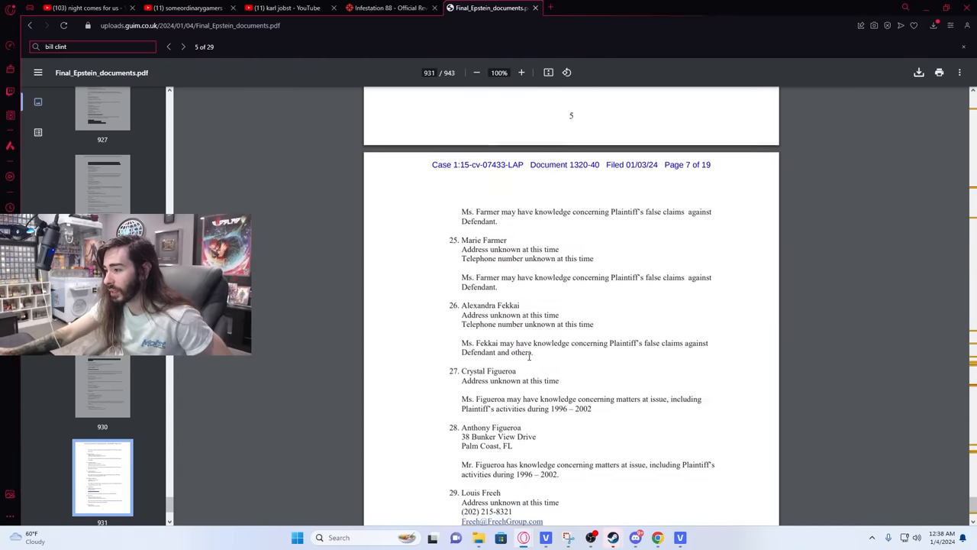
scroll("down", 3)
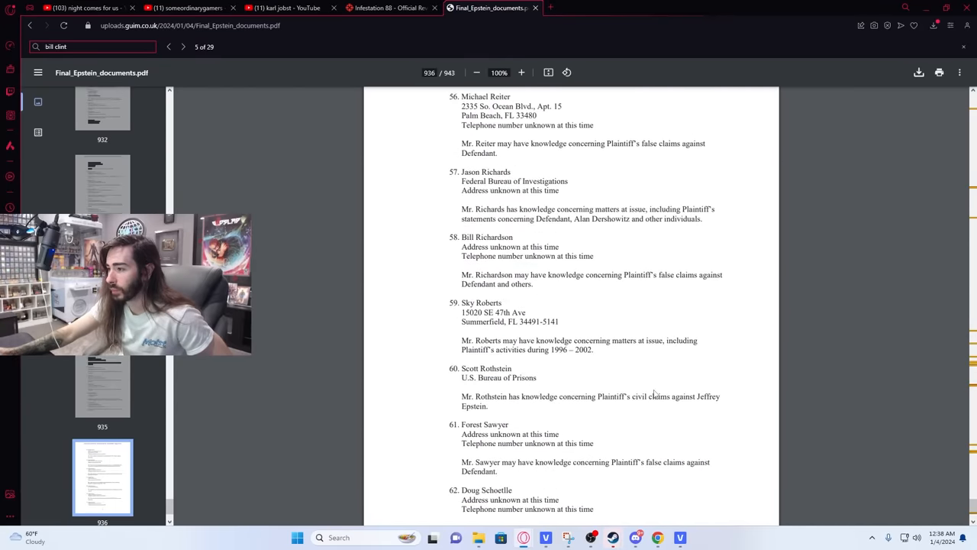
scroll("down", 3)
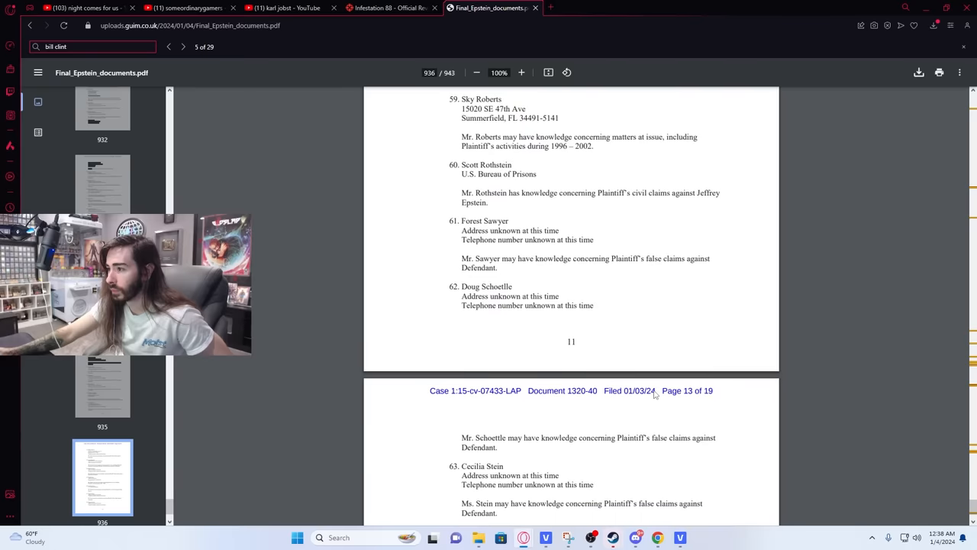
scroll("down", 3)
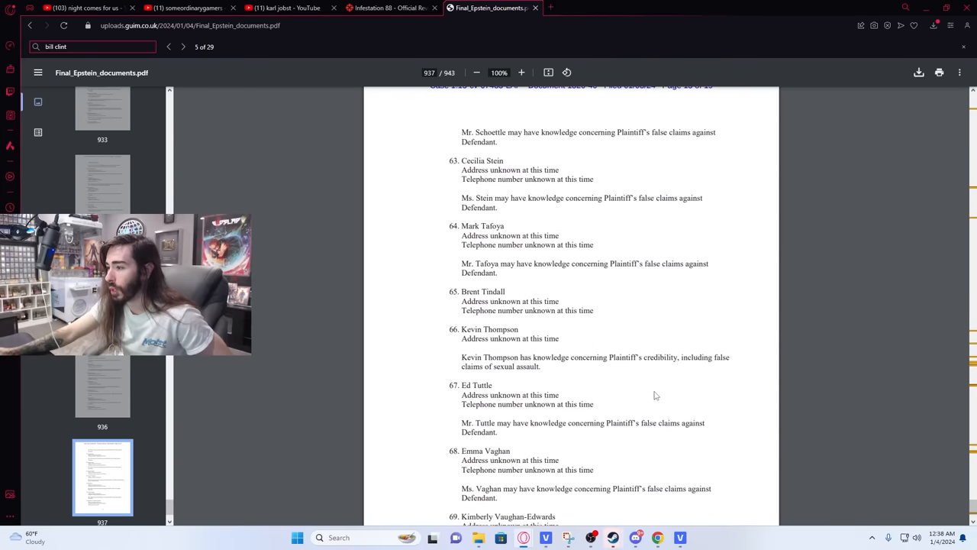
scroll("down", 3)
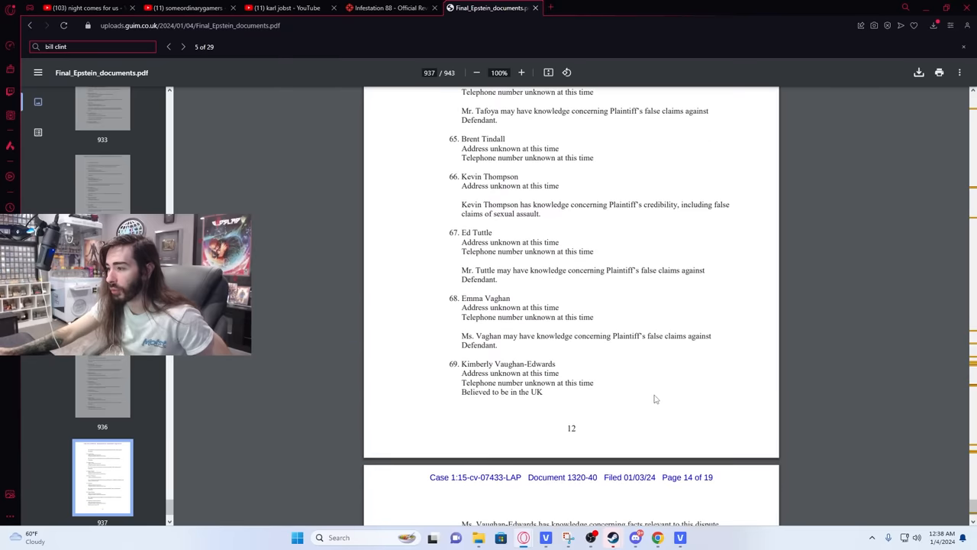
scroll("down", 3)
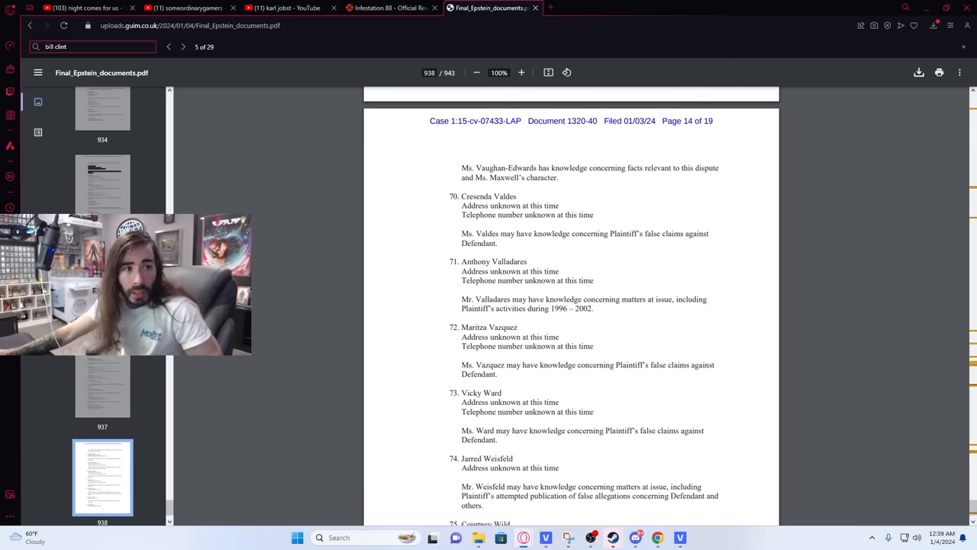
scroll("down", 3)
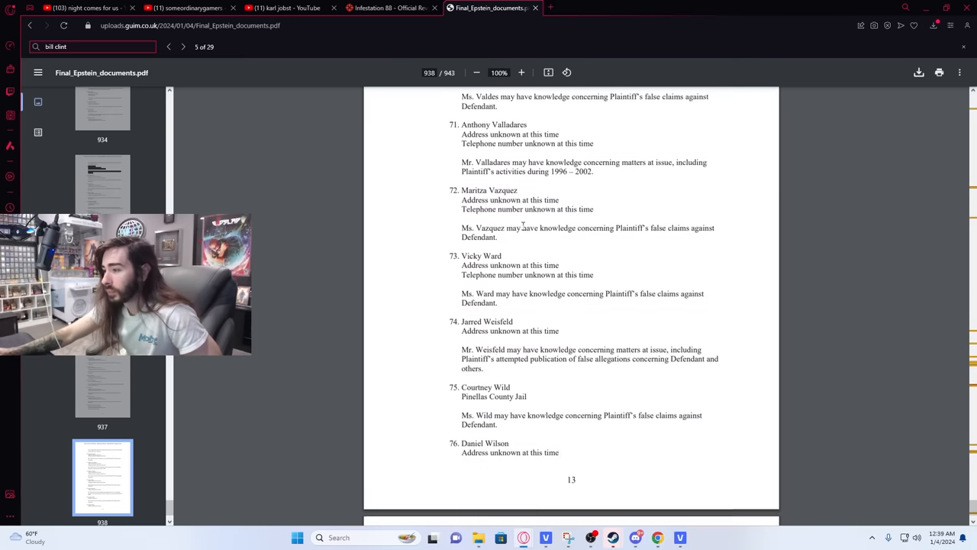
scroll("down", 3)
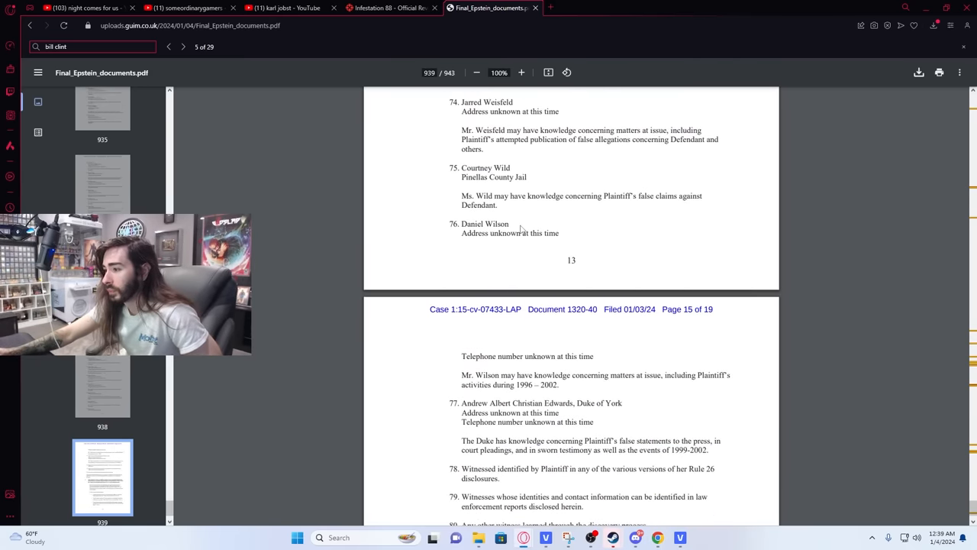
scroll("down", 3)
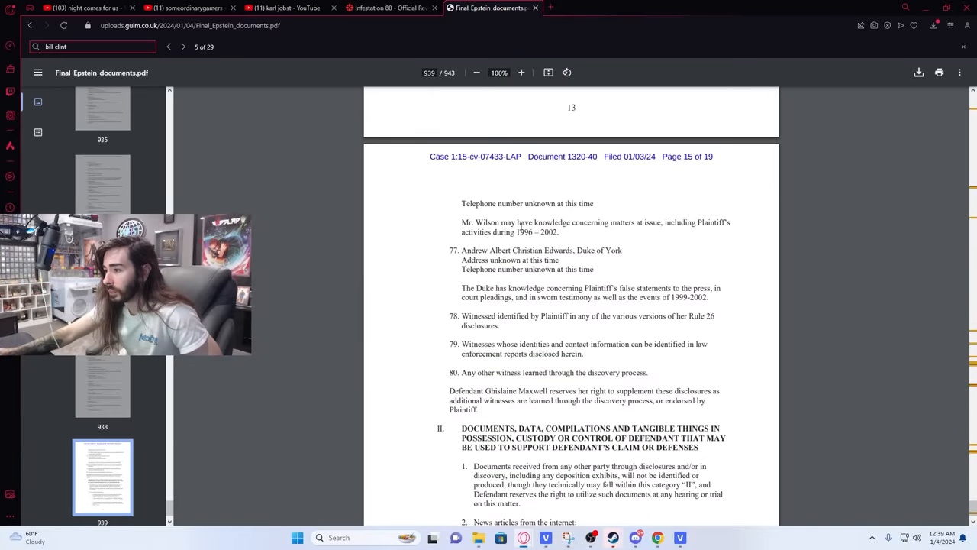
scroll("down", 3)
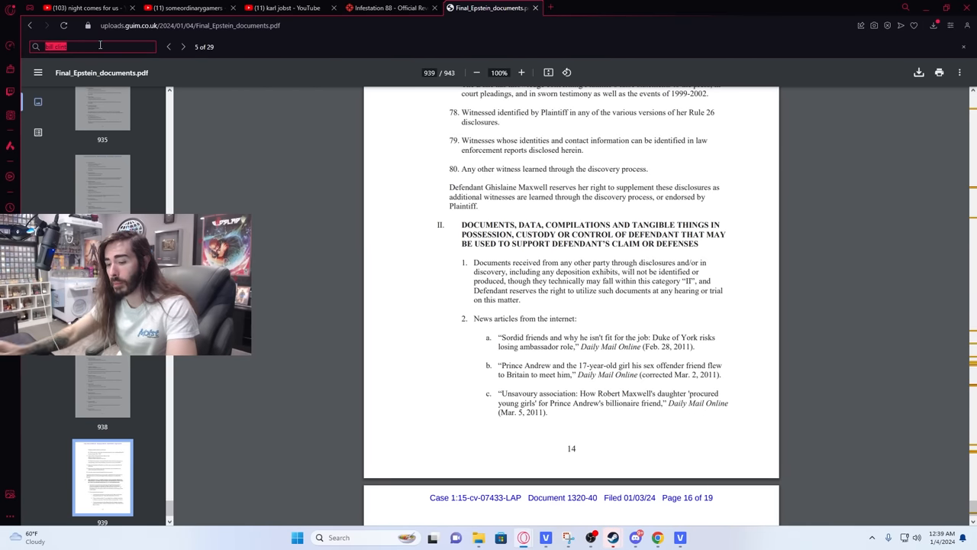
- Search the PDF for 'hawk' and go to match 1 of 2, page 391's Hawking email
type("hawk")
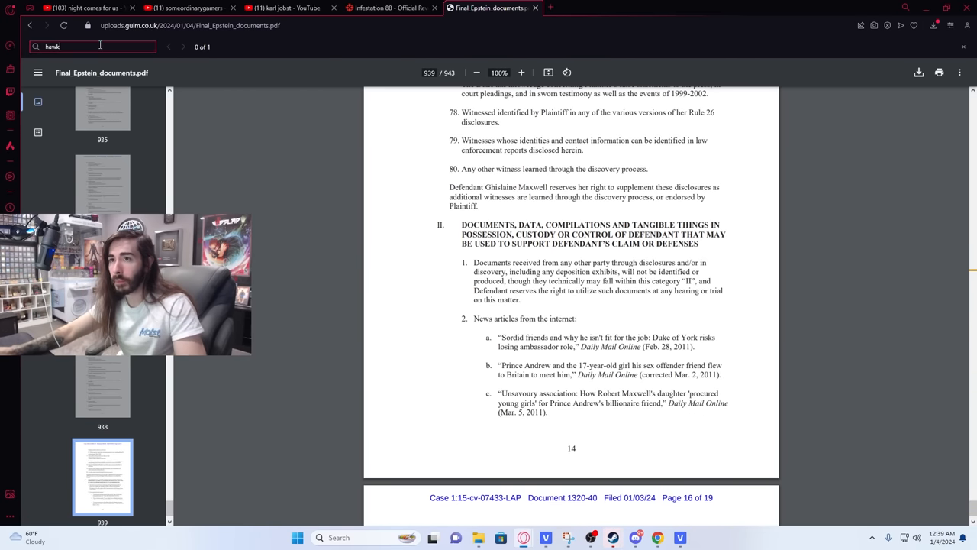
left_click(183, 46)
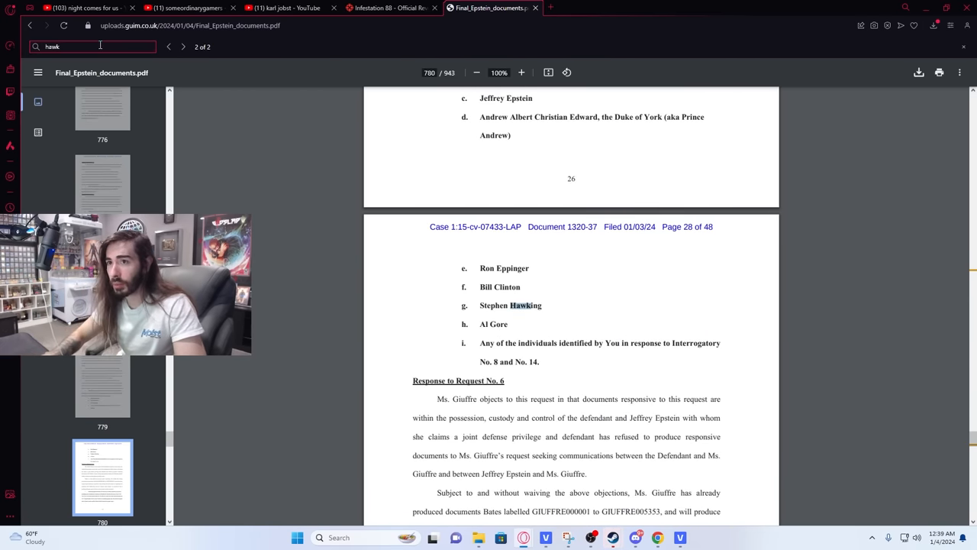
left_click(168, 47)
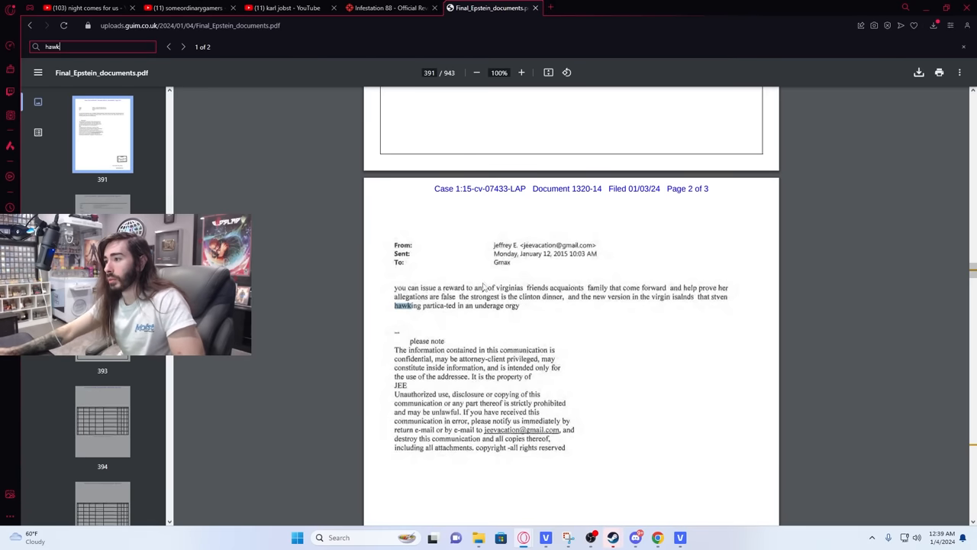
mouse_move(533, 320)
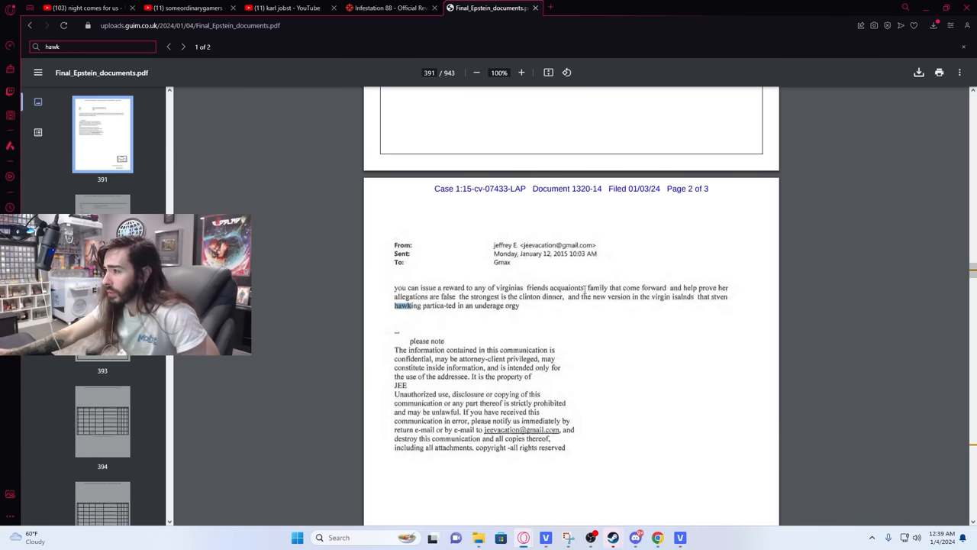
mouse_move(684, 316)
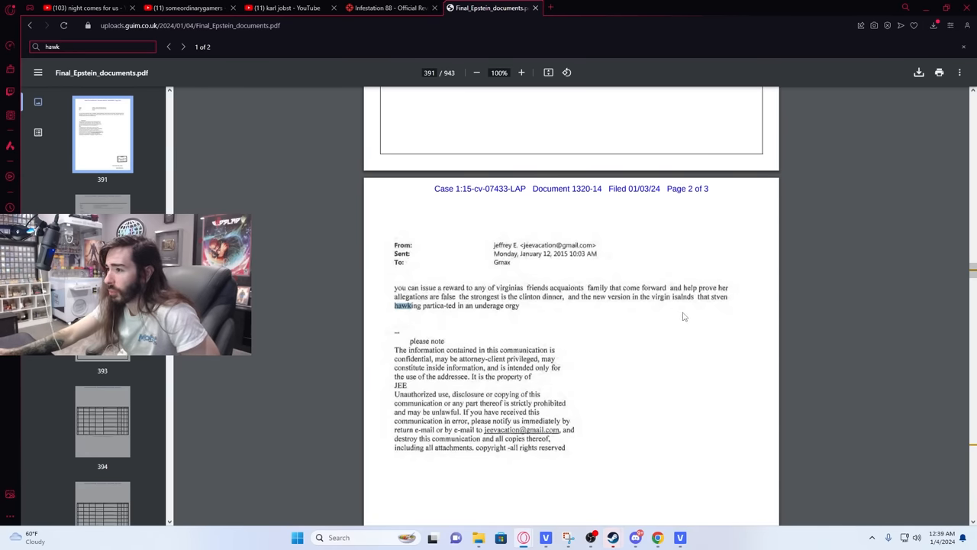
mouse_move(623, 341)
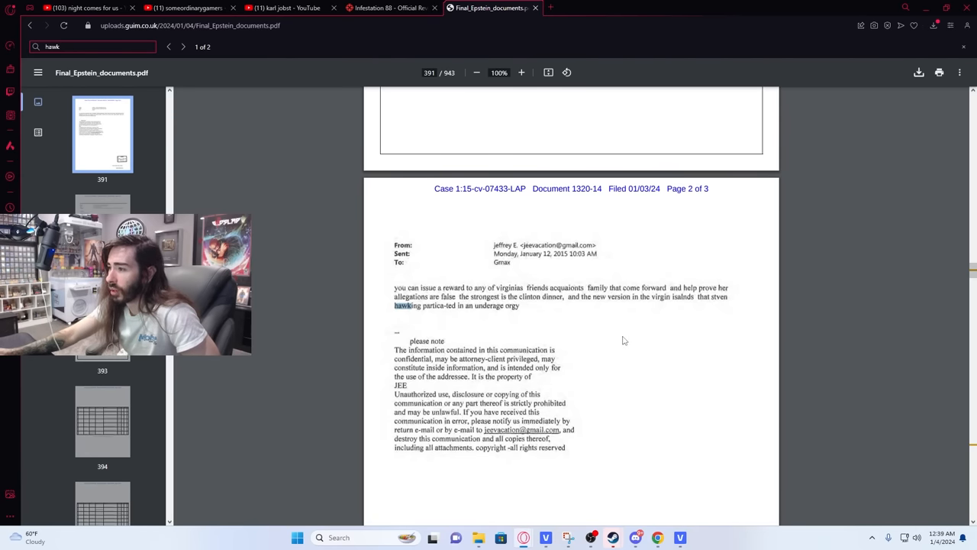
mouse_move(617, 341)
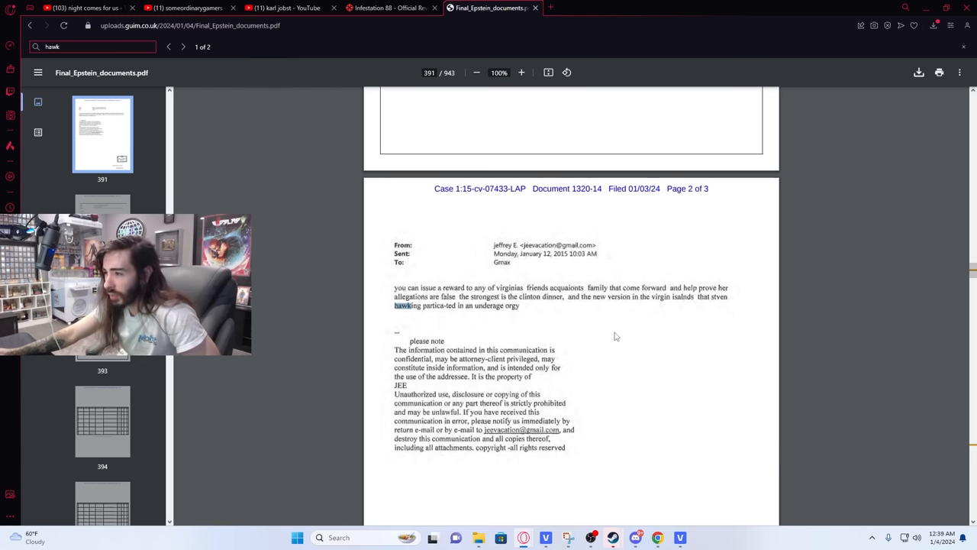
mouse_move(532, 326)
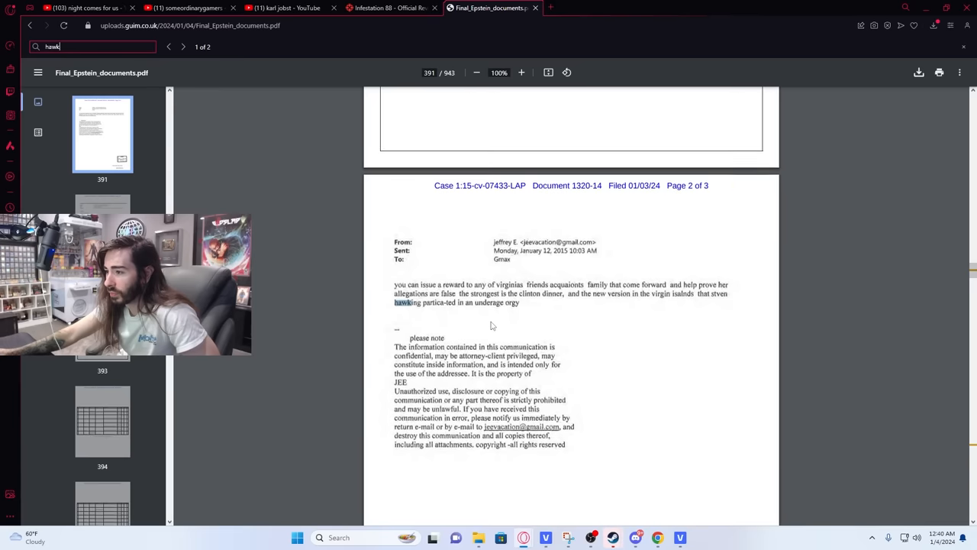
scroll("up", 3)
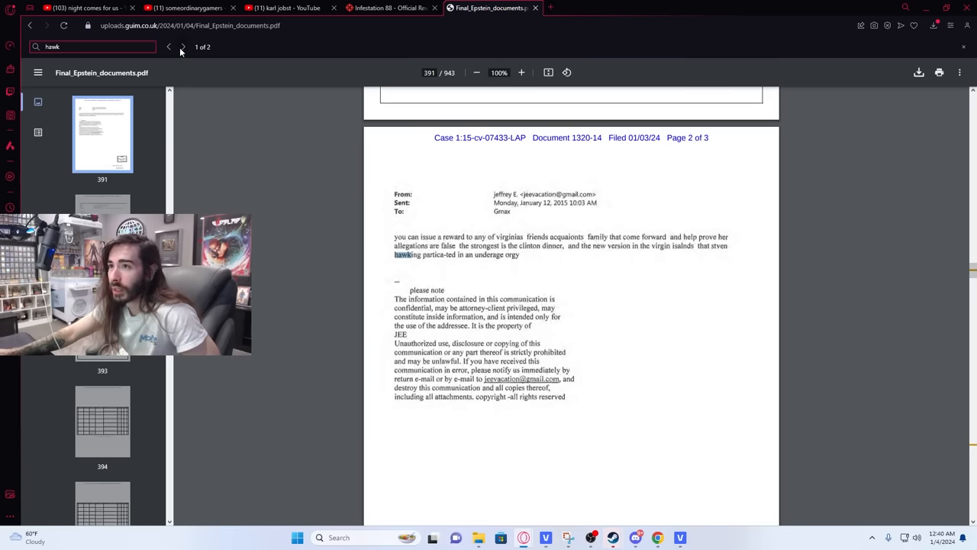
- Go to hawk match 2 of 2, Stephen Hawking on page 780, and scroll around it
left_click(183, 46)
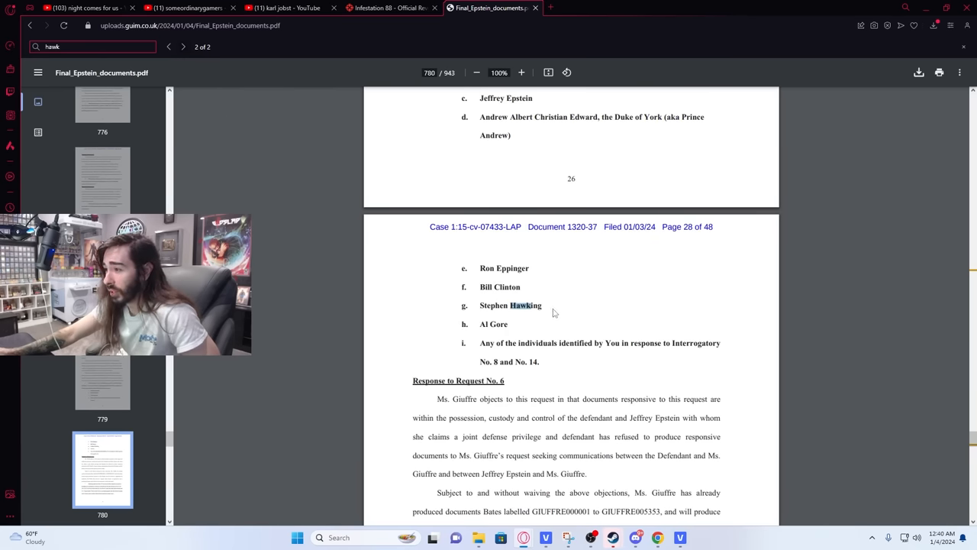
scroll("up", 3)
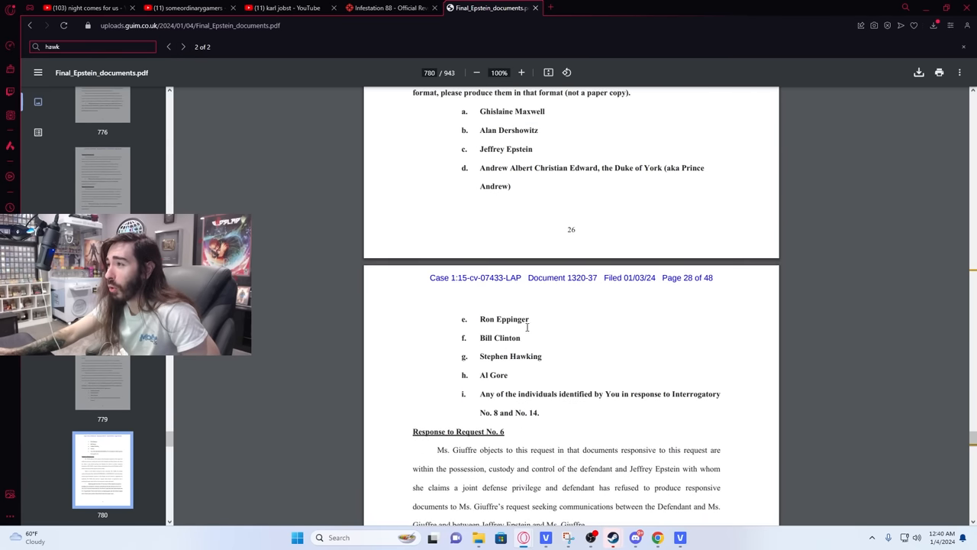
scroll("up", 3)
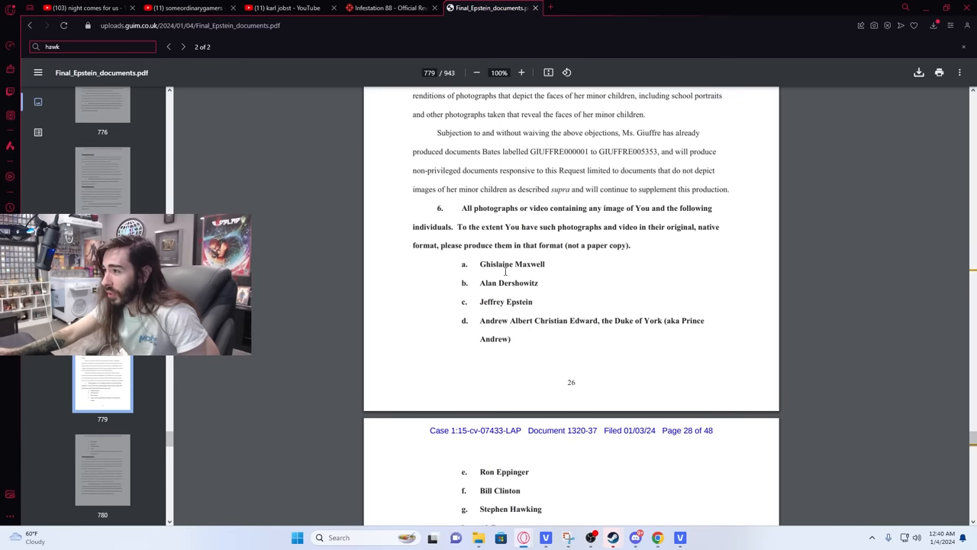
mouse_move(540, 222)
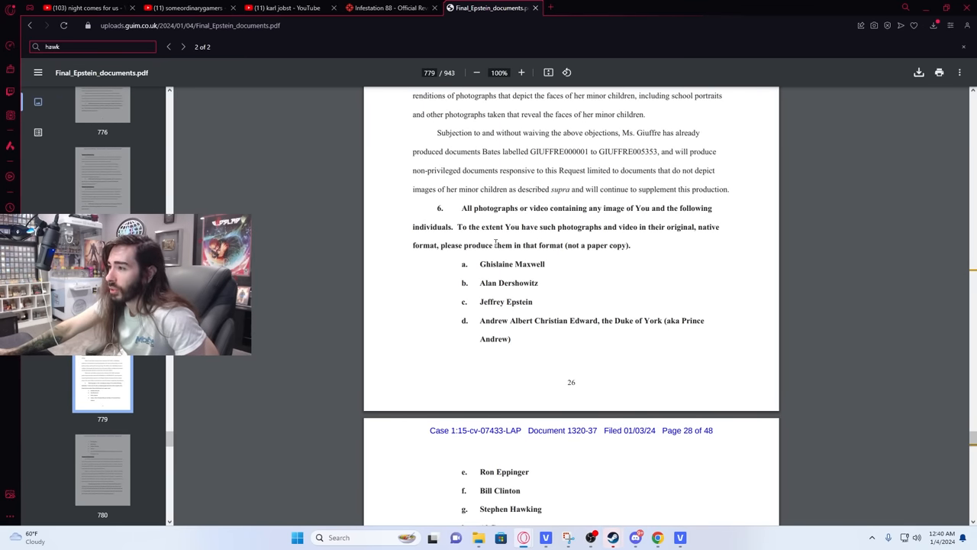
scroll("up", 3)
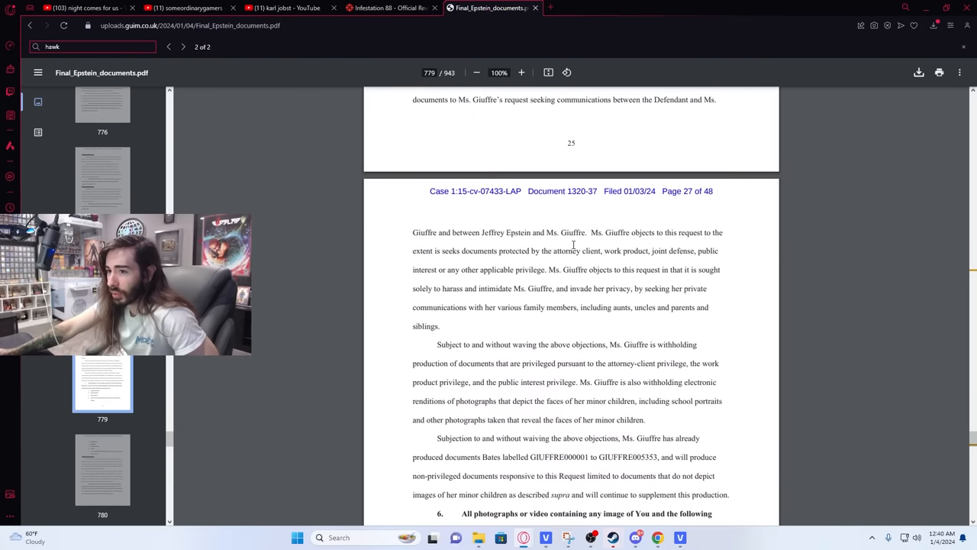
scroll("up", 3)
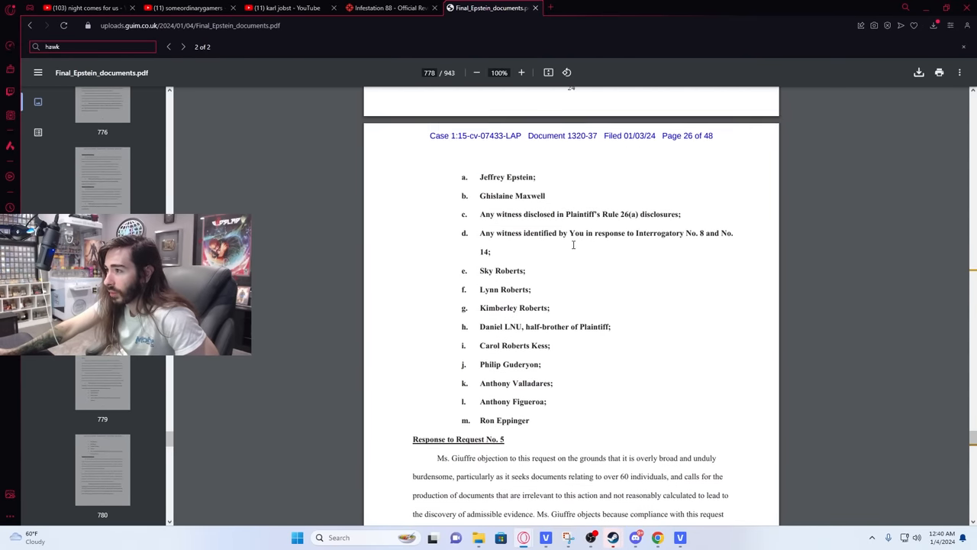
scroll("down", 3)
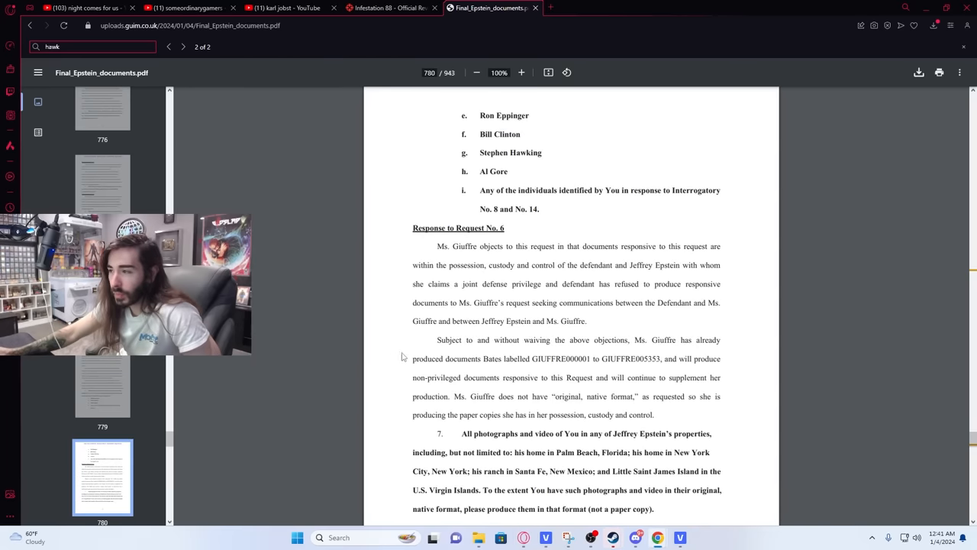
scroll("up", 3)
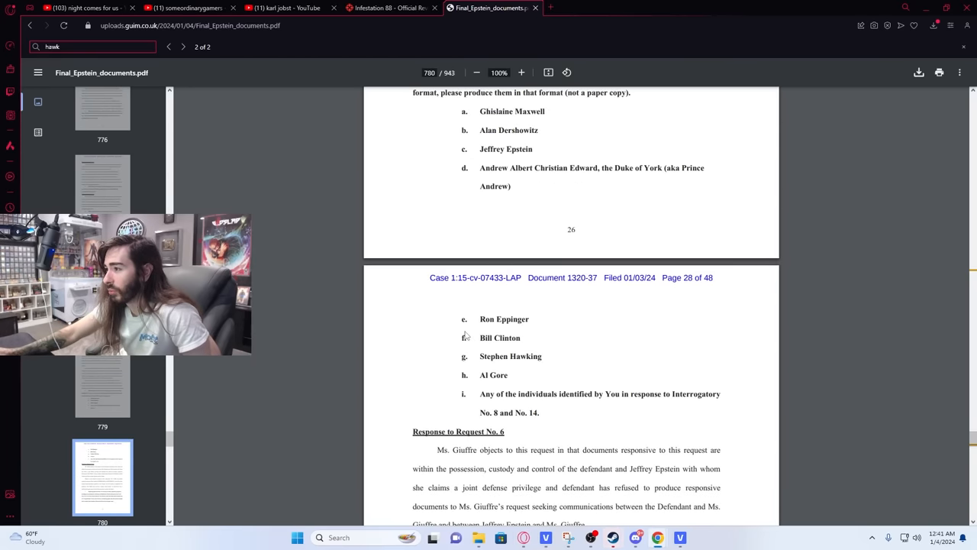
scroll("up", 3)
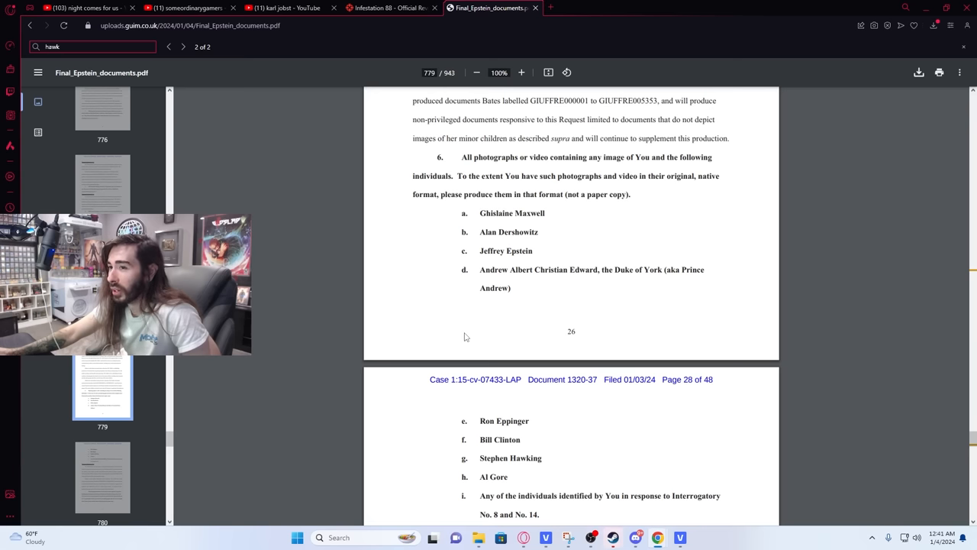
mouse_move(447, 337)
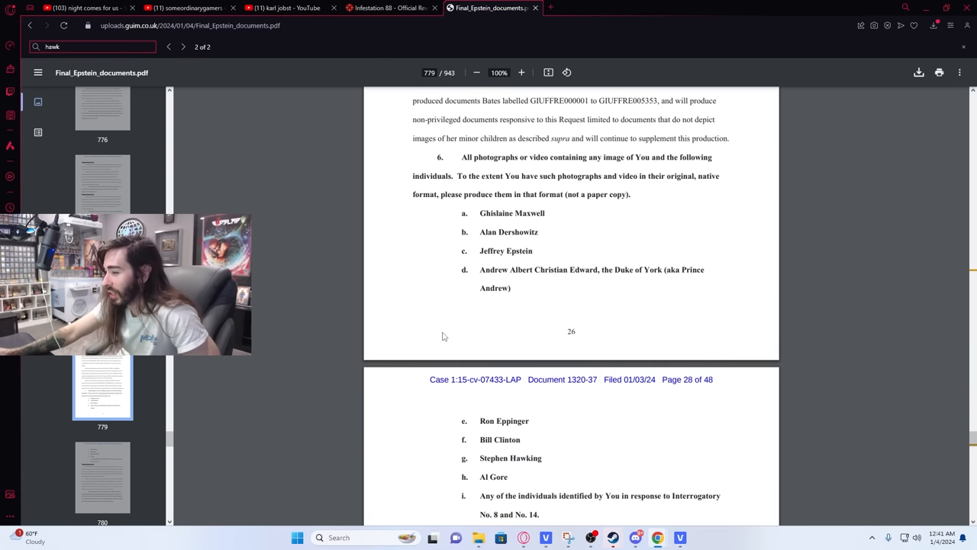
scroll("down", 3)
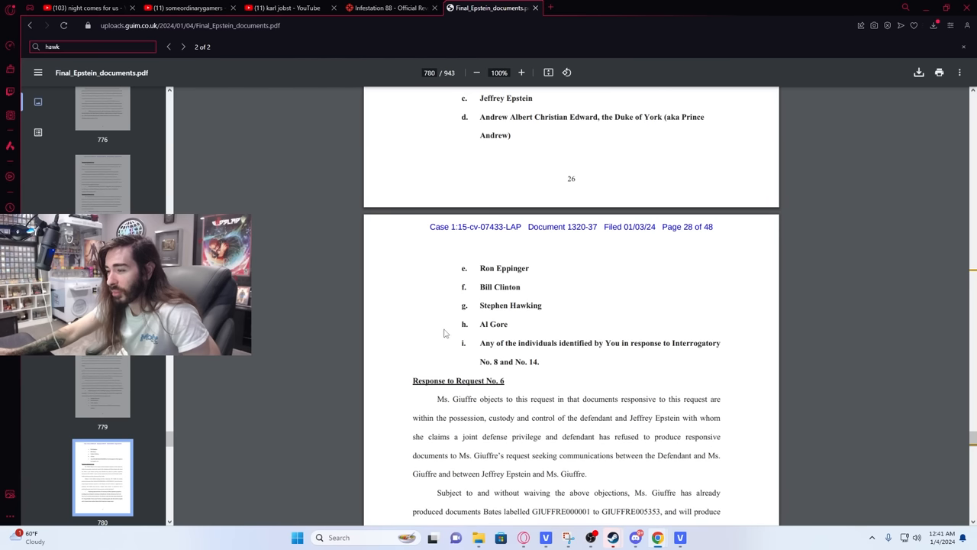
mouse_move(446, 282)
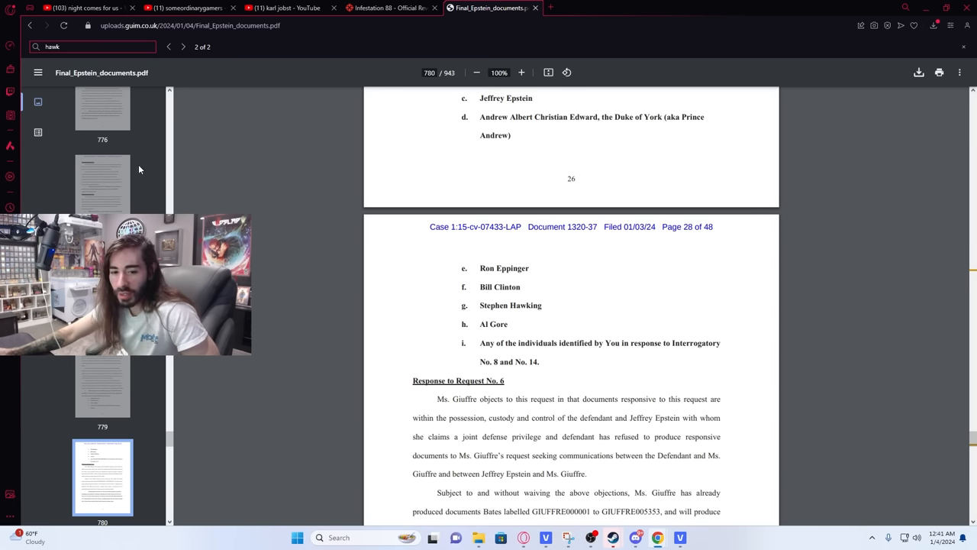
mouse_move(444, 283)
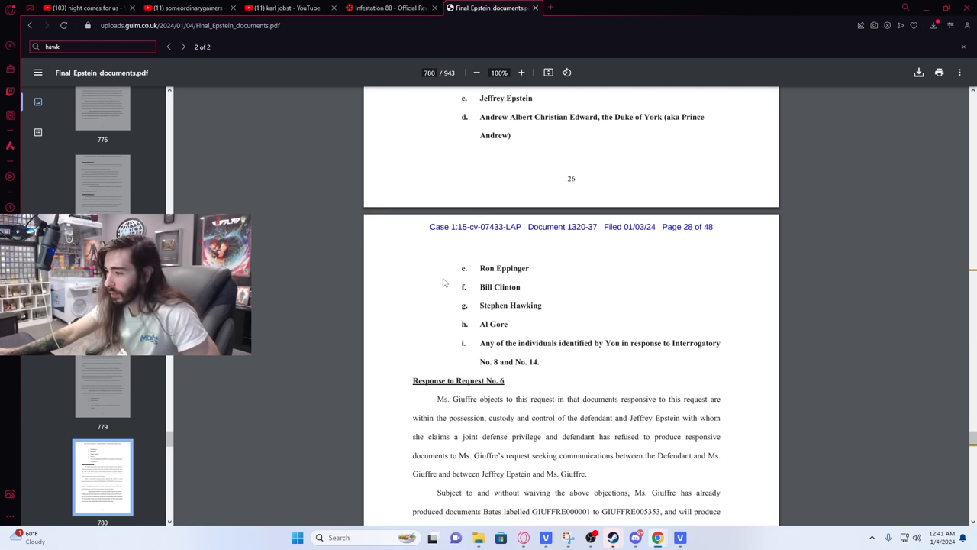
scroll("up", 3)
type("bill clinton")
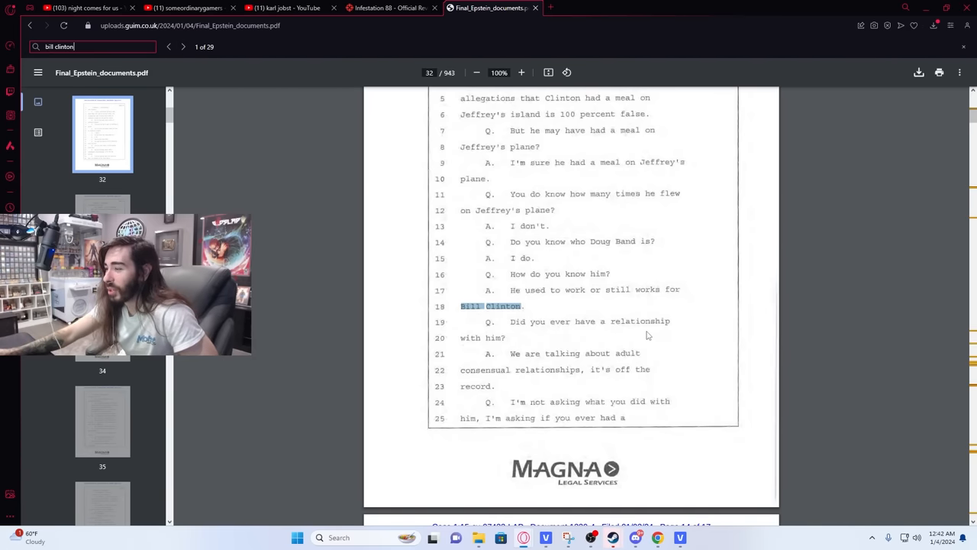
- Scroll through pages 207–210, then step forward through the following Bill Clinton matches
scroll("up", 3)
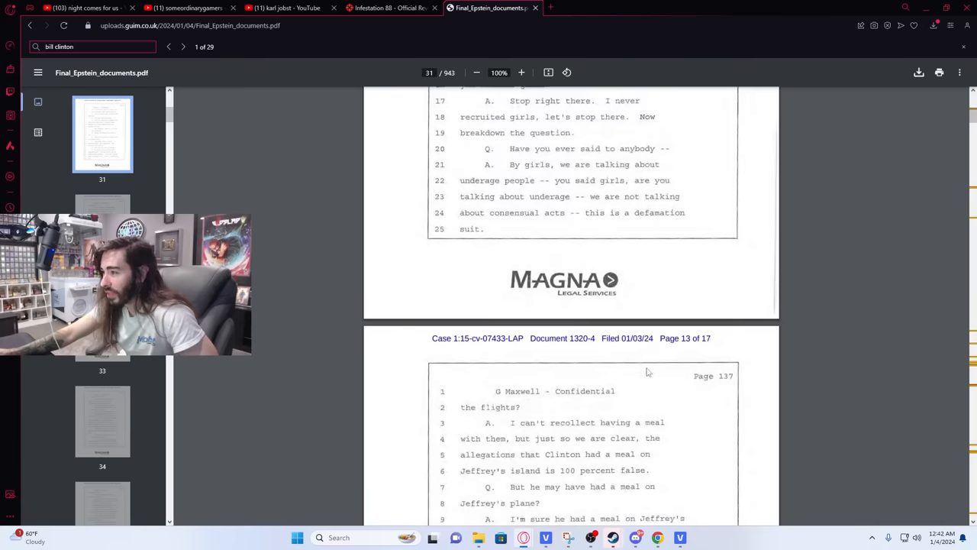
scroll("up", 3)
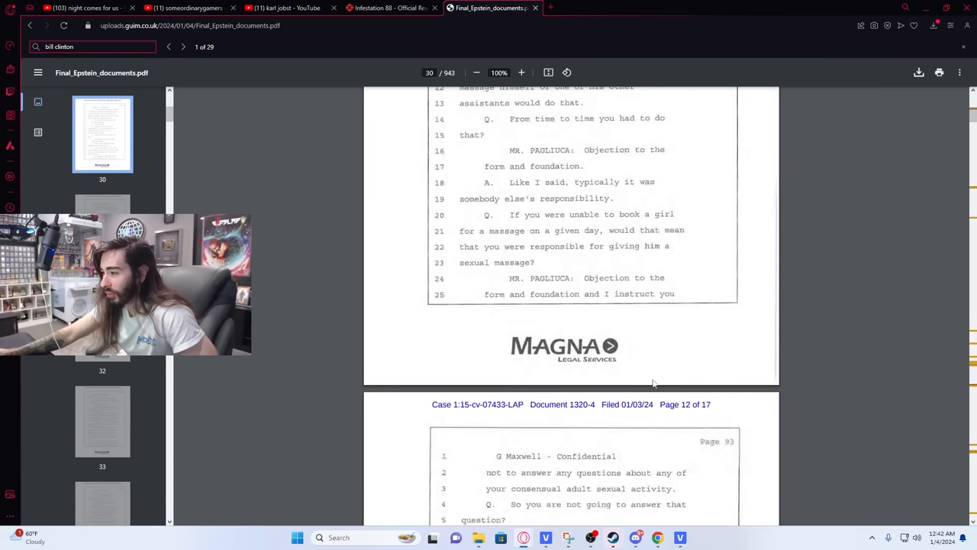
scroll("up", 3)
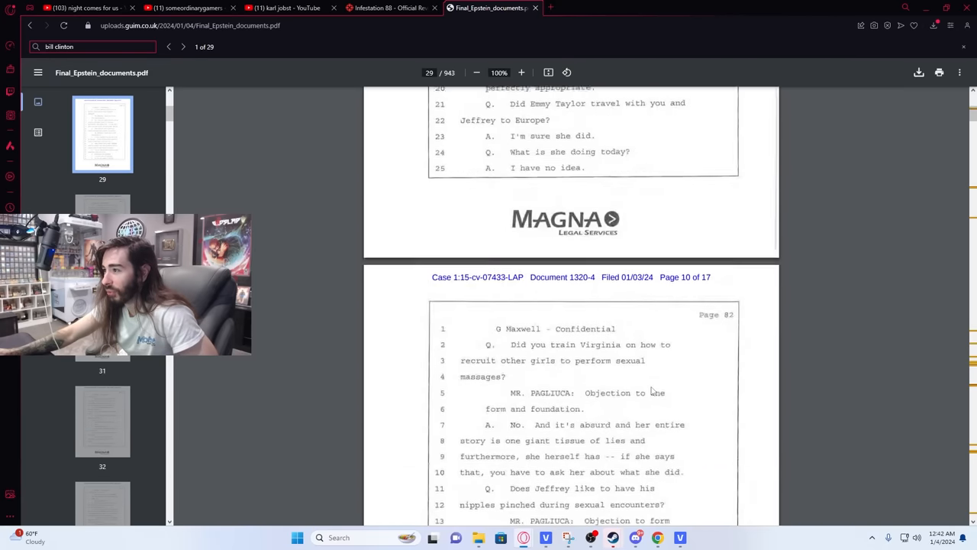
scroll("up", 3)
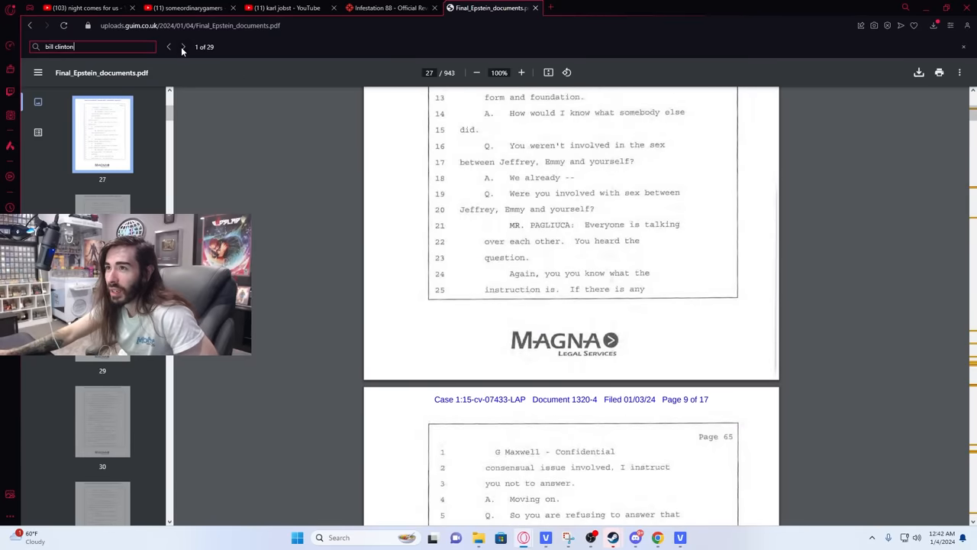
left_click(183, 46)
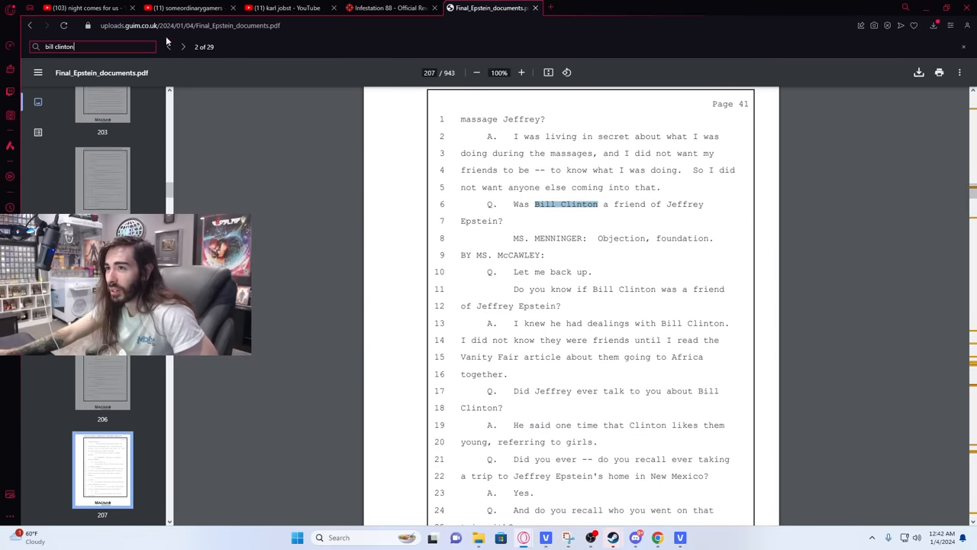
left_click(183, 46)
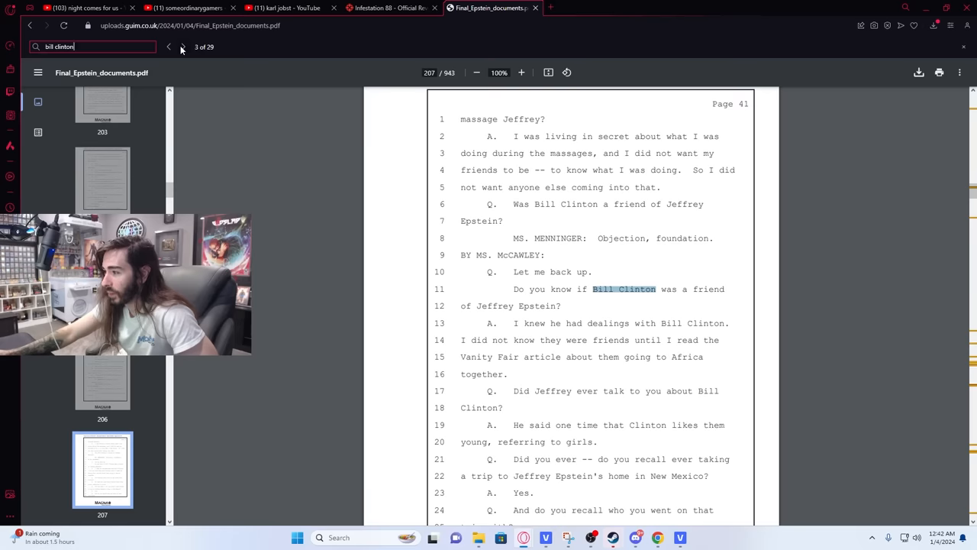
left_click(182, 47)
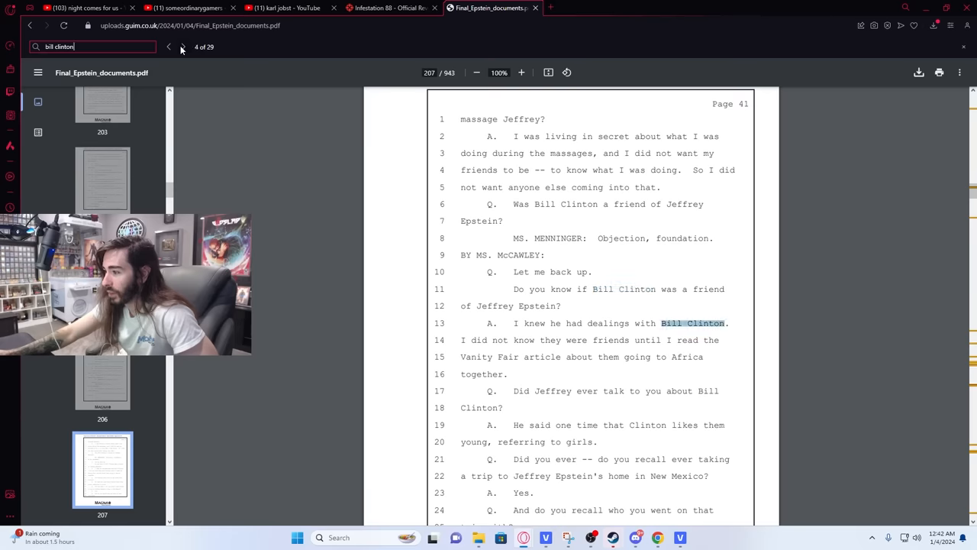
- Read down through the testimony, then advance to Clinton match 5 of 29 on page 274
scroll("down", 3)
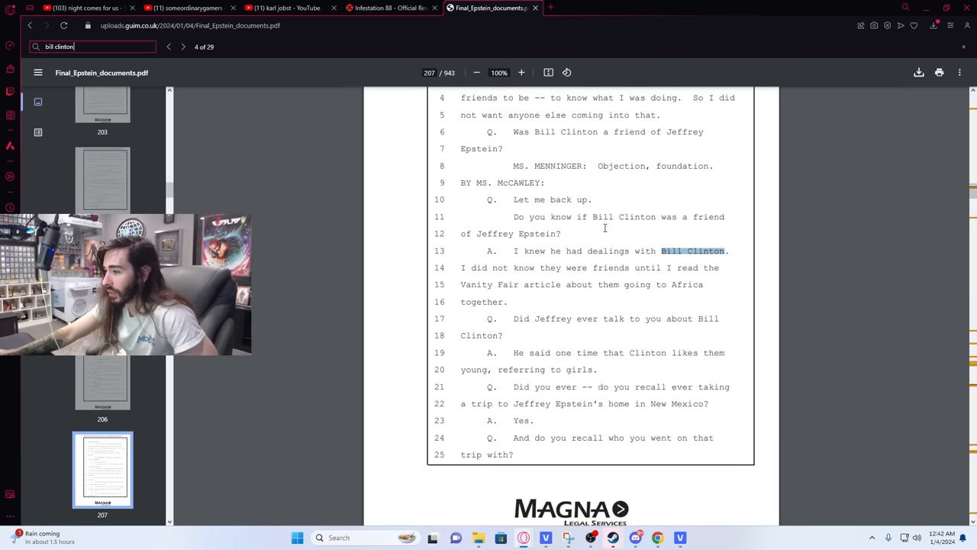
scroll("down", 3)
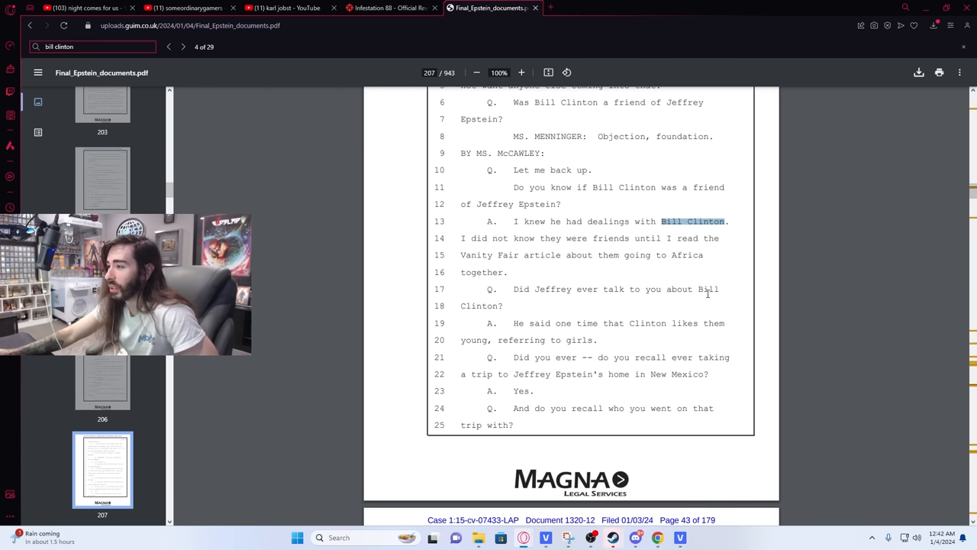
mouse_move(692, 338)
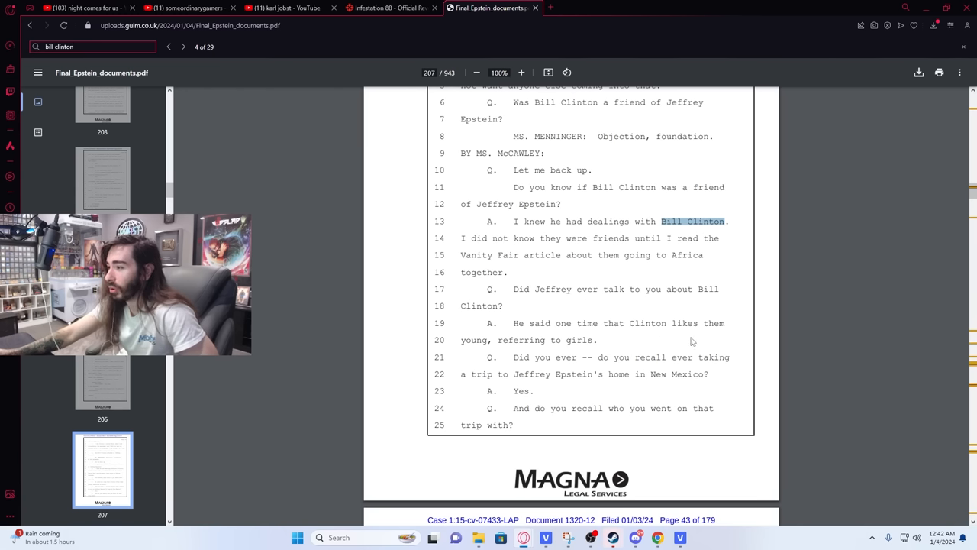
mouse_move(693, 364)
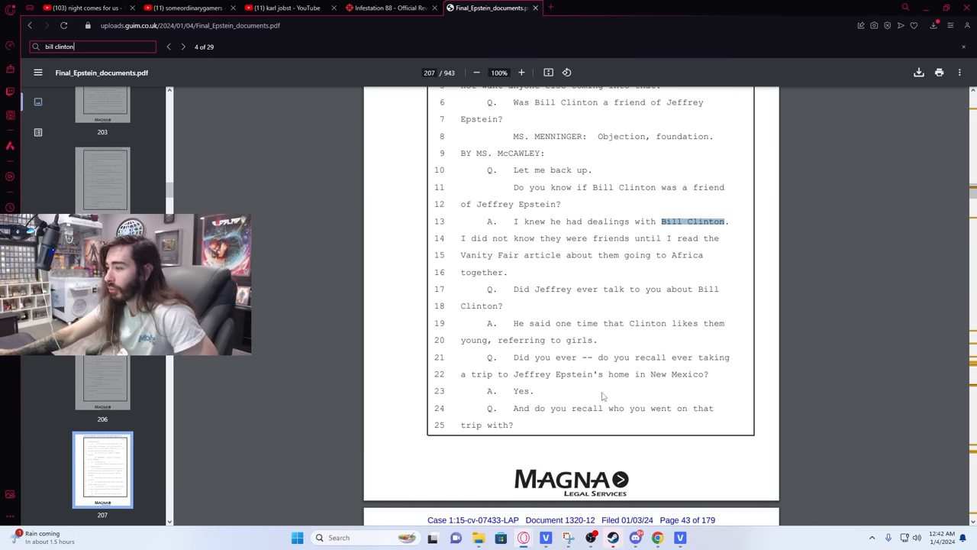
scroll("down", 3)
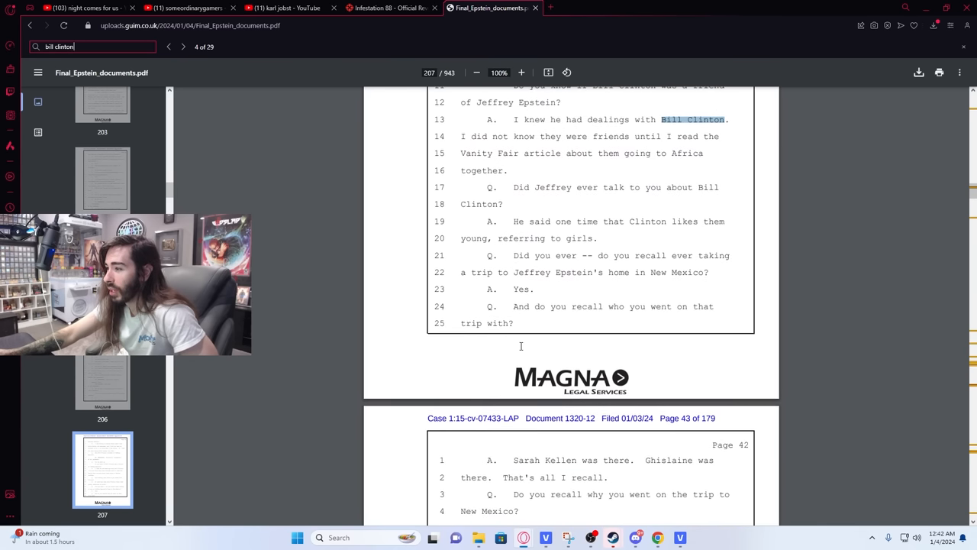
scroll("down", 3)
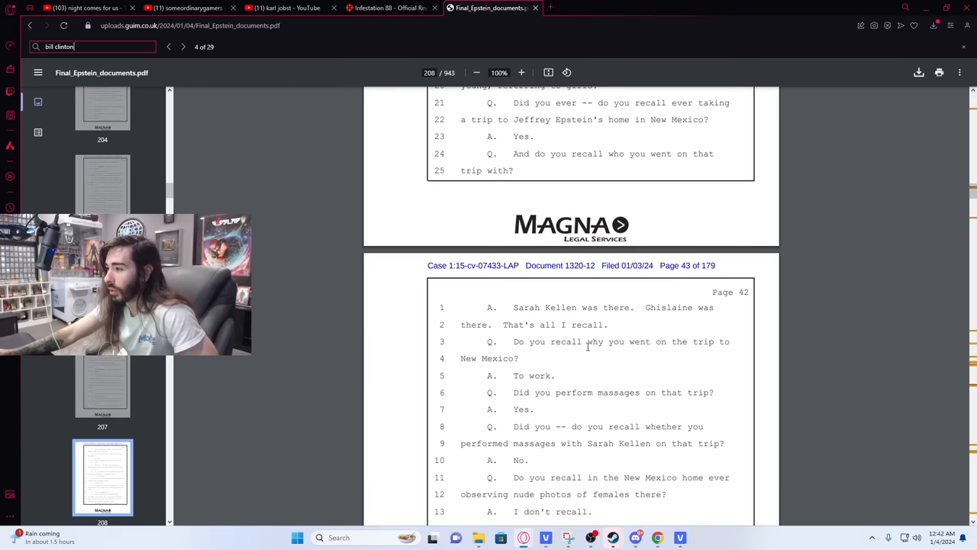
mouse_move(637, 323)
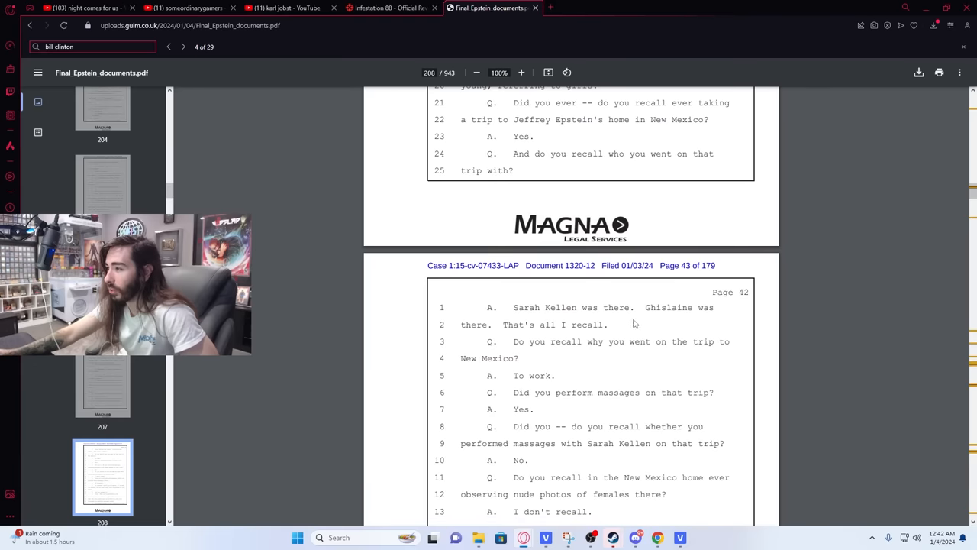
mouse_move(610, 384)
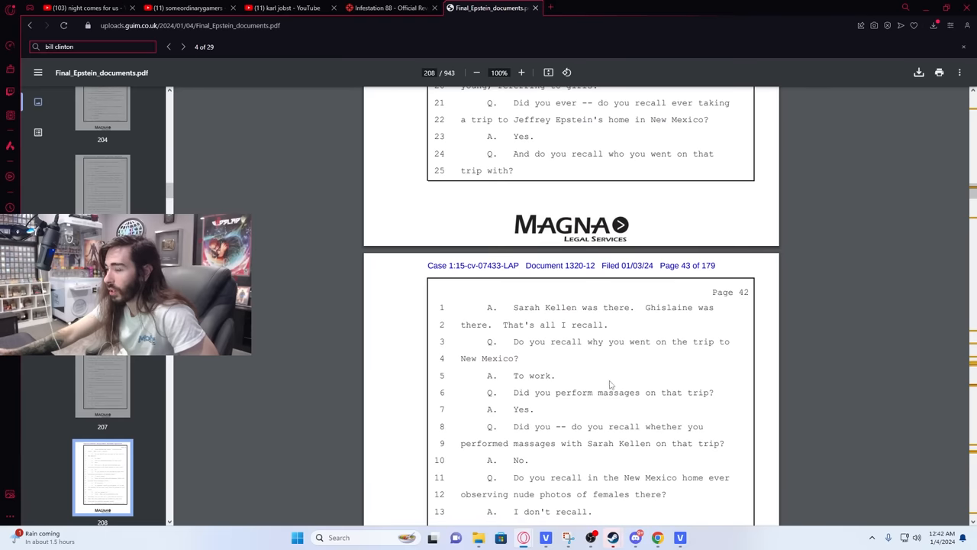
scroll("down", 3)
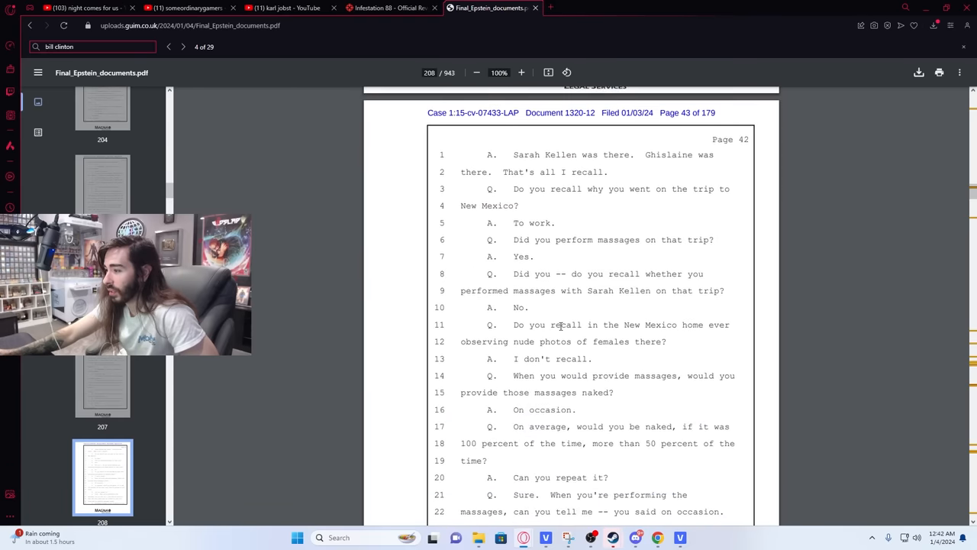
scroll("down", 3)
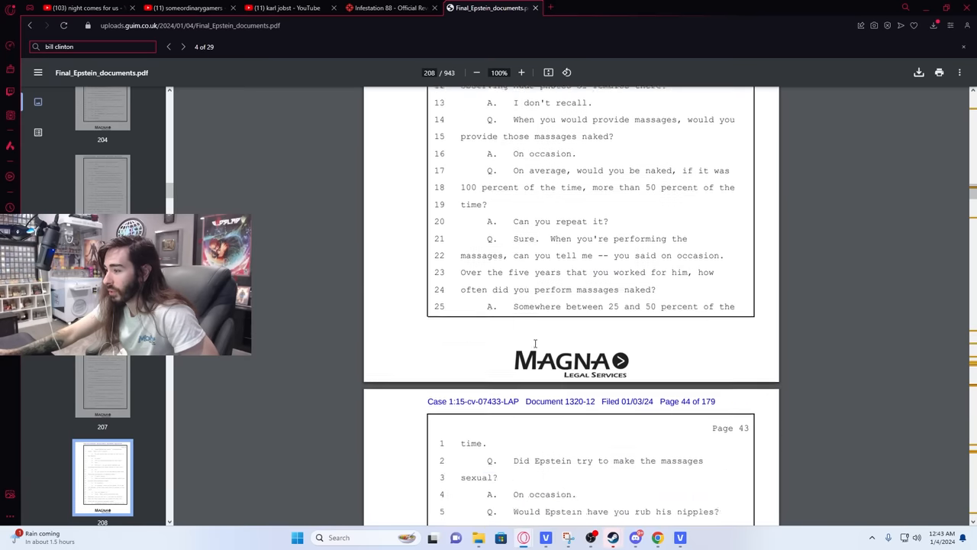
scroll("down", 3)
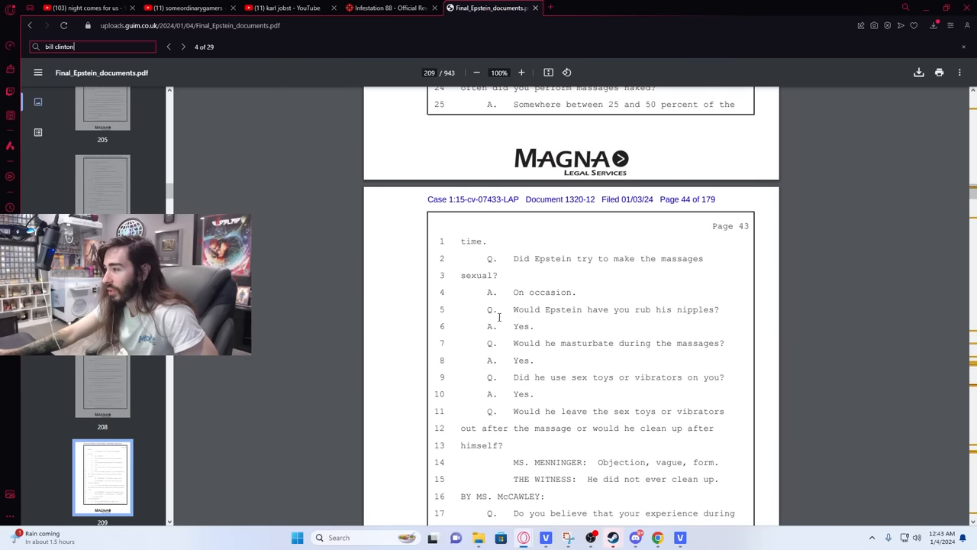
scroll("down", 3)
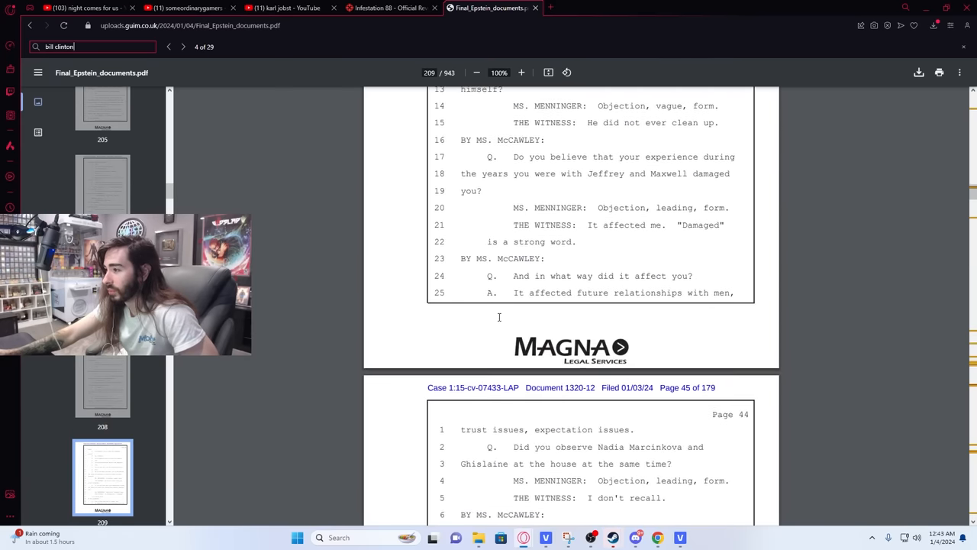
scroll("down", 3)
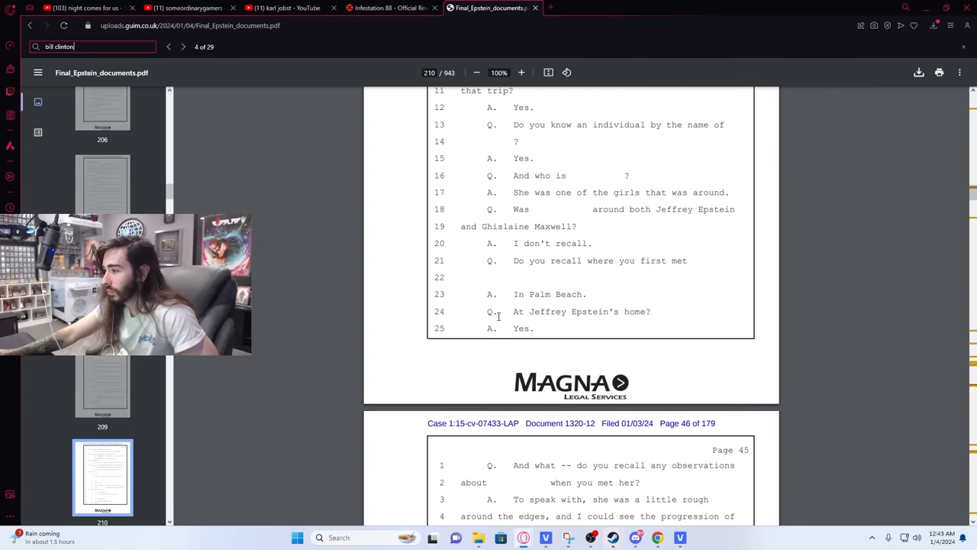
left_click(183, 46)
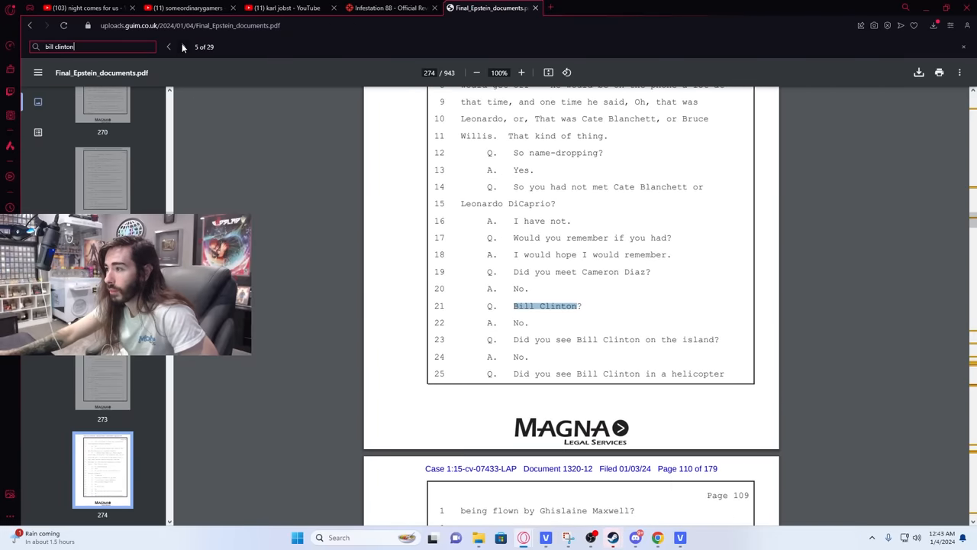
- Read page 275's testimony on Maxwell flying Clinton and the Ehud Barak denials
scroll("up", 3)
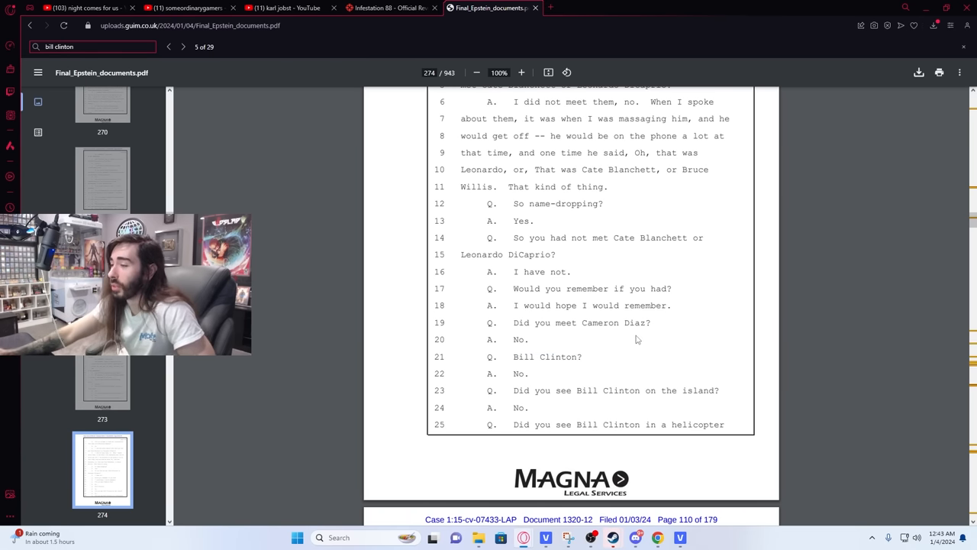
mouse_move(603, 262)
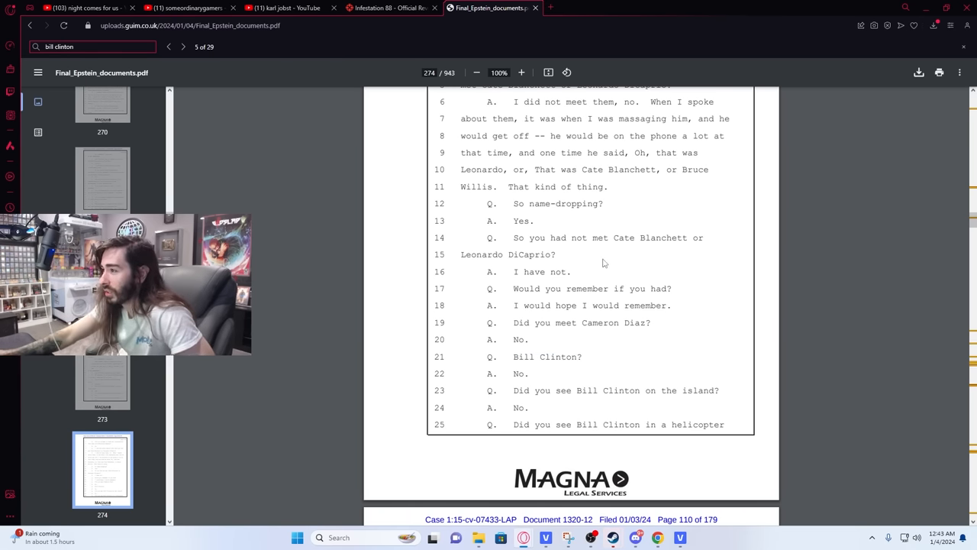
mouse_move(655, 239)
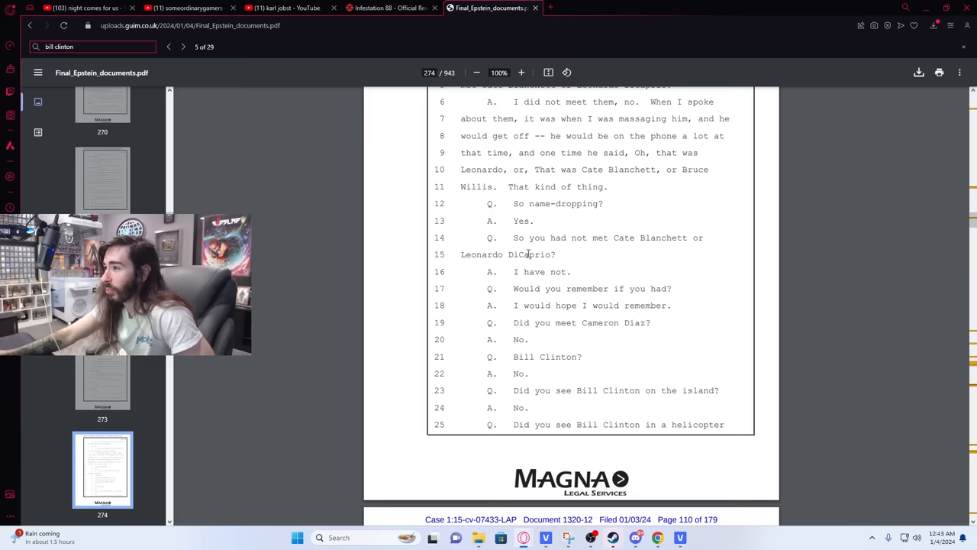
scroll("up", 3)
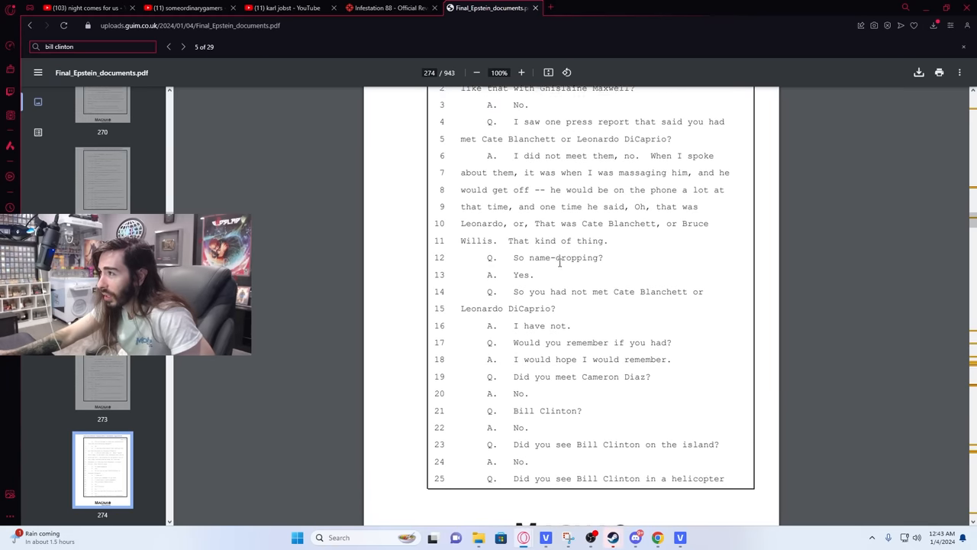
scroll("up", 3)
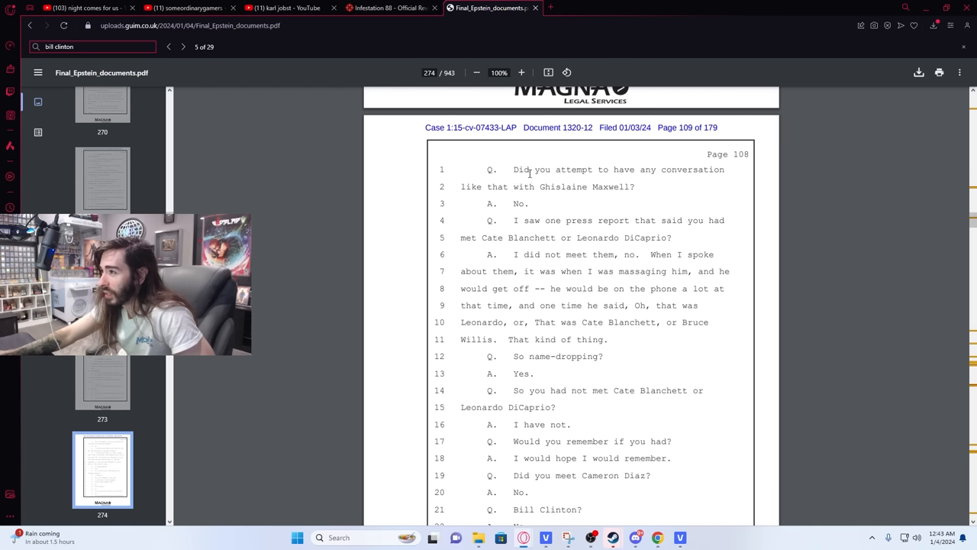
mouse_move(708, 220)
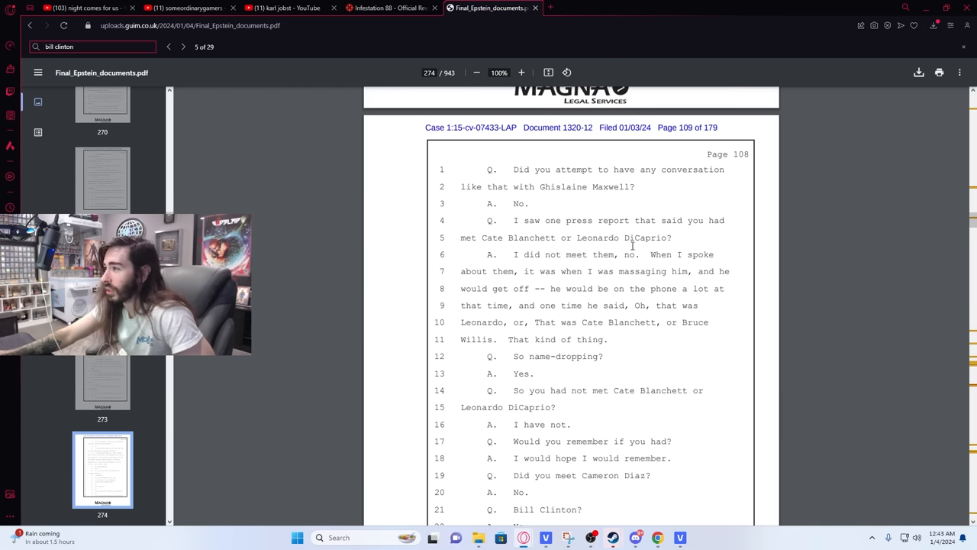
mouse_move(673, 262)
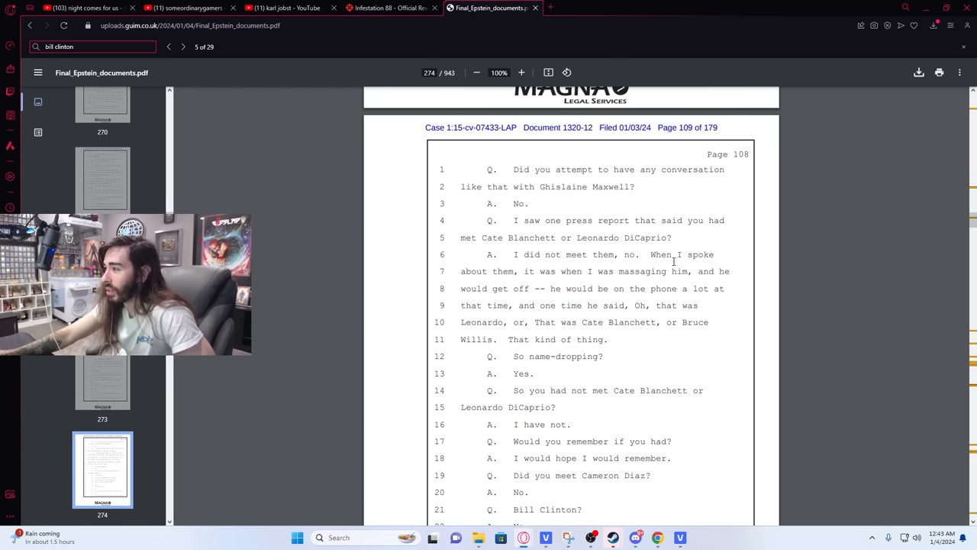
mouse_move(670, 283)
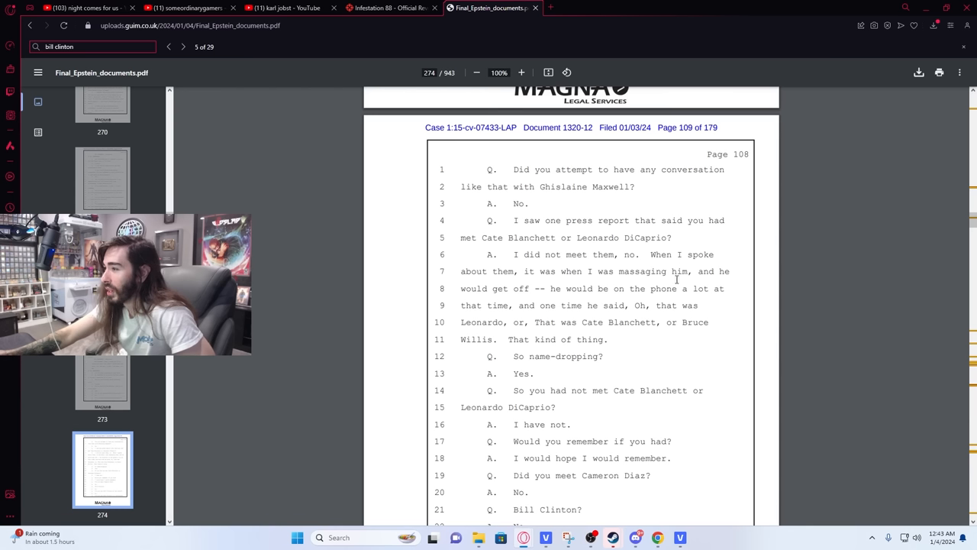
mouse_move(634, 321)
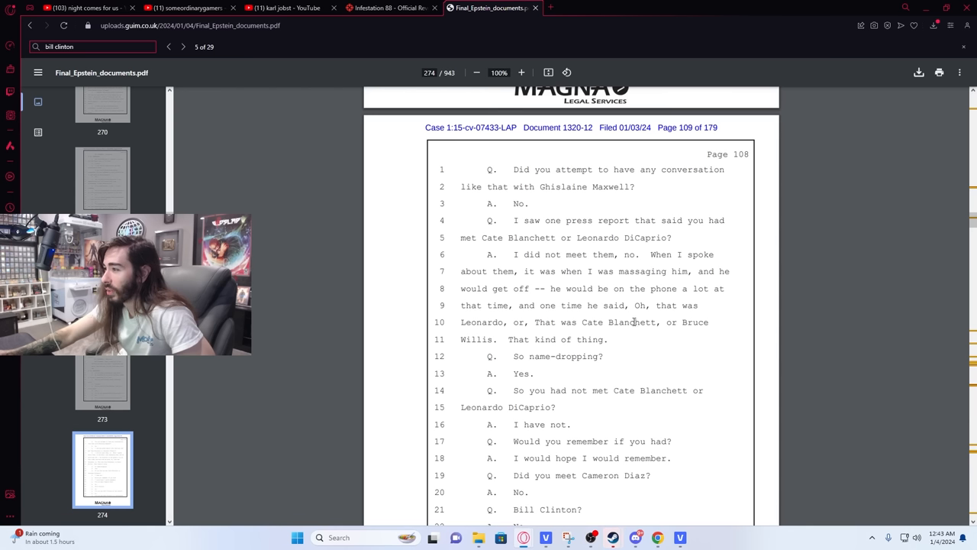
mouse_move(666, 346)
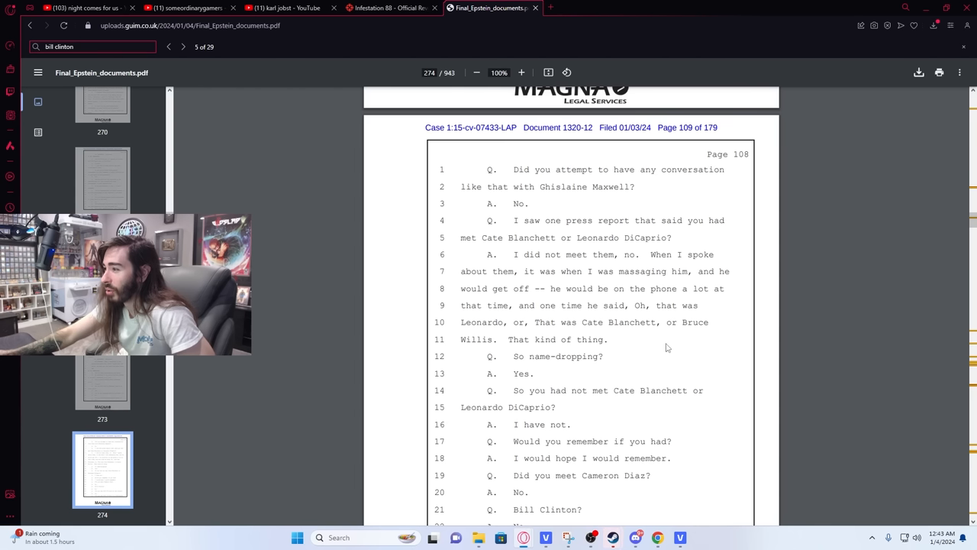
mouse_move(674, 342)
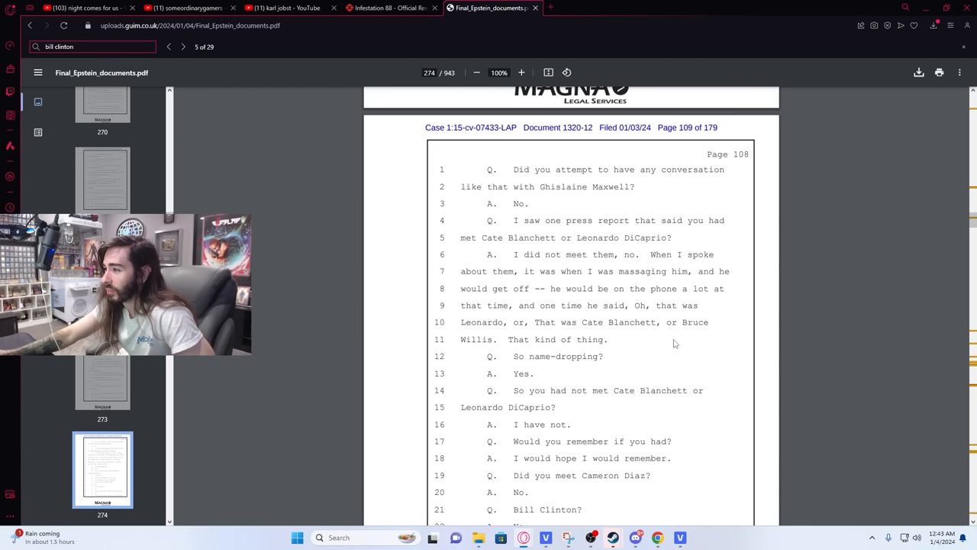
scroll("up", 3)
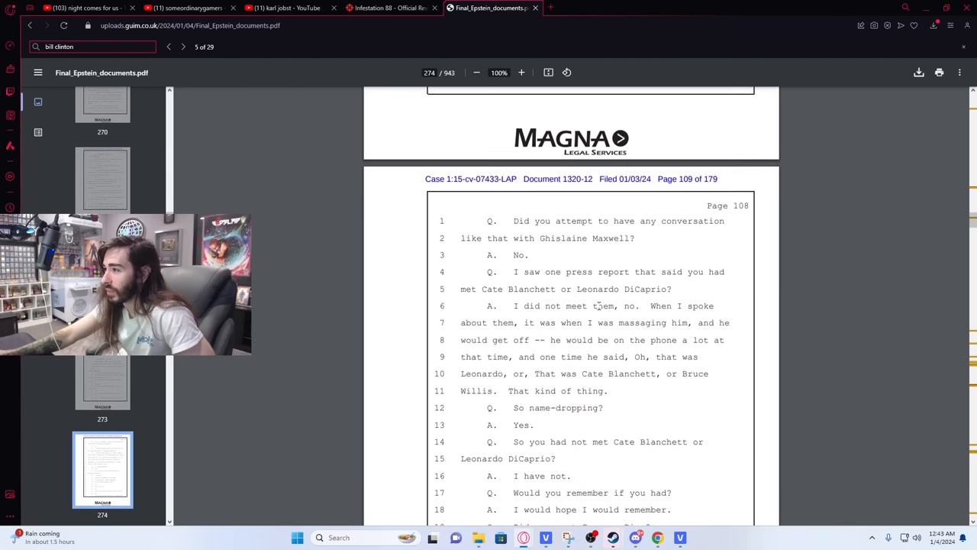
scroll("up", 3)
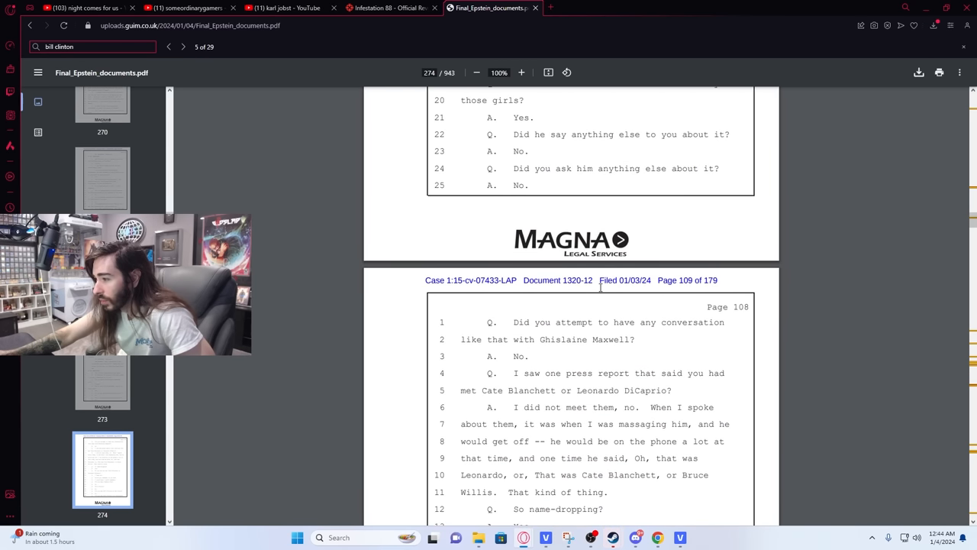
scroll("down", 3)
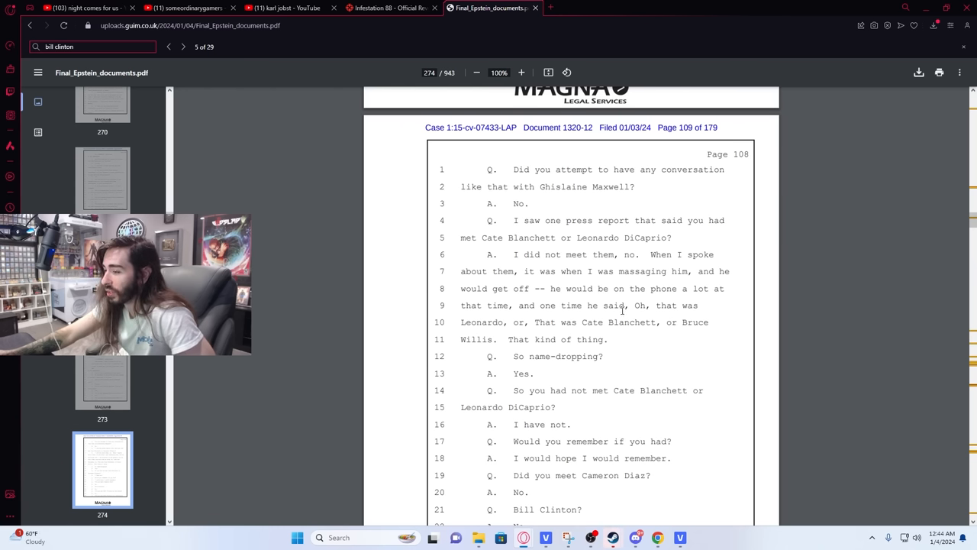
scroll("down", 3)
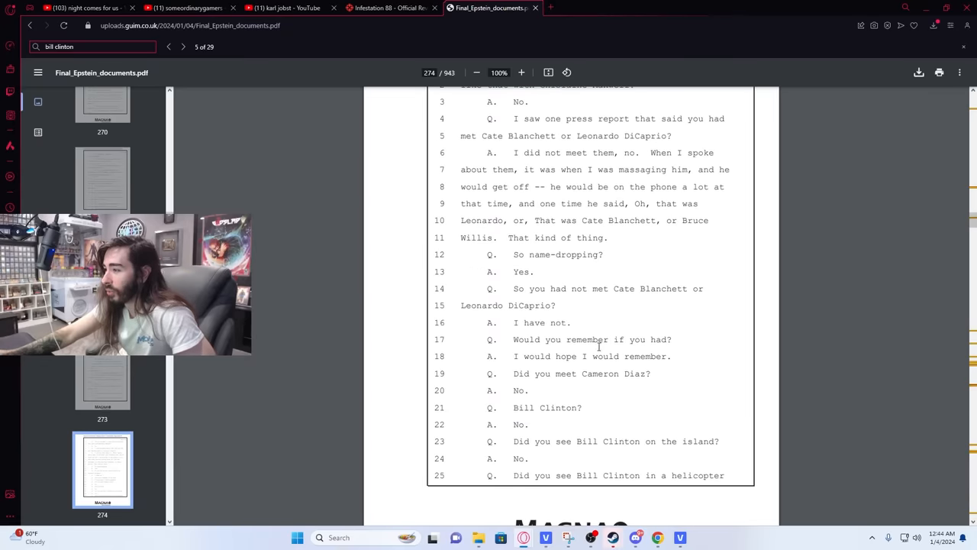
mouse_move(641, 381)
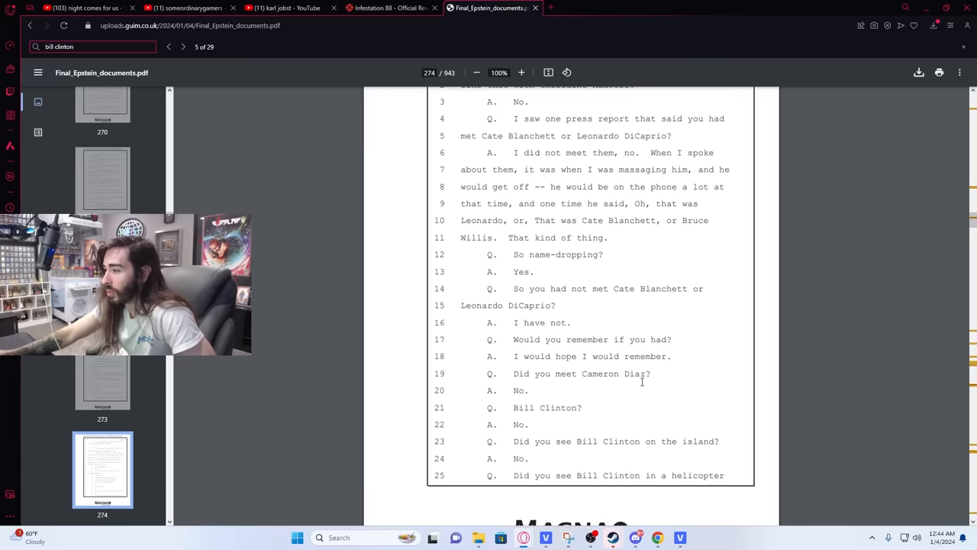
scroll("down", 3)
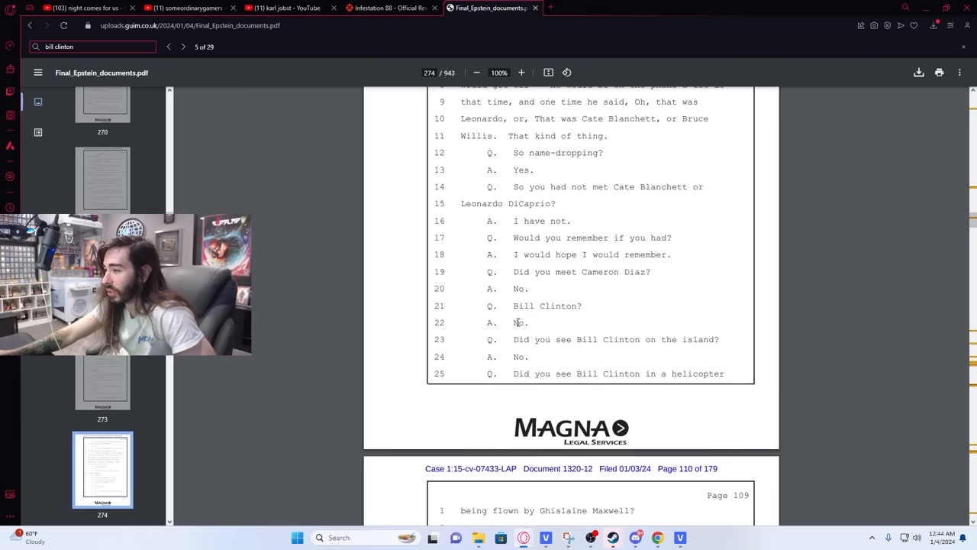
mouse_move(509, 356)
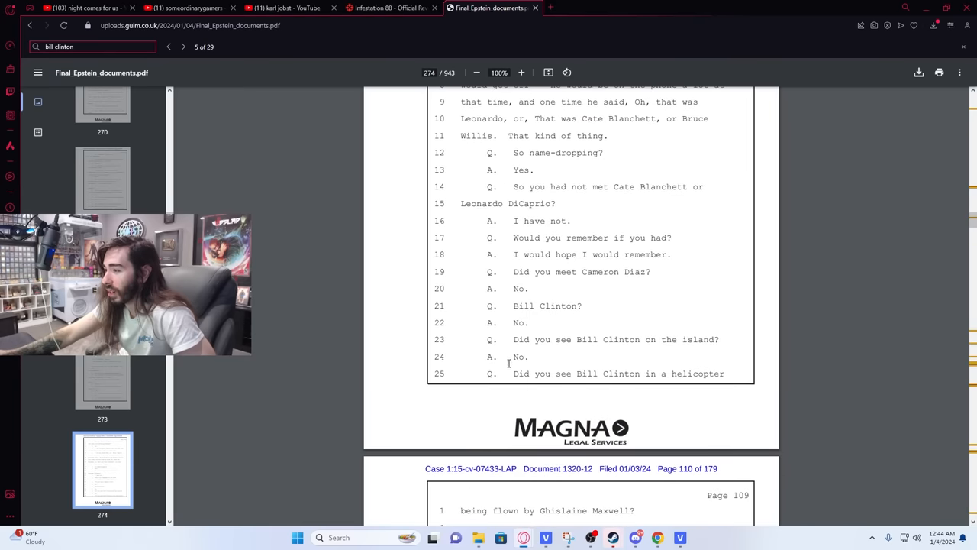
scroll("down", 3)
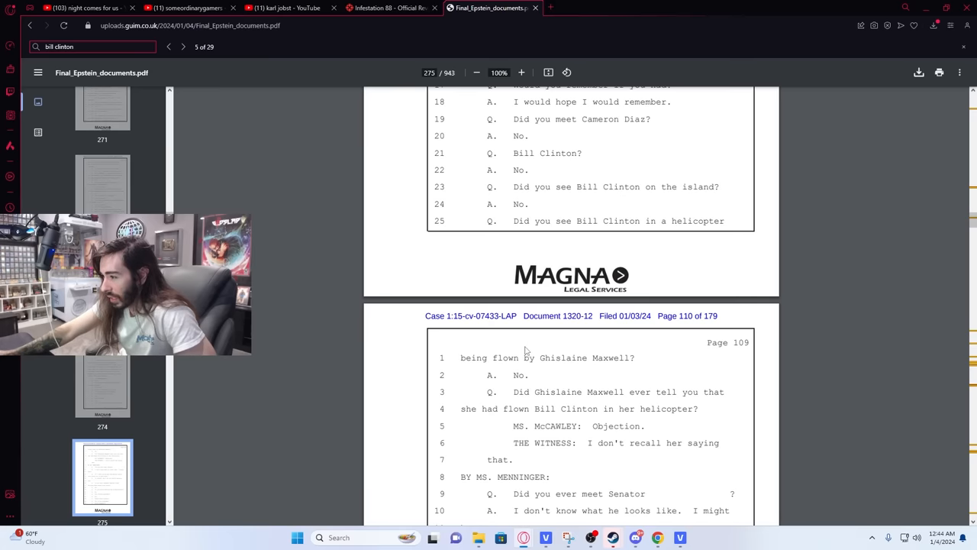
mouse_move(636, 385)
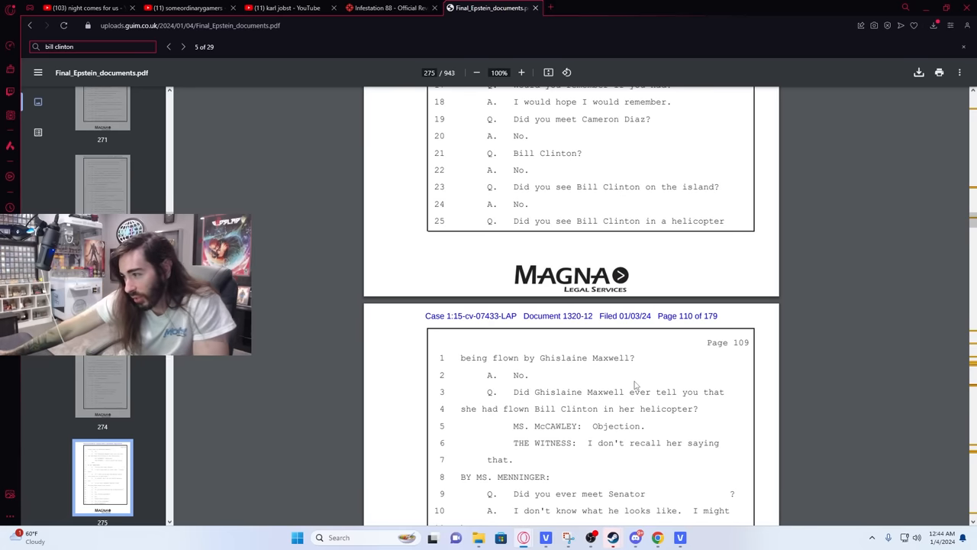
scroll("down", 3)
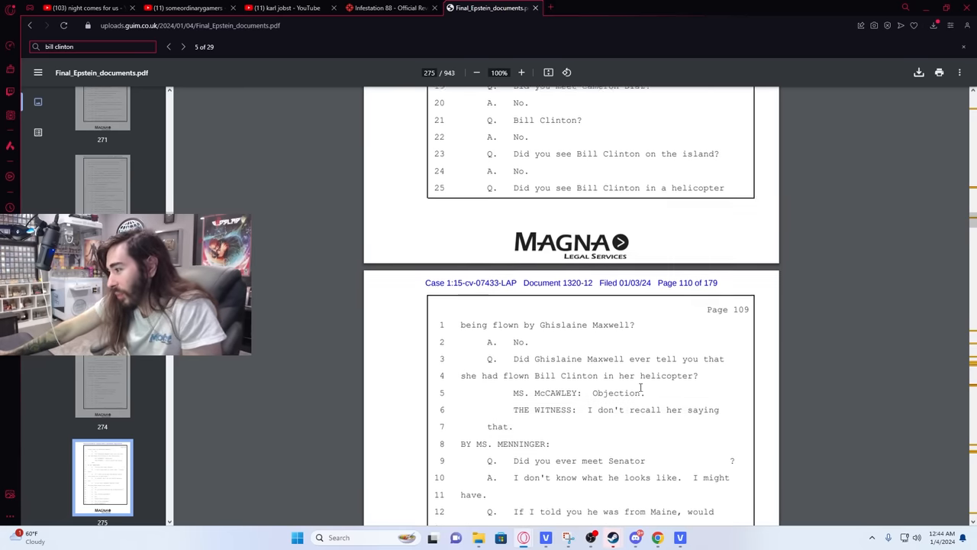
scroll("down", 3)
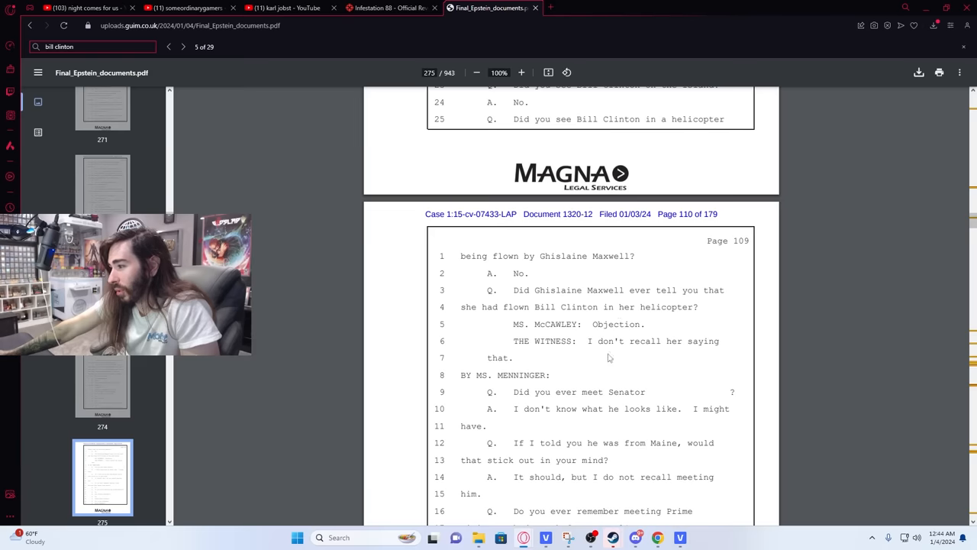
scroll("down", 3)
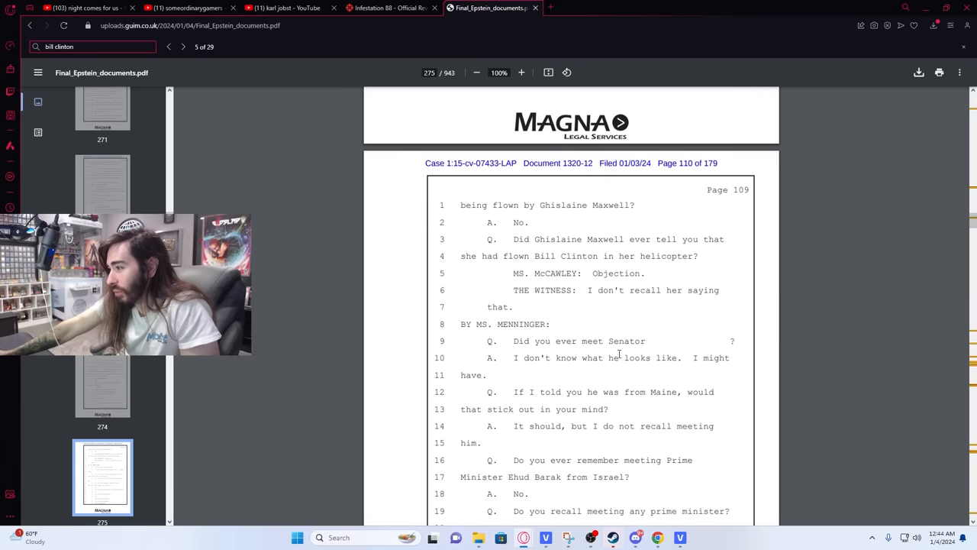
mouse_move(589, 333)
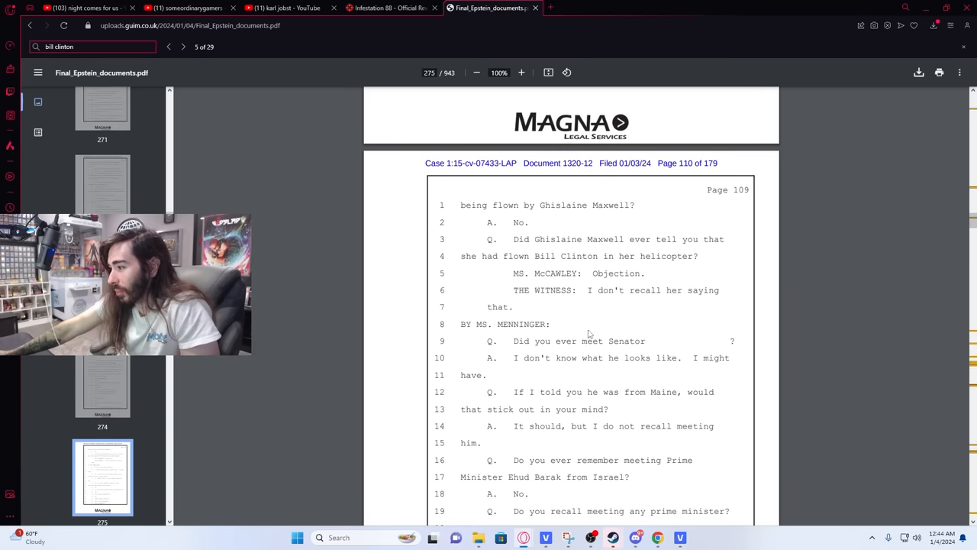
scroll("down", 3)
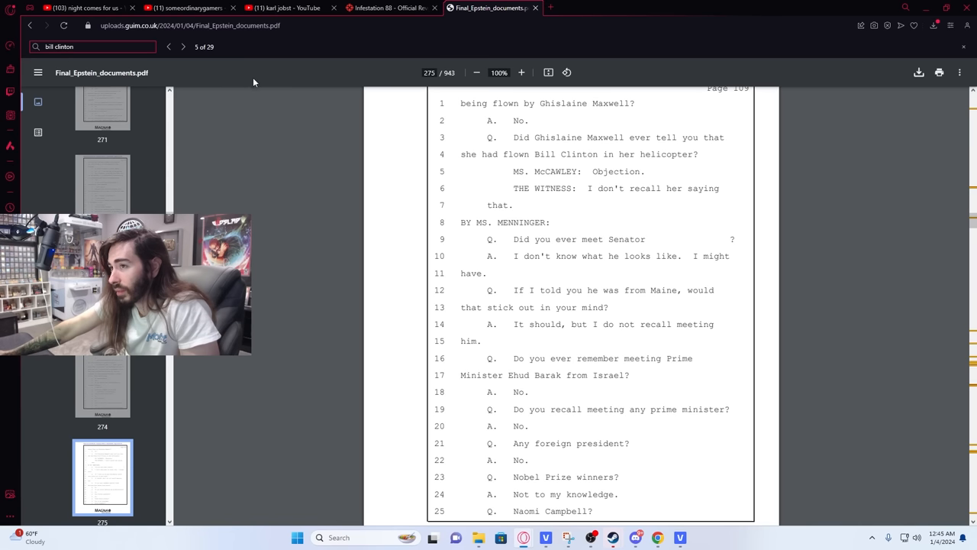
- Advance two matches to 'bill clinton' match 9 of 29 on page 526
left_click(183, 47)
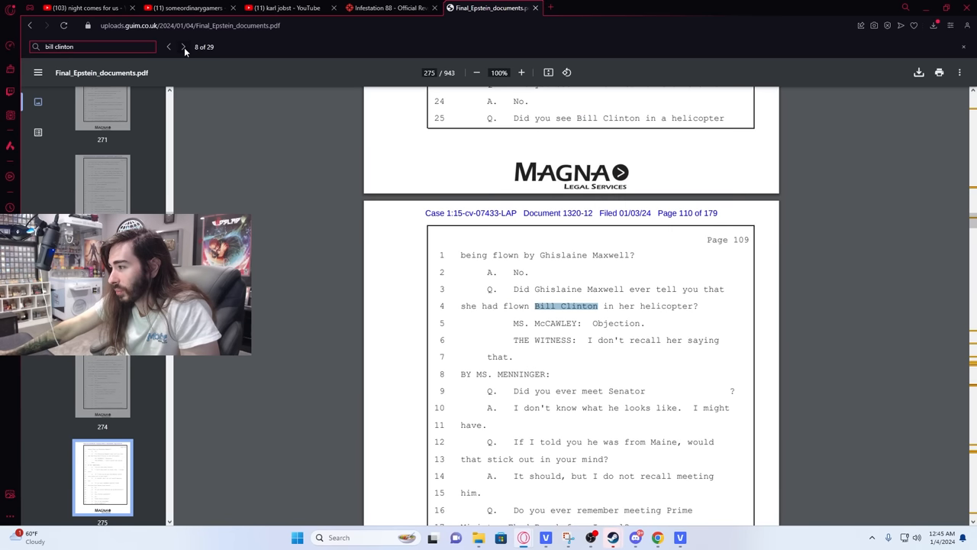
left_click(182, 46)
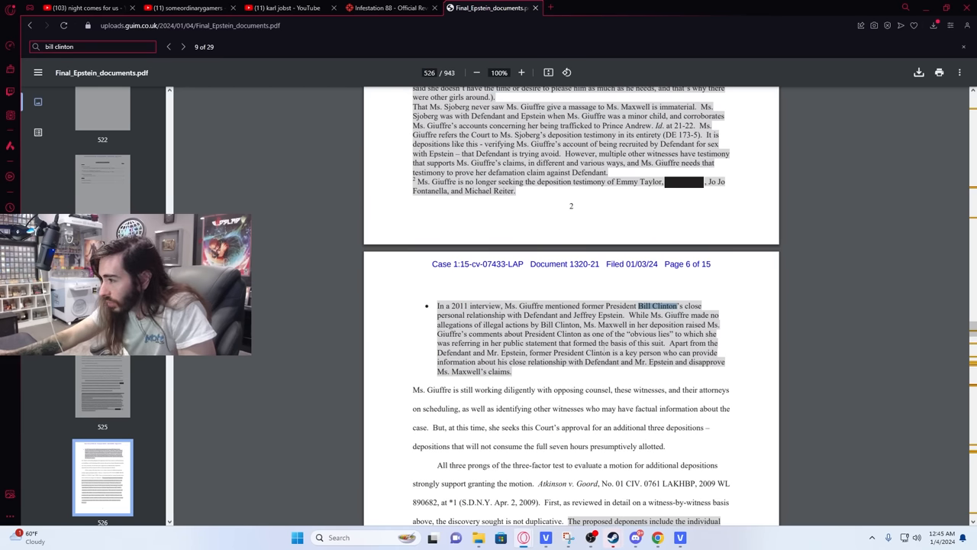
scroll("down", 3)
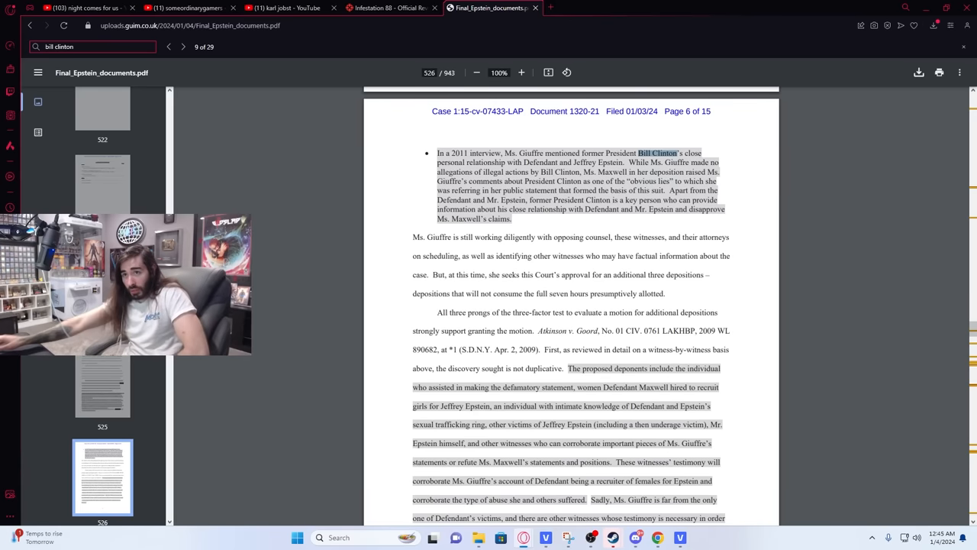
- Replace the search with 'trump' and step to match 3 of 4 on page 278
triple_click(60, 47)
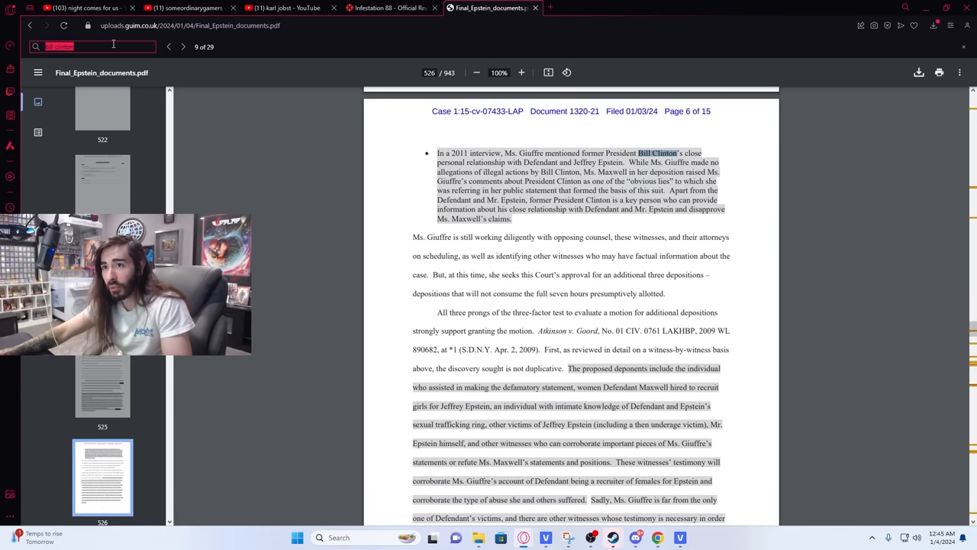
type("trump")
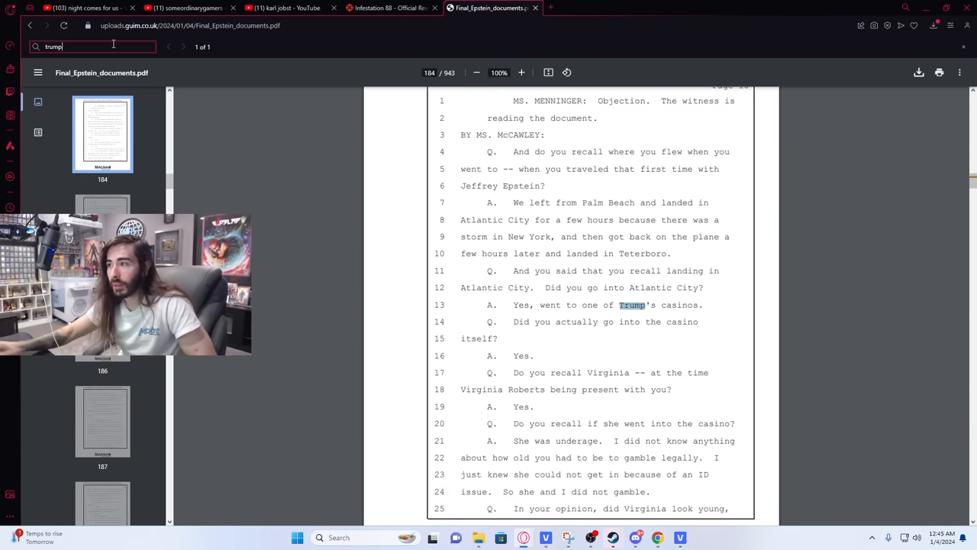
key("Return")
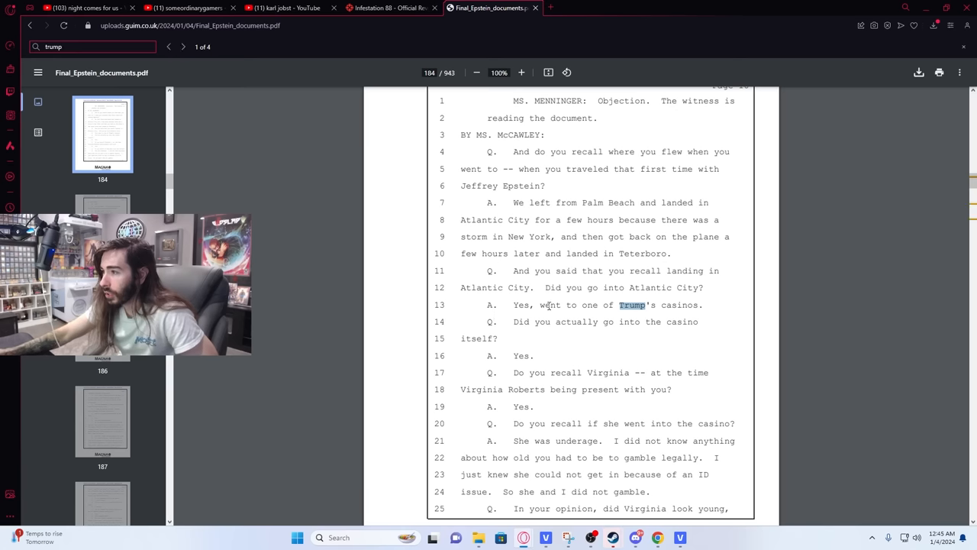
left_click(184, 47)
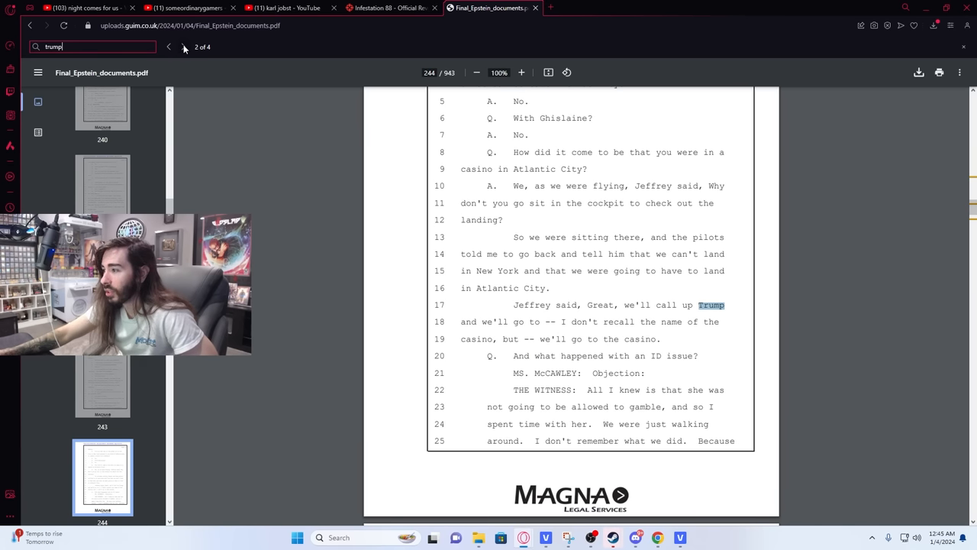
left_click(184, 47)
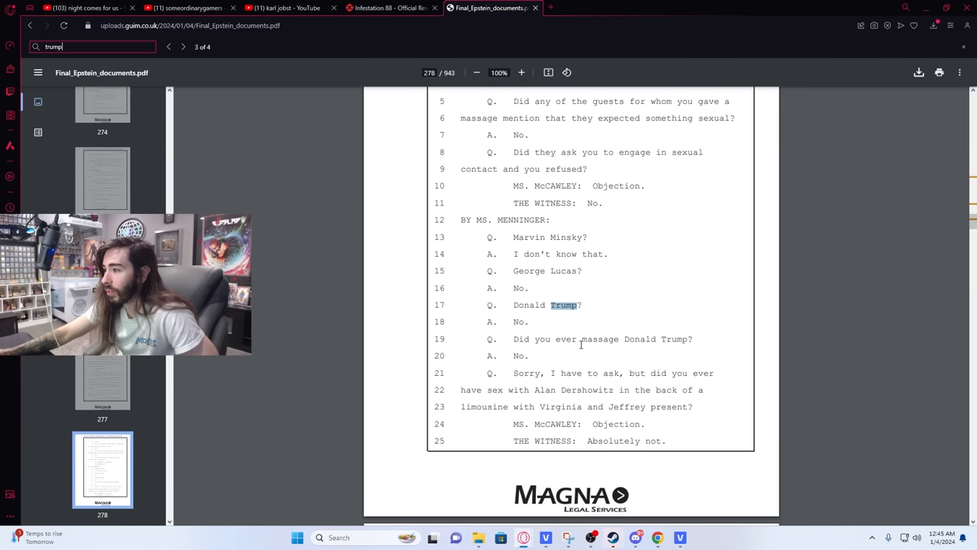
mouse_move(543, 366)
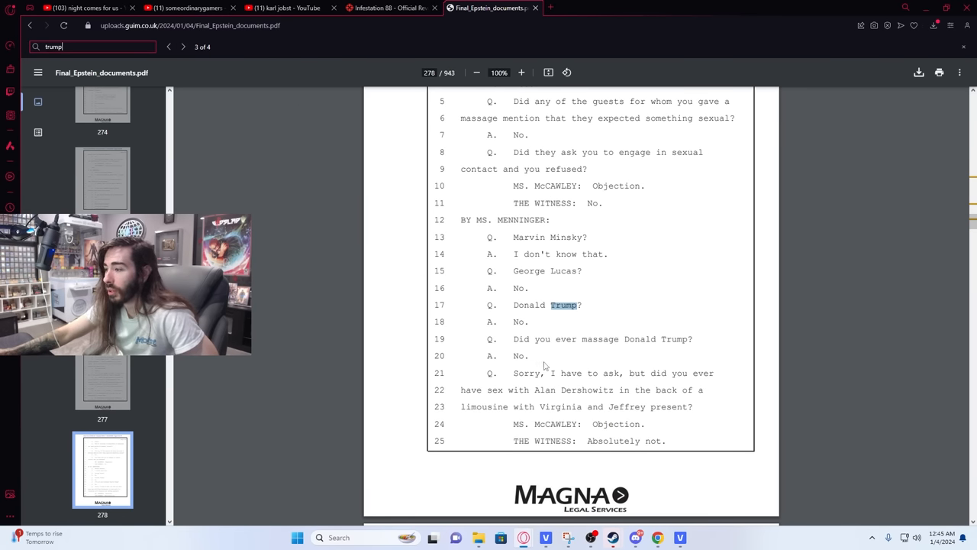
scroll("down", 3)
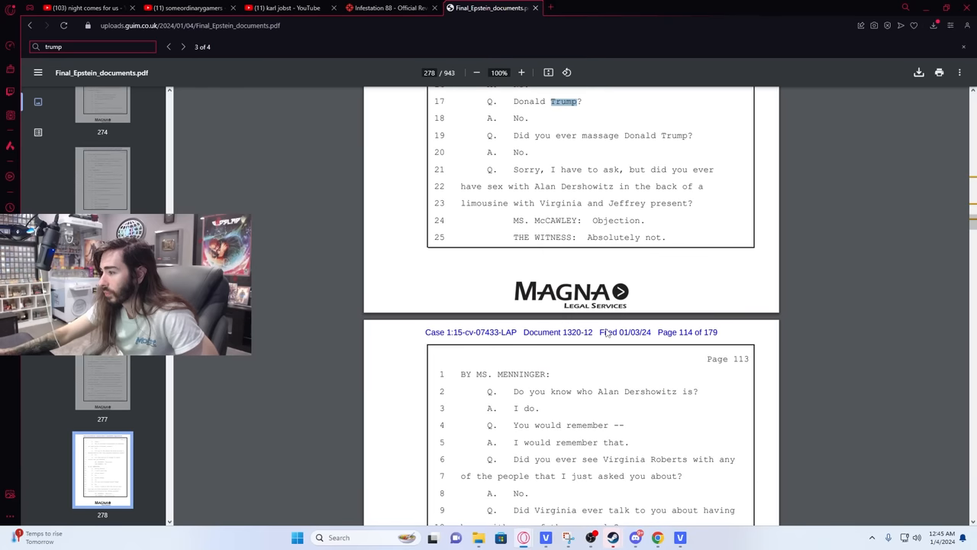
scroll("up", 3)
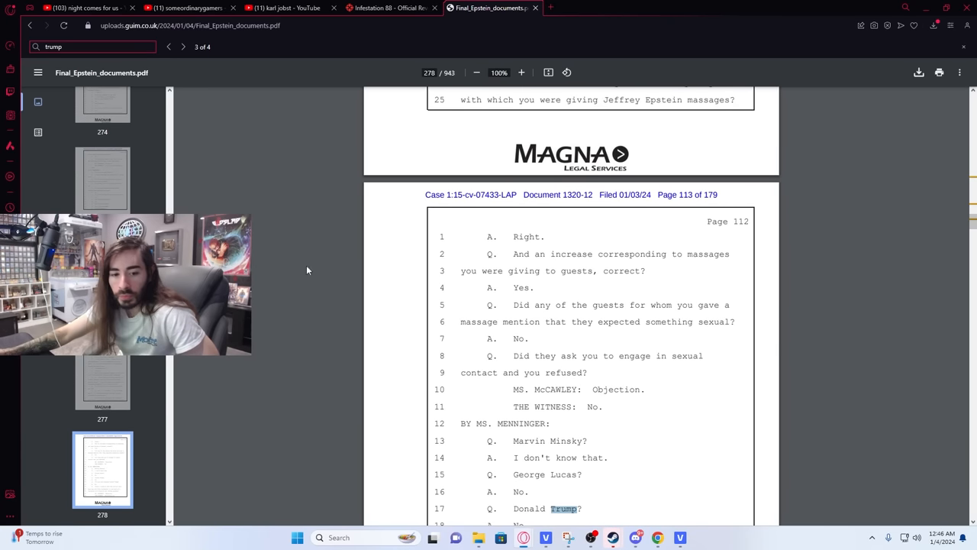
mouse_move(259, 257)
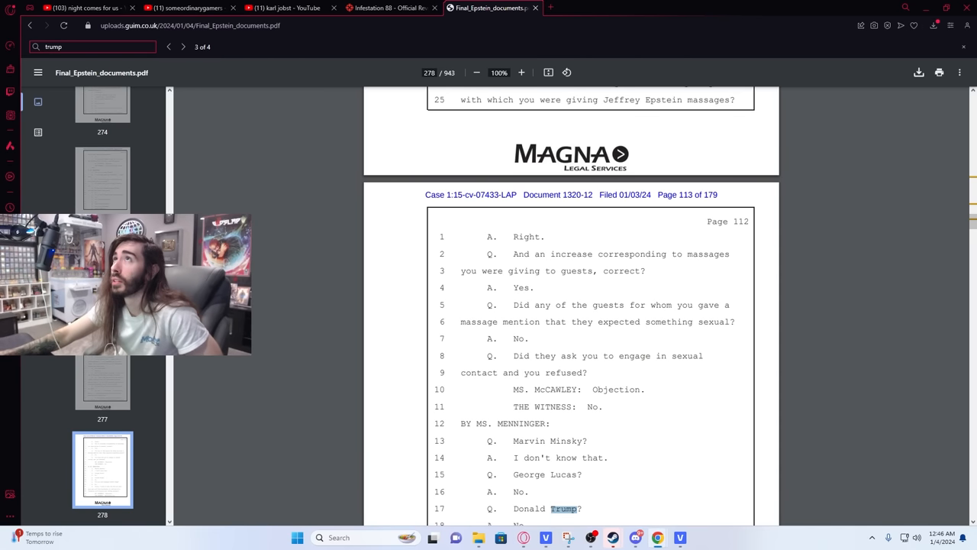
mouse_move(555, 253)
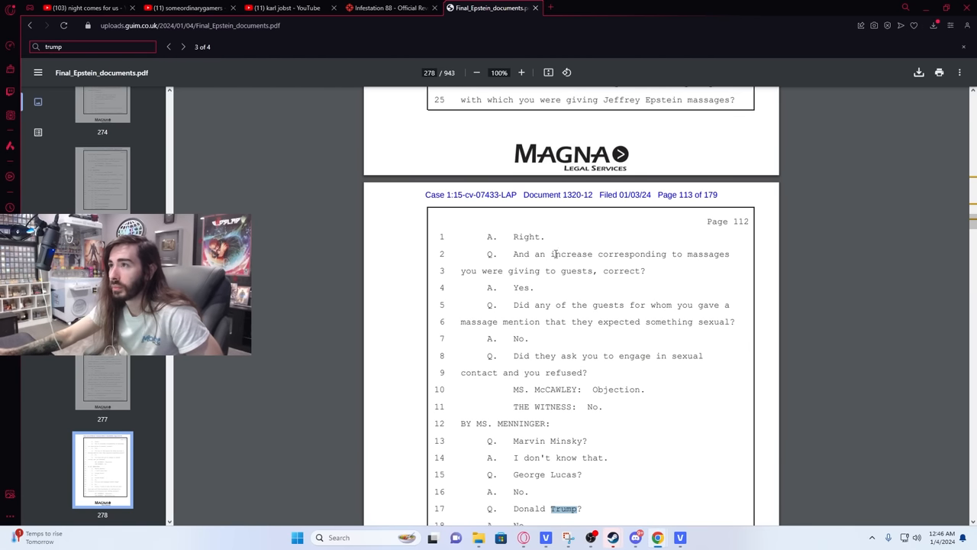
mouse_move(555, 253)
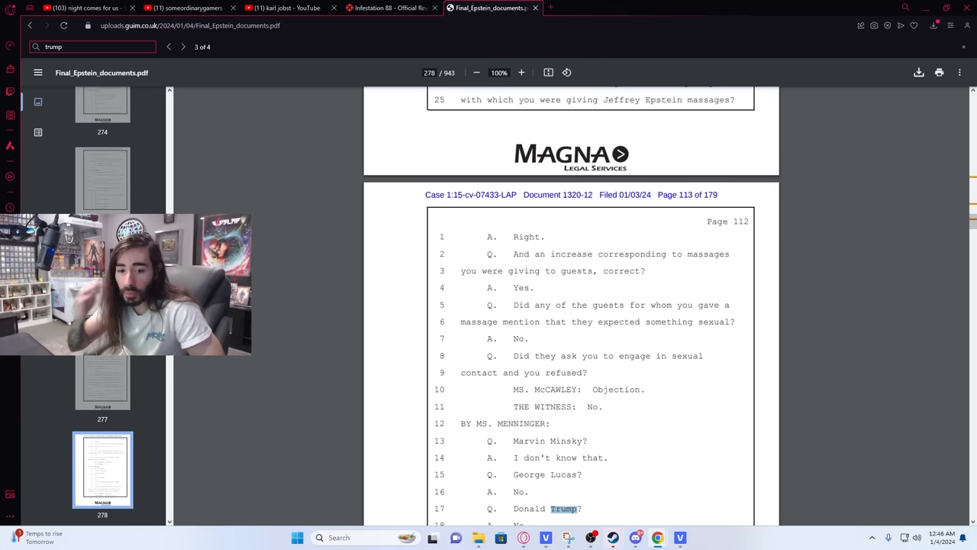
mouse_move(93, 57)
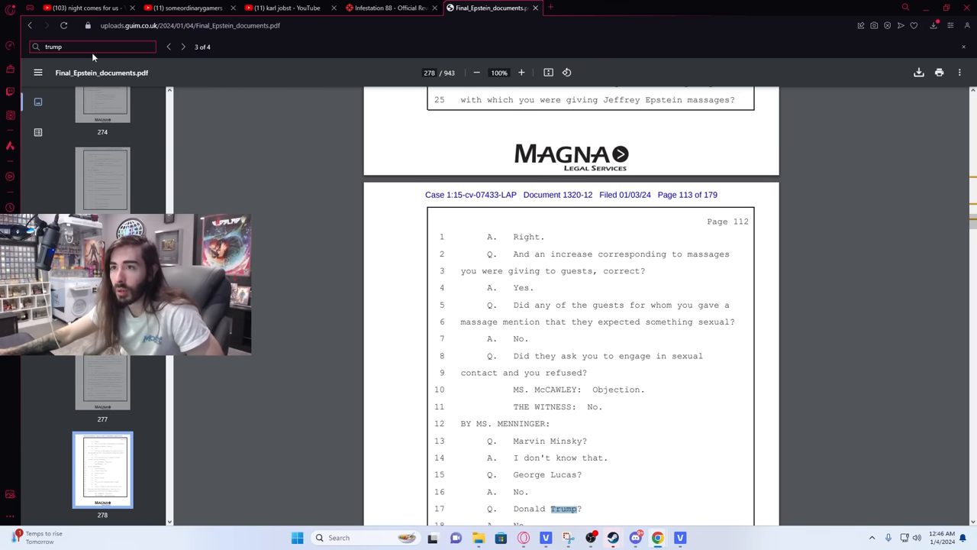
- Search for 'jackson' and read page 305's testimony about meeting Michael Jackson
type("jackson")
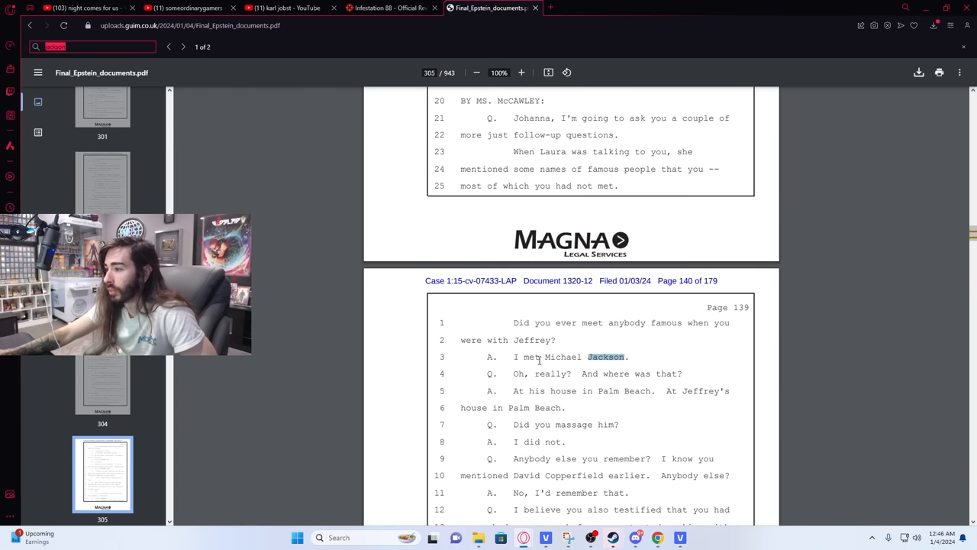
mouse_move(607, 340)
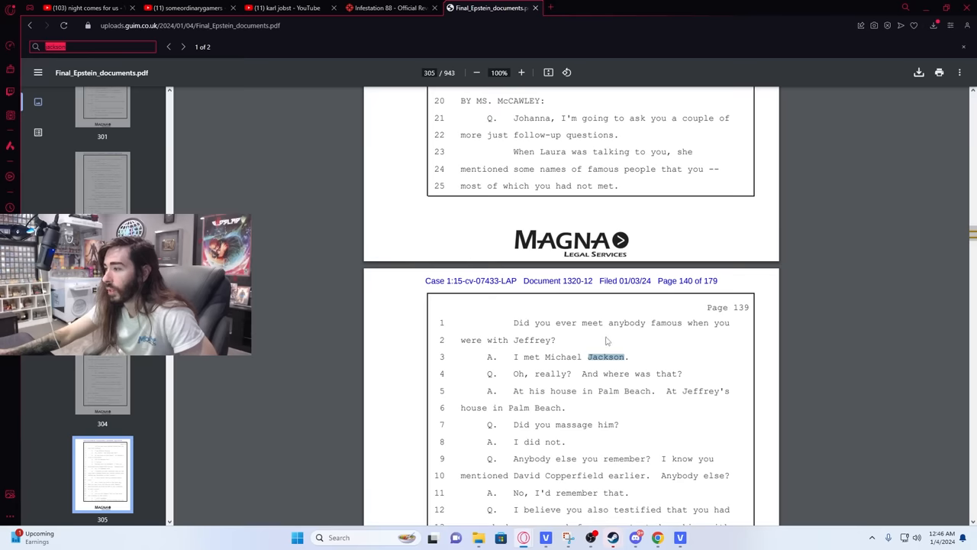
mouse_move(633, 418)
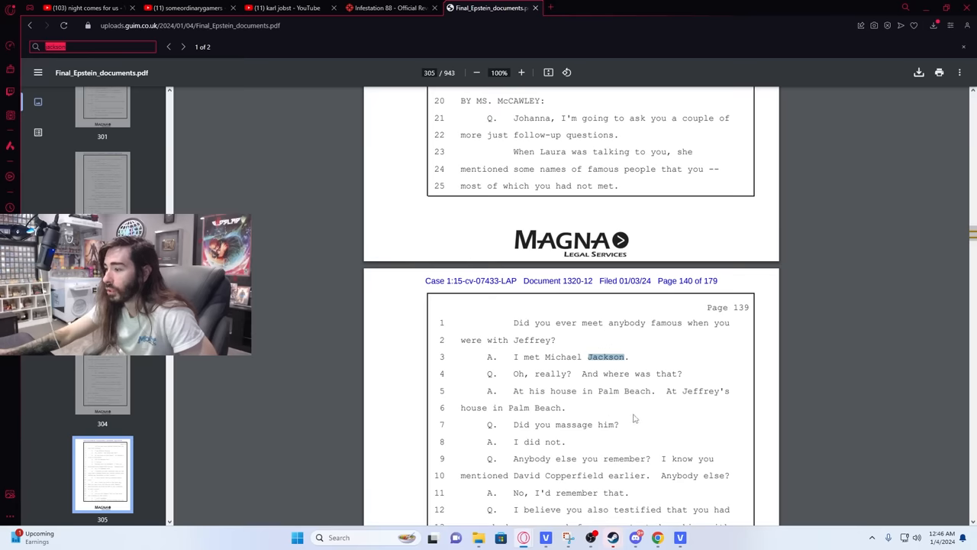
mouse_move(652, 412)
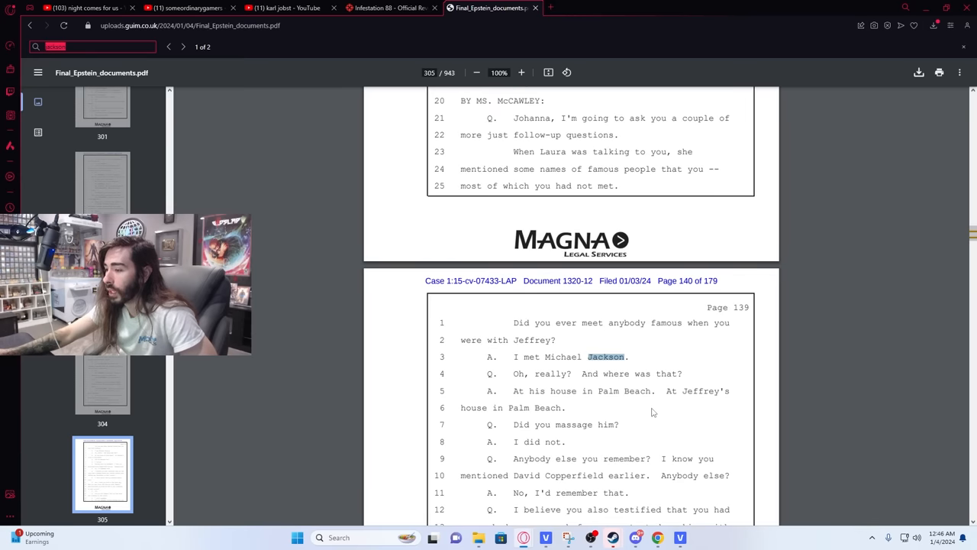
scroll("down", 3)
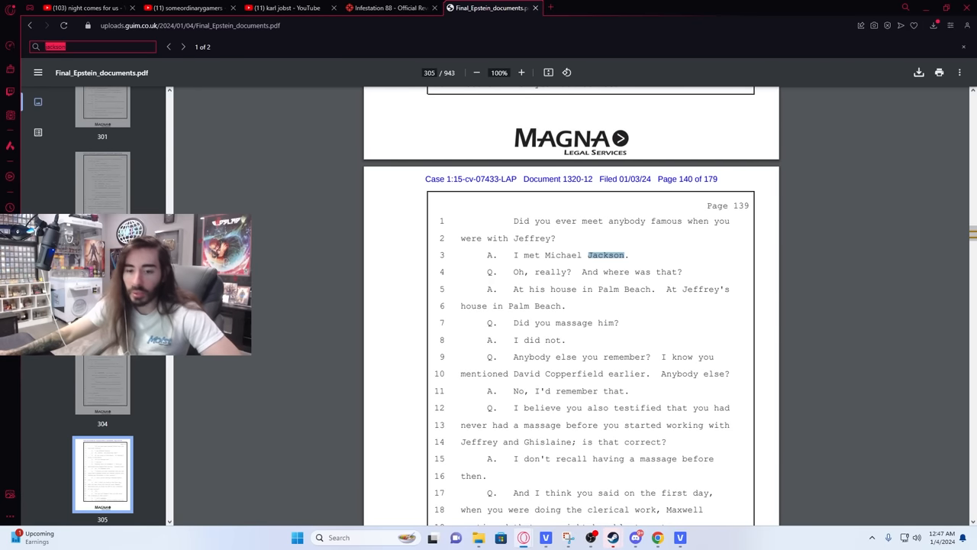
mouse_move(675, 211)
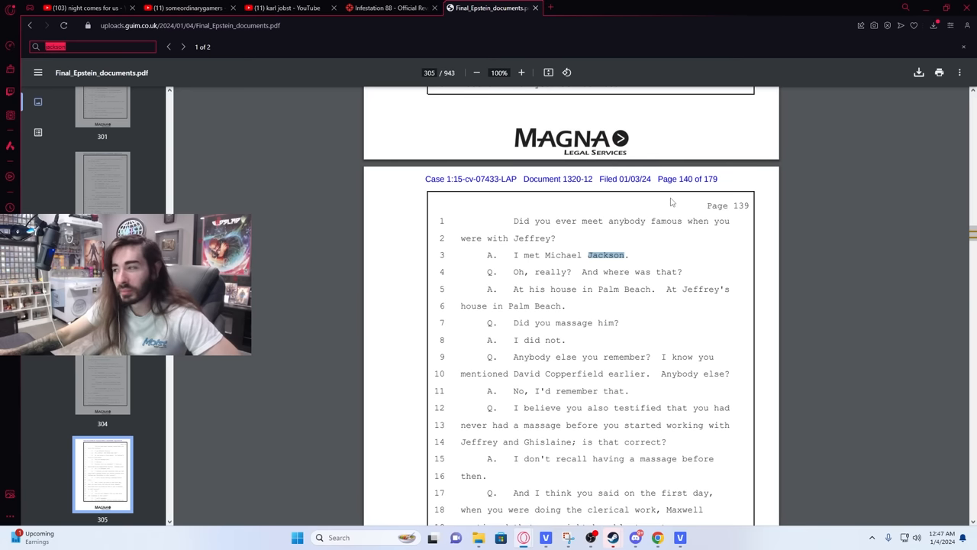
mouse_move(591, 277)
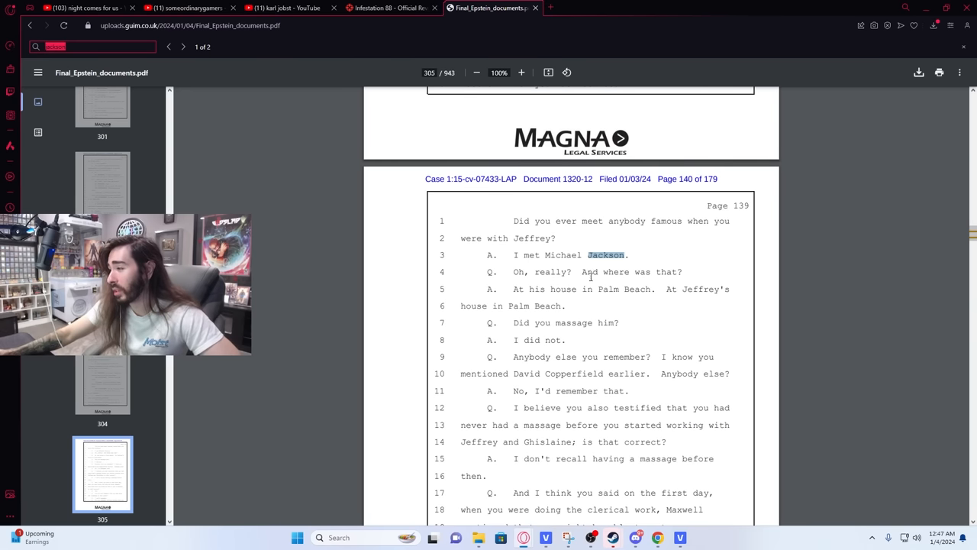
mouse_move(666, 305)
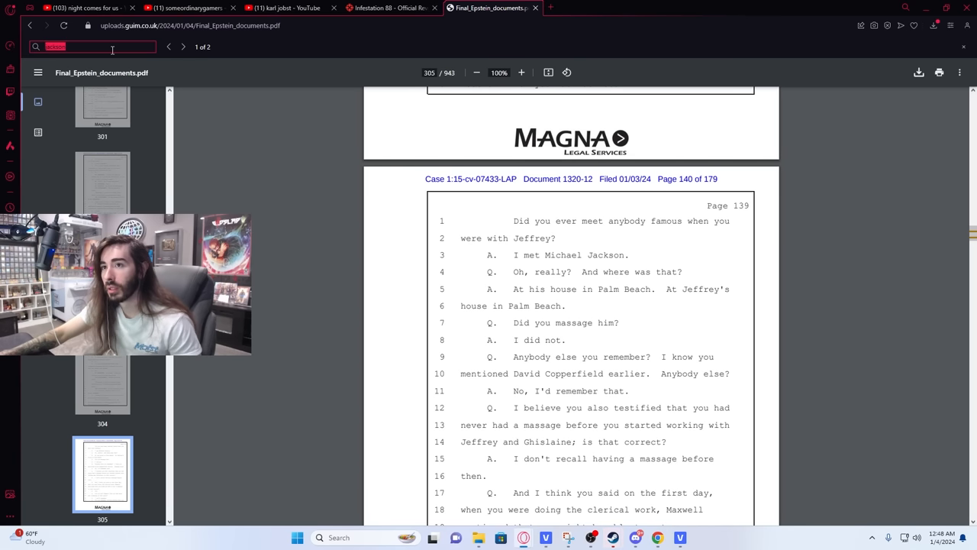
type("bill gates")
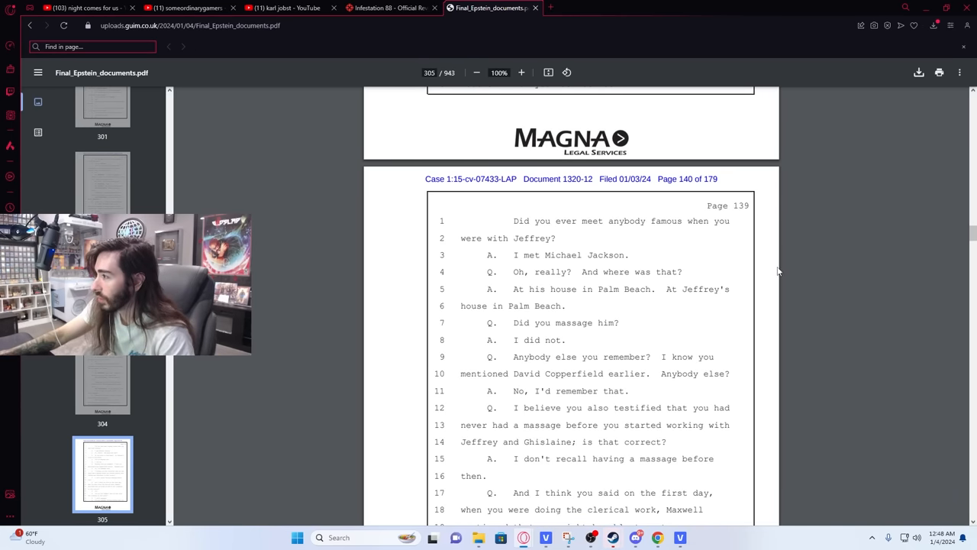
mouse_move(591, 313)
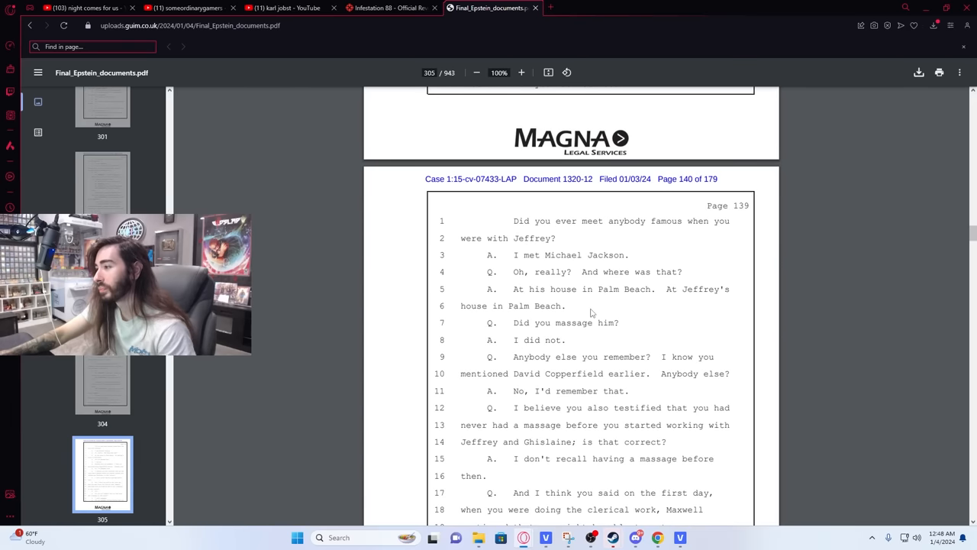
mouse_move(615, 318)
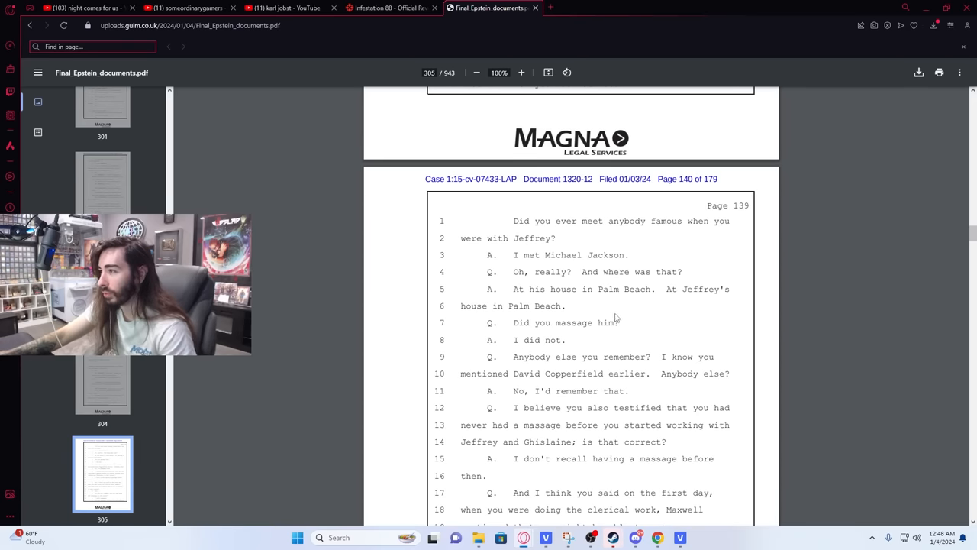
scroll("down", 3)
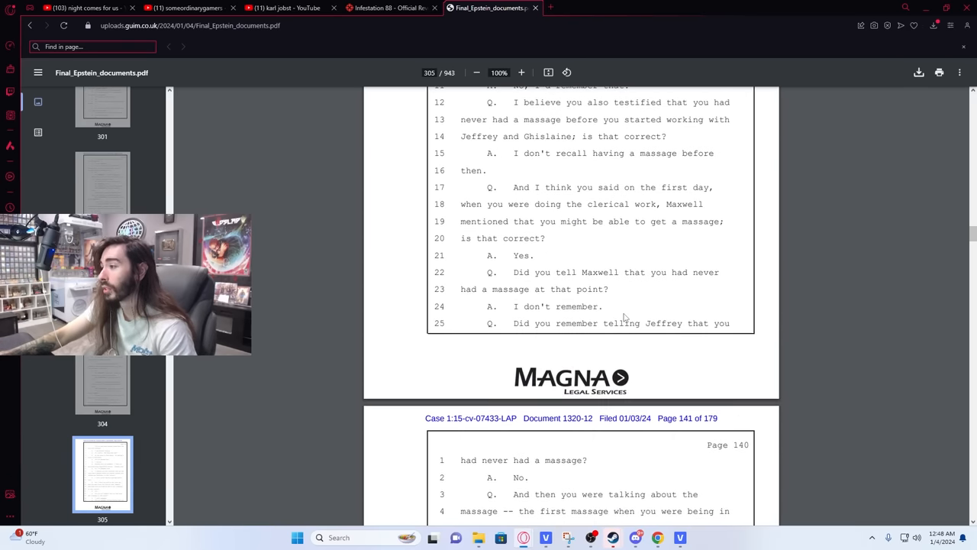
scroll("down", 3)
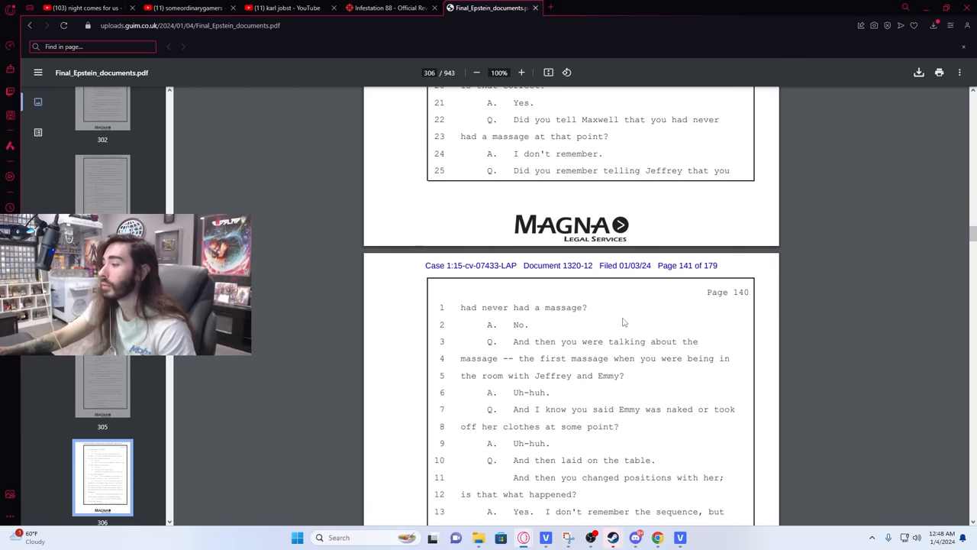
scroll("up", 3)
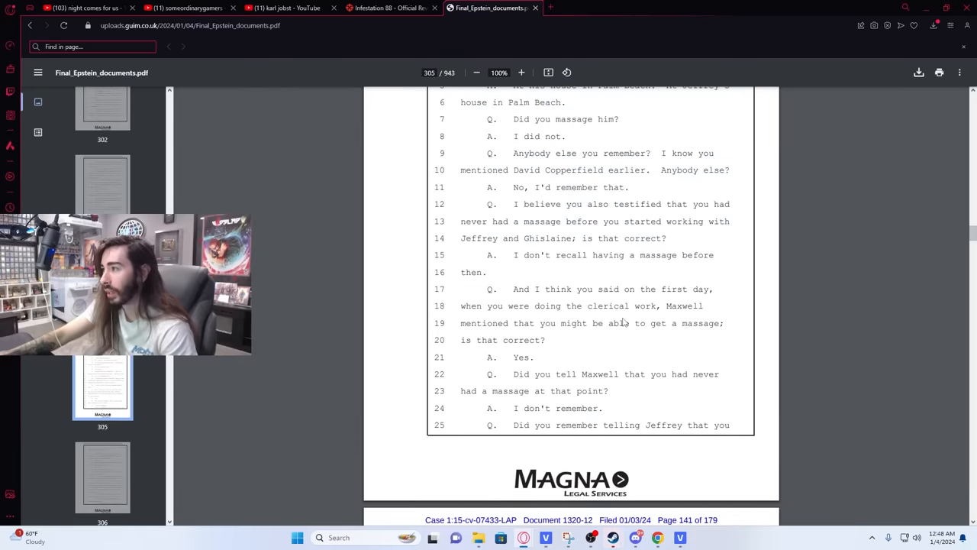
scroll("up", 3)
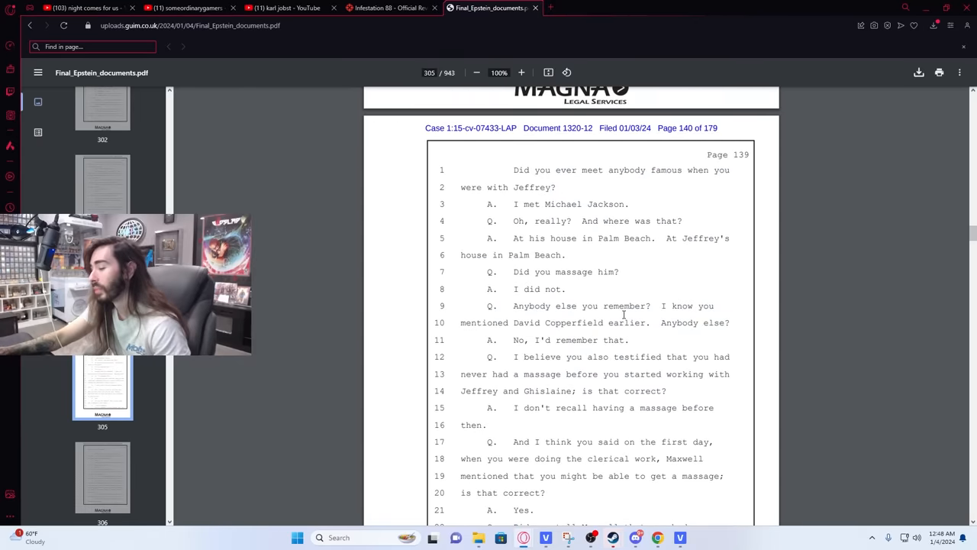
scroll("up", 3)
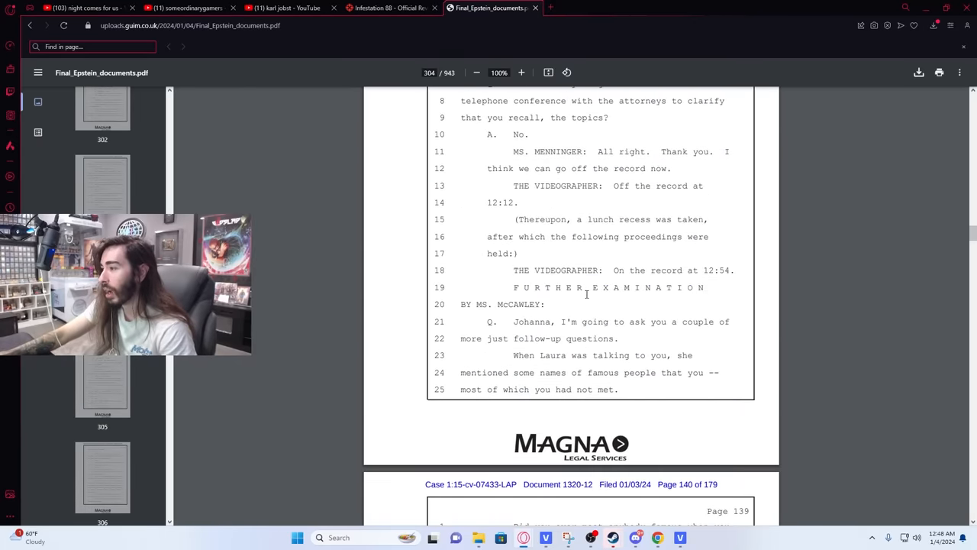
scroll("down", 3)
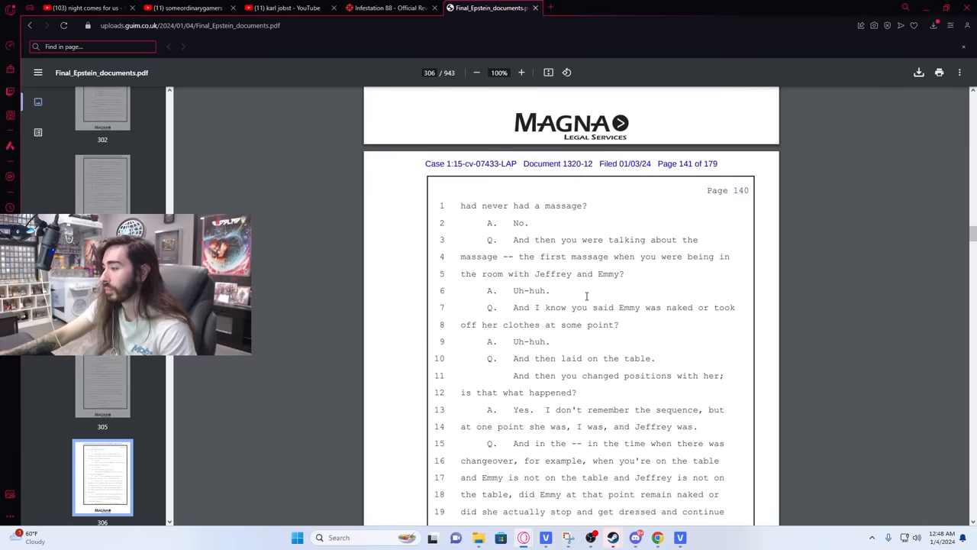
scroll("down", 3)
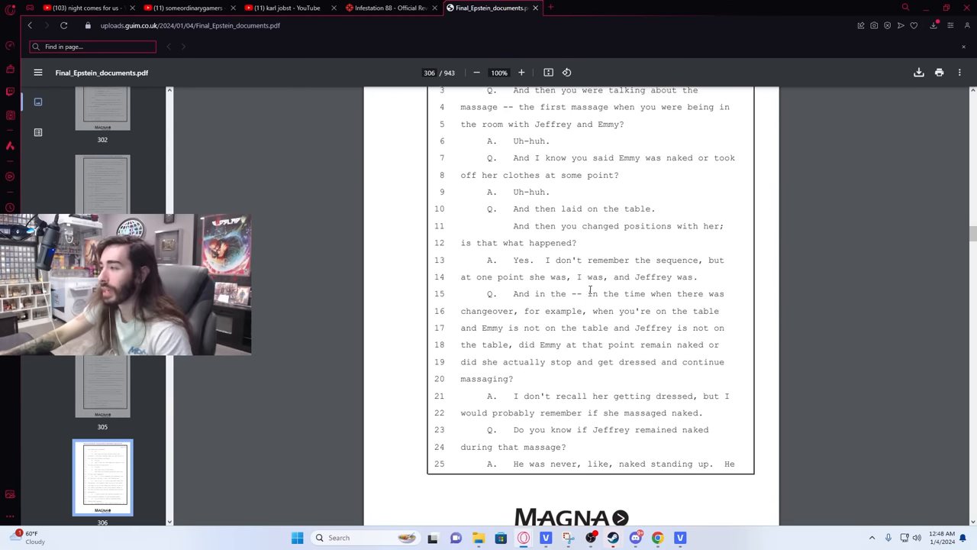
scroll("up", 3)
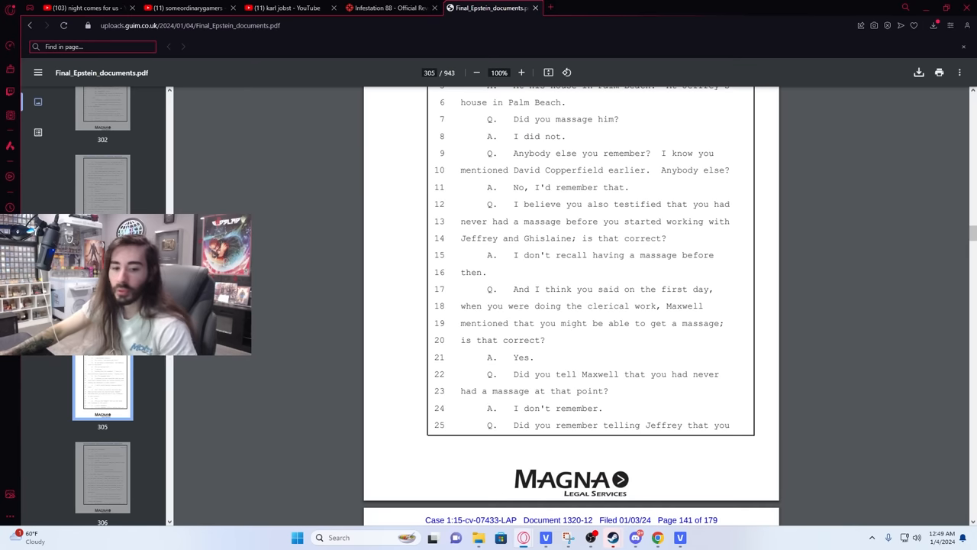
- Search for 'copperfield' and jump to match 3 of 6 on page 203
left_click(91, 46)
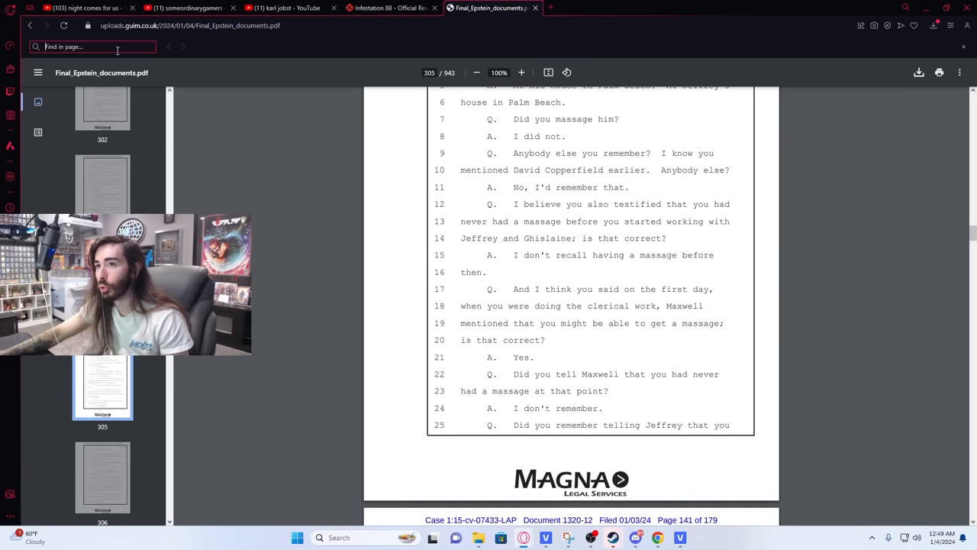
type("copperfield")
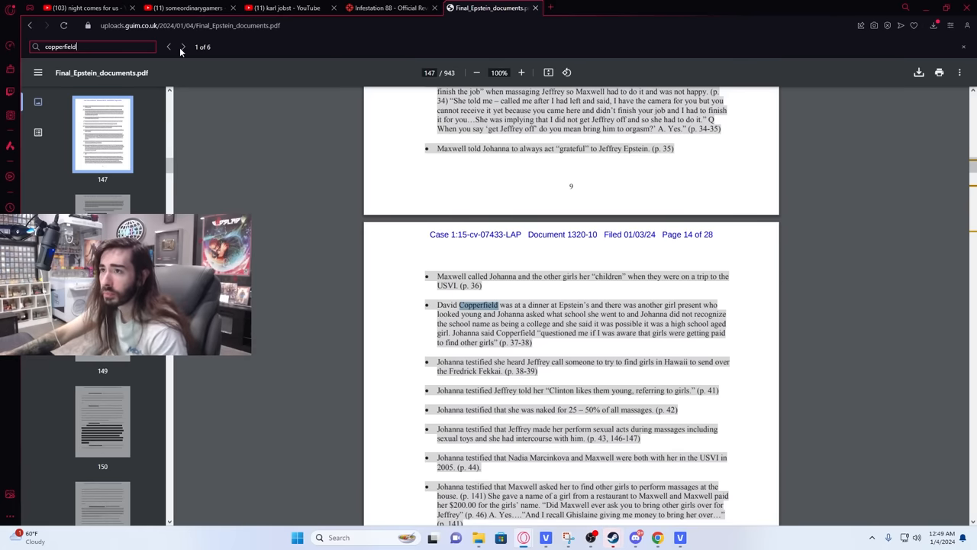
left_click(183, 47)
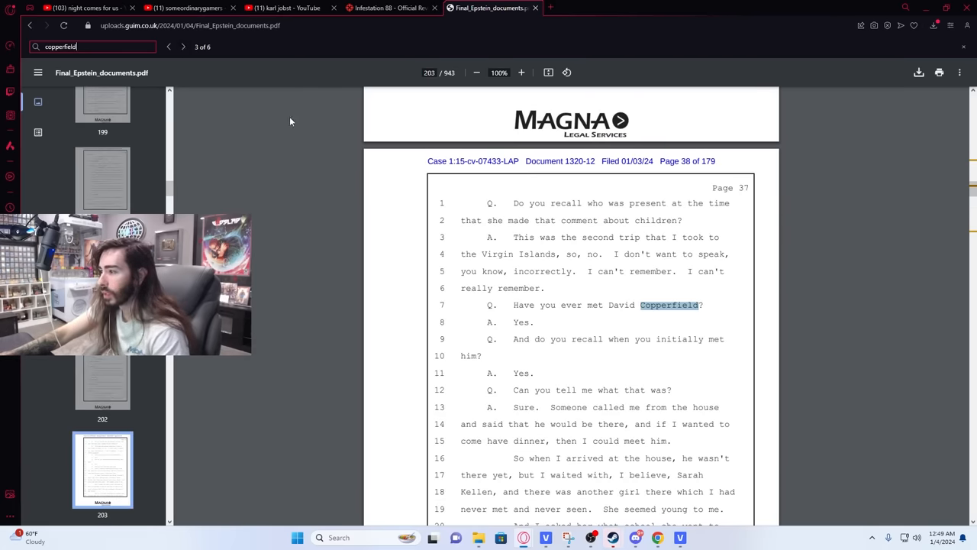
mouse_move(586, 254)
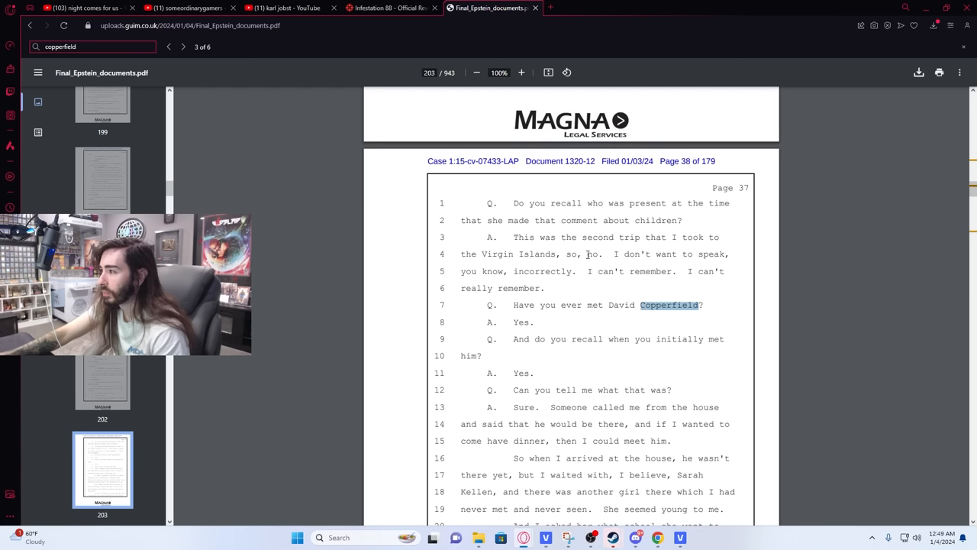
mouse_move(541, 211)
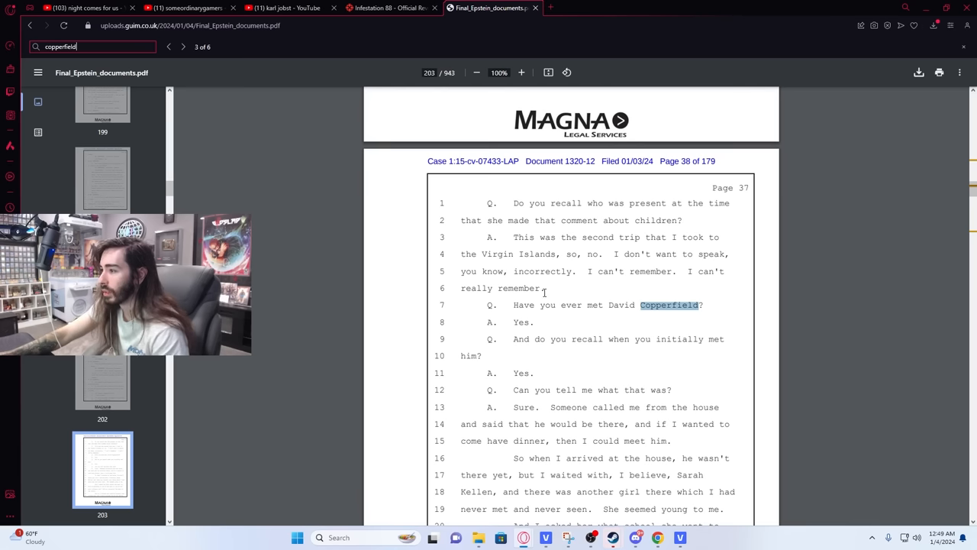
- Go to Copperfield match 4 of 6 on page 204 about magic tricks
left_click(183, 47)
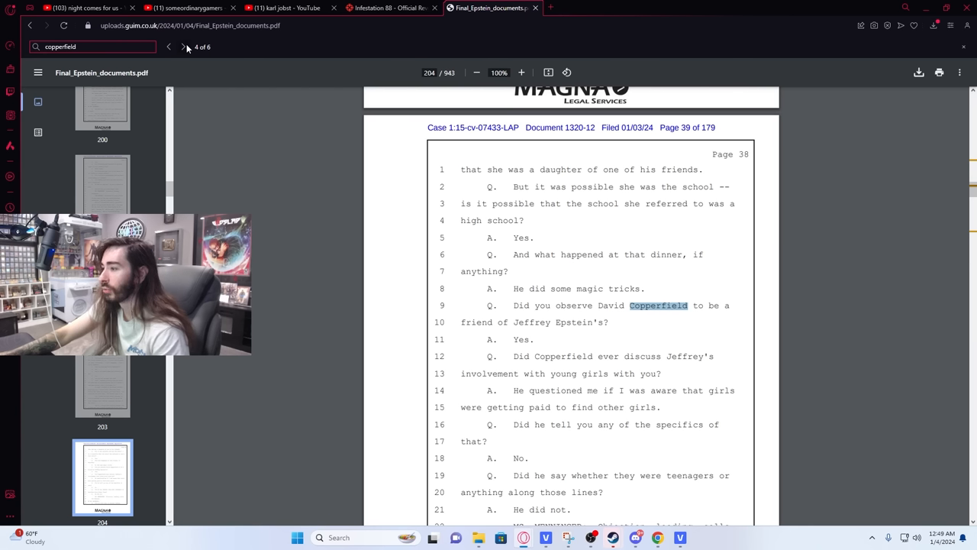
mouse_move(416, 342)
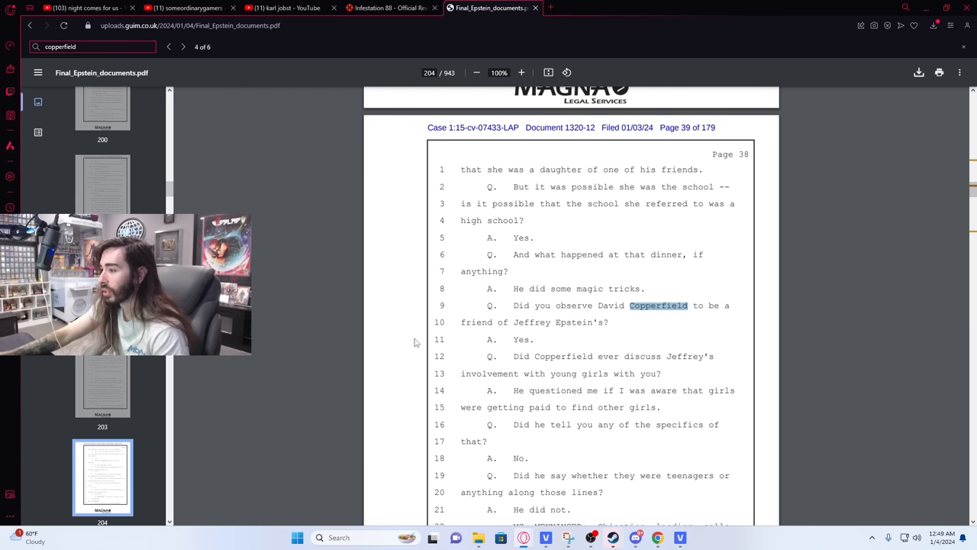
mouse_move(380, 318)
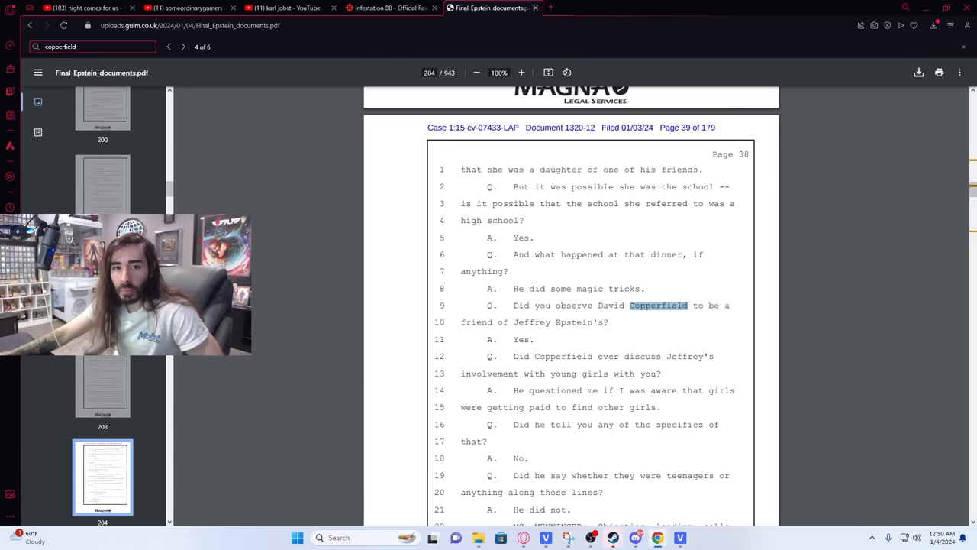
mouse_move(599, 313)
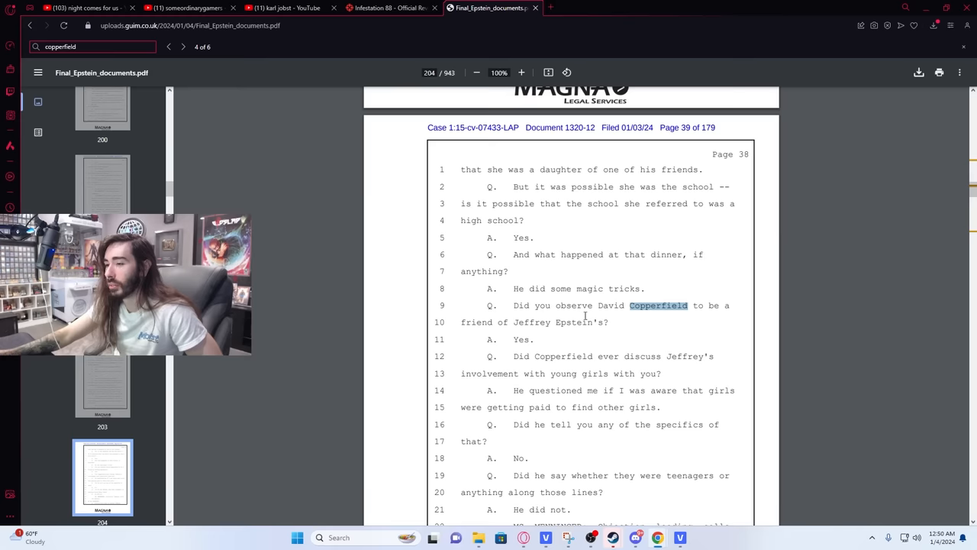
mouse_move(573, 327)
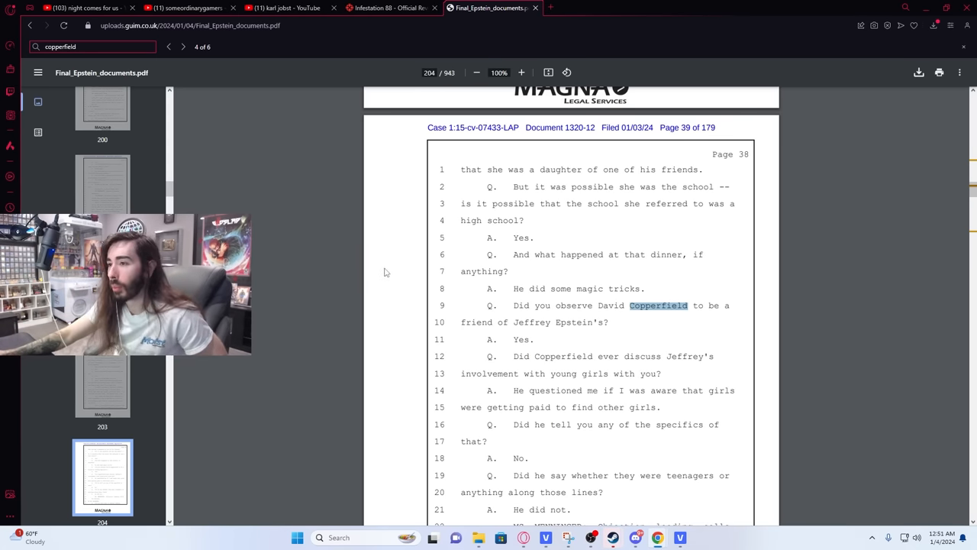
scroll("down", 3)
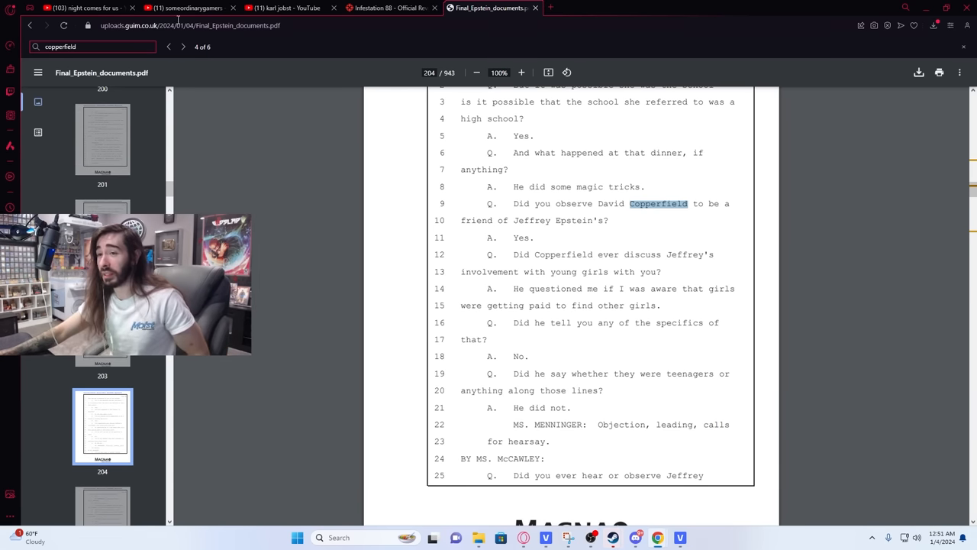
- Search 'hawking' and select the Virgin Islands sentence in page 391's email
type("hawking")
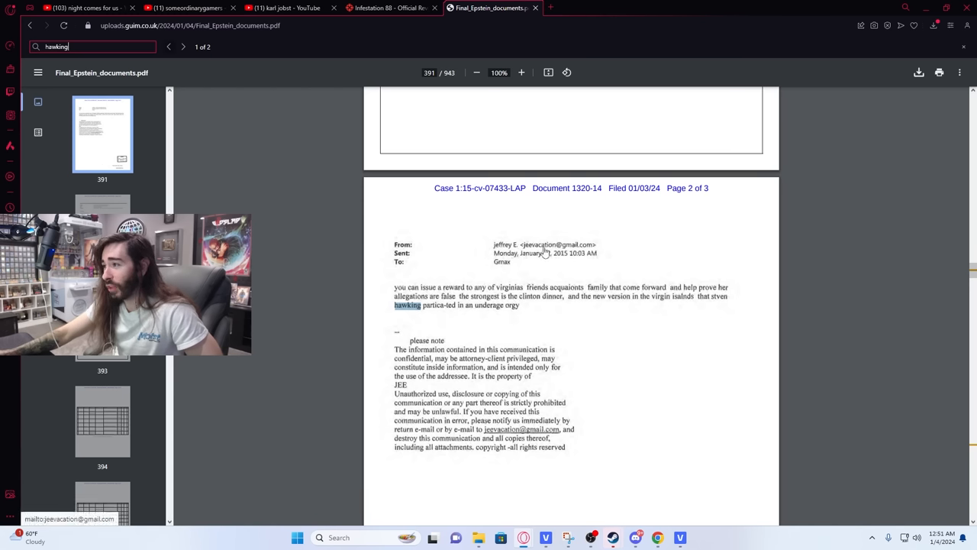
mouse_move(527, 329)
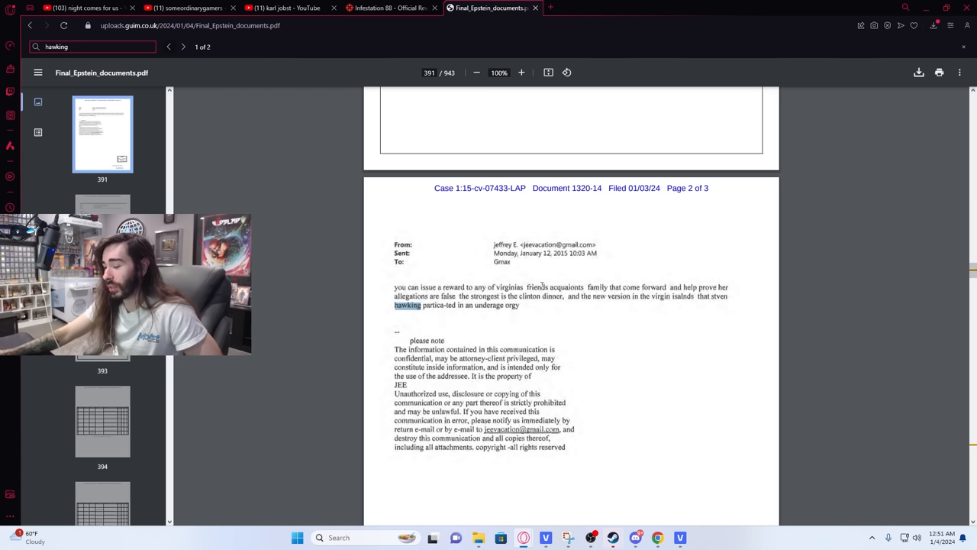
mouse_move(608, 304)
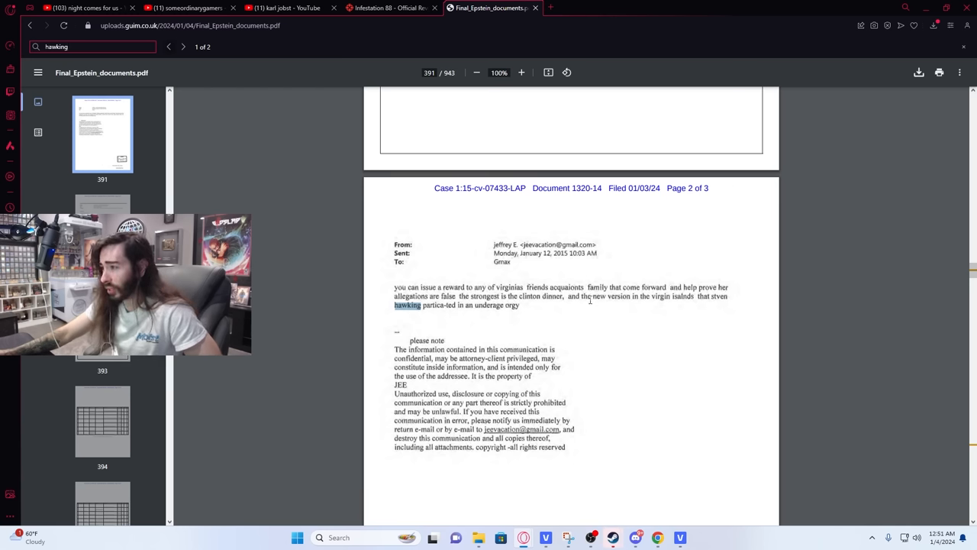
mouse_move(713, 301)
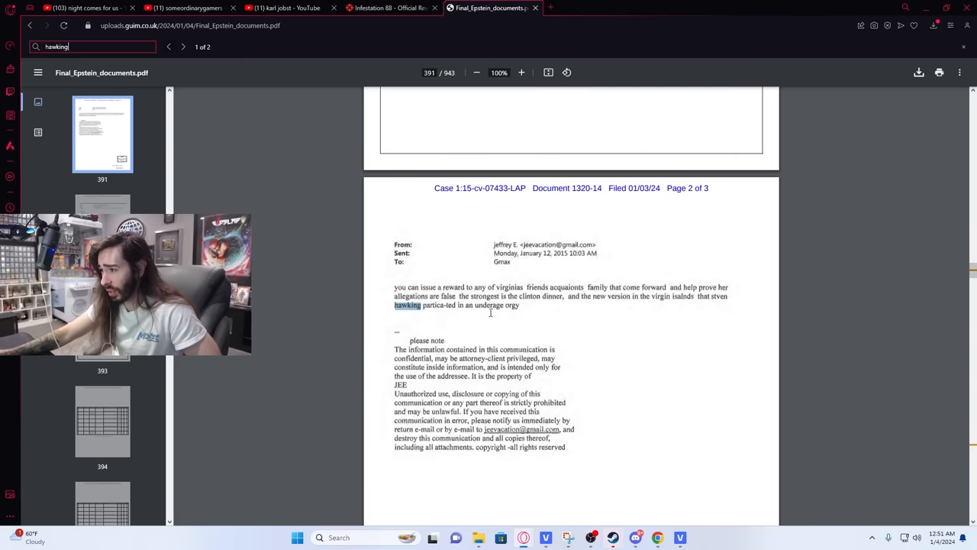
mouse_move(535, 328)
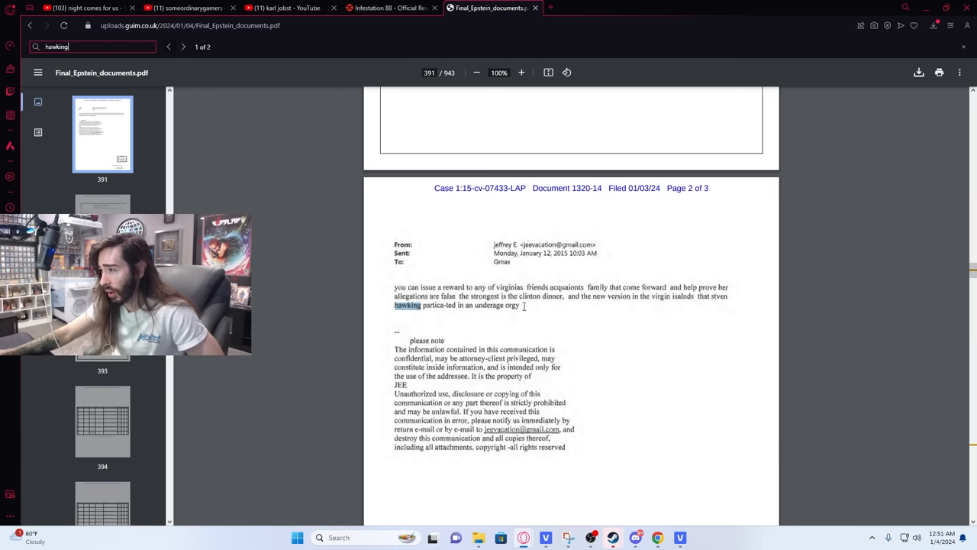
mouse_move(547, 336)
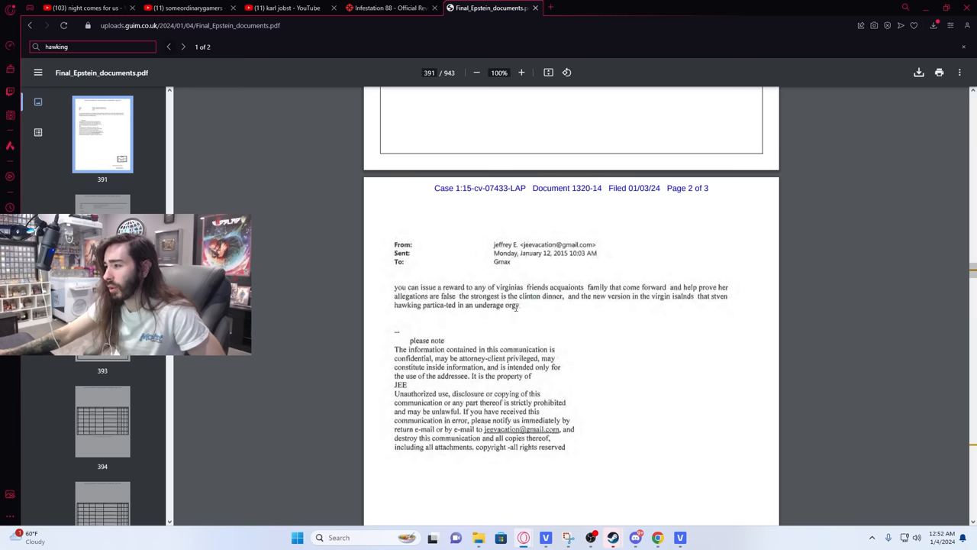
left_click_drag(568, 296, 522, 304)
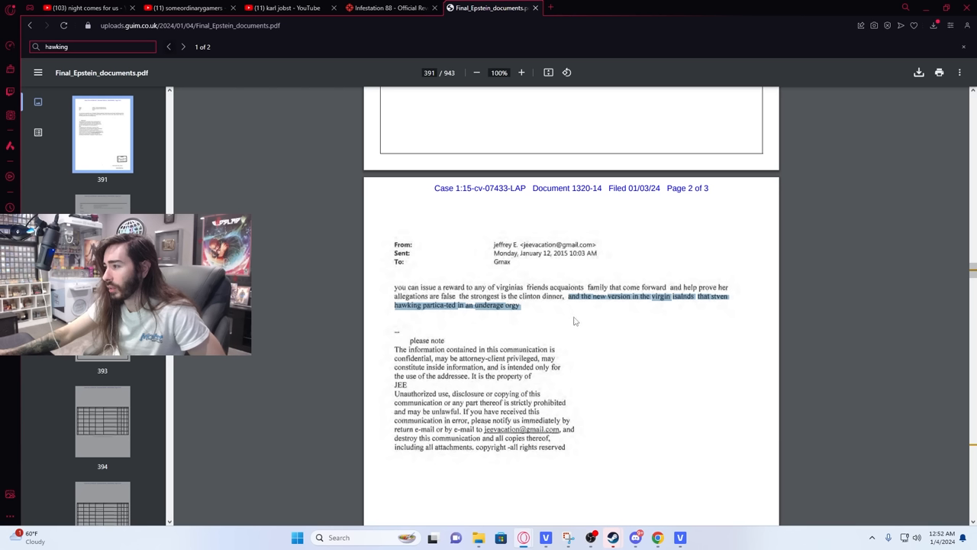